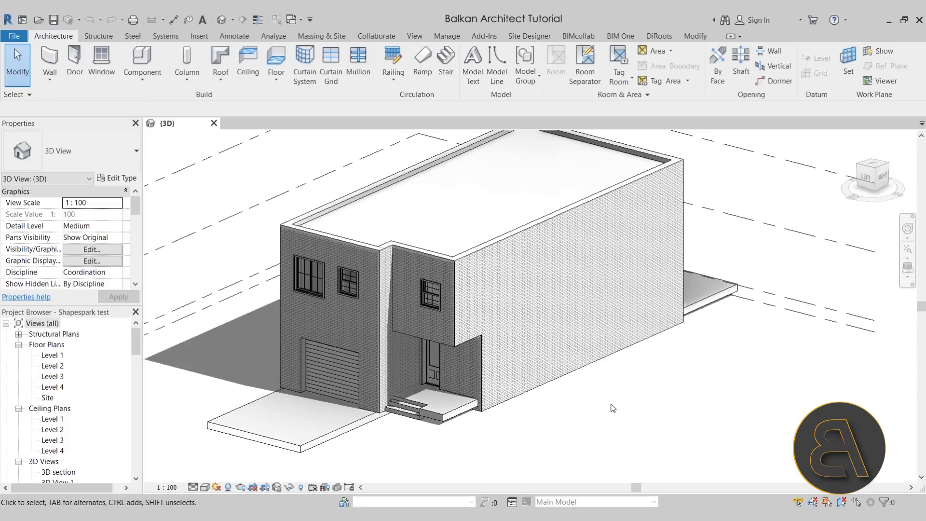
Reach the Shapespark export settings from Revit's Add-Ins tools and reposition the dialog
{"action": "left_click", "coordinate": [567, 281]}
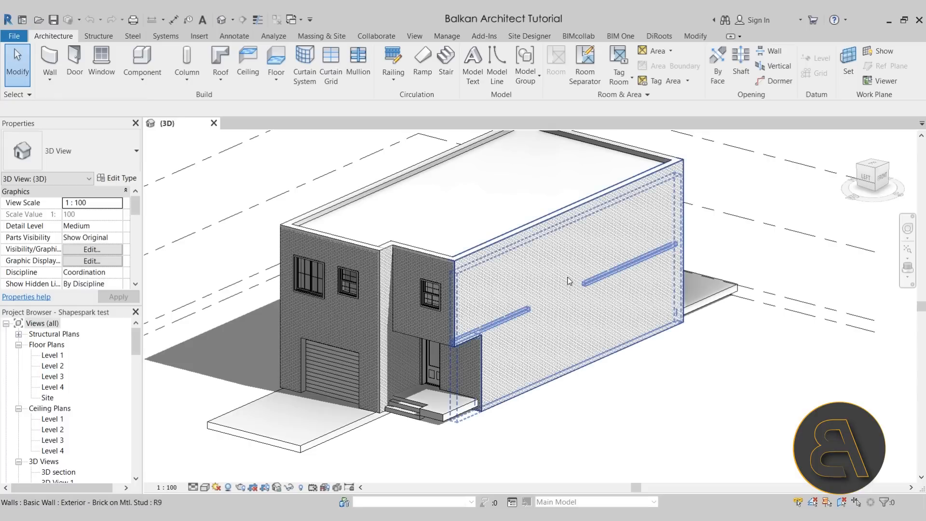
{"action": "left_click", "coordinate": [622, 393]}
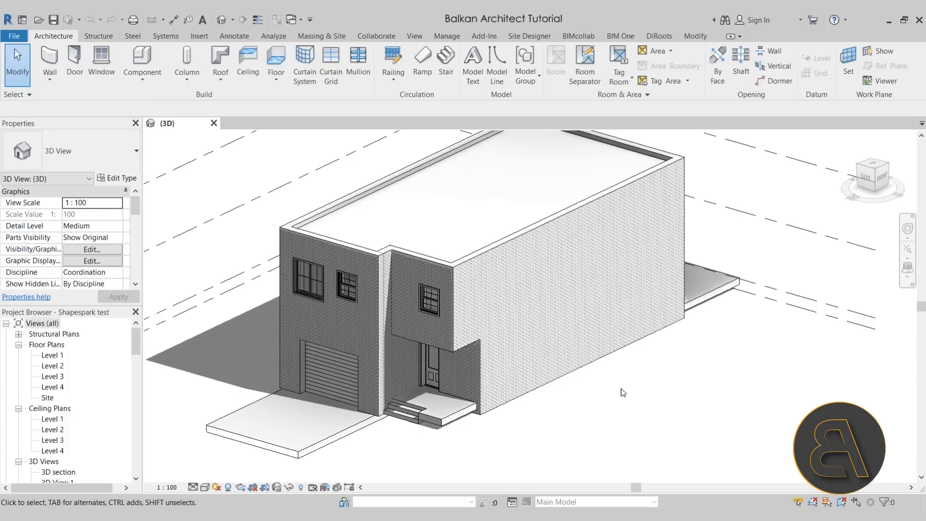
{"action": "mouse_move", "coordinate": [619, 417]}
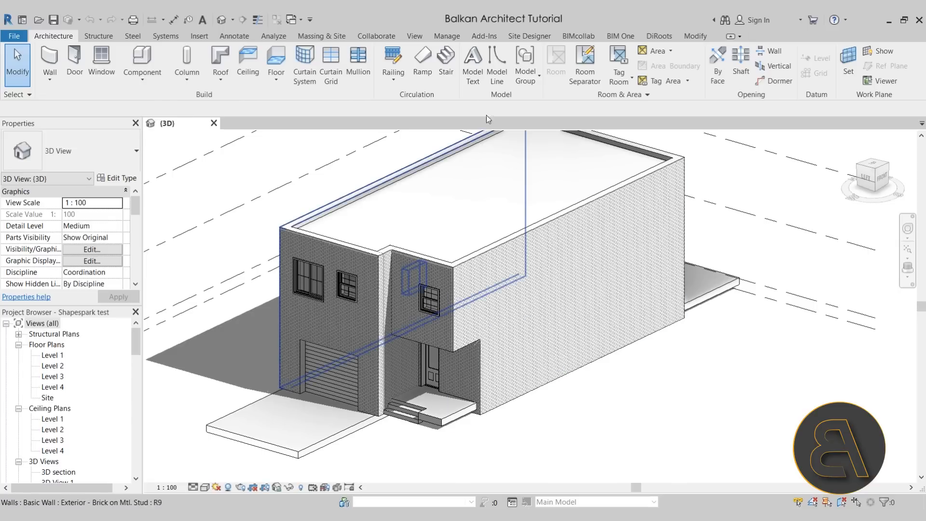
{"action": "left_click", "coordinate": [483, 35]}
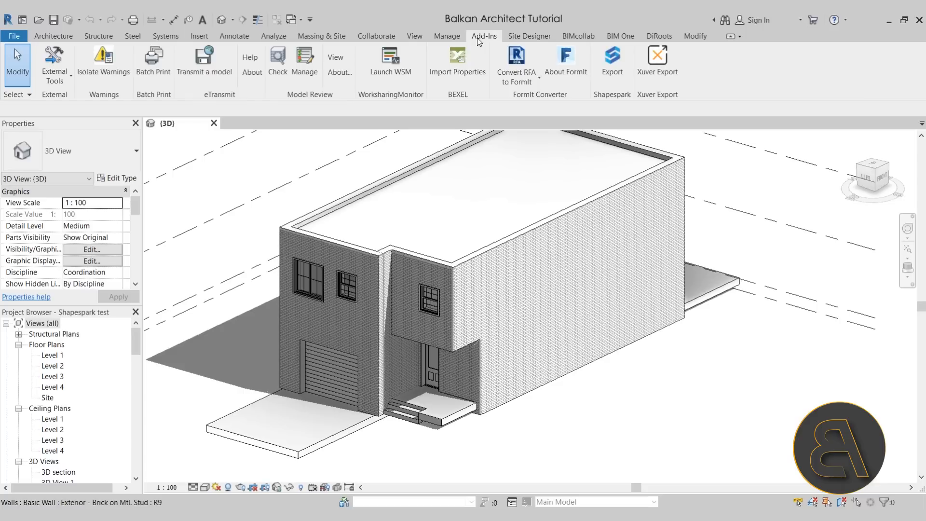
{"action": "mouse_move", "coordinate": [625, 97]}
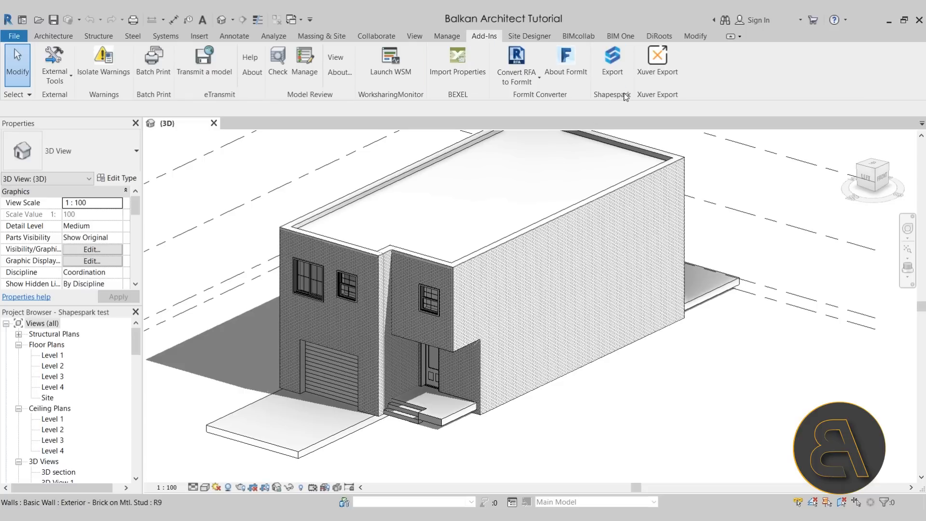
{"action": "mouse_move", "coordinate": [613, 64]}
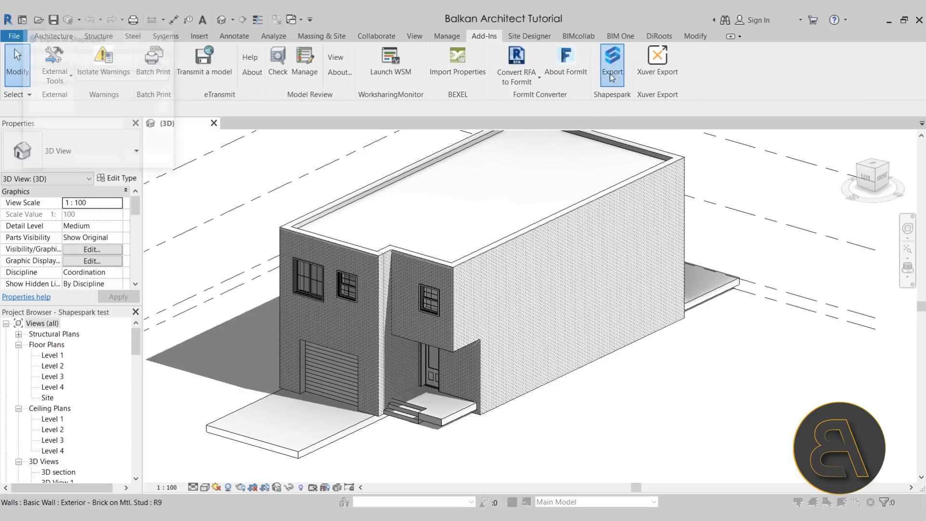
{"action": "left_click", "coordinate": [612, 61]}
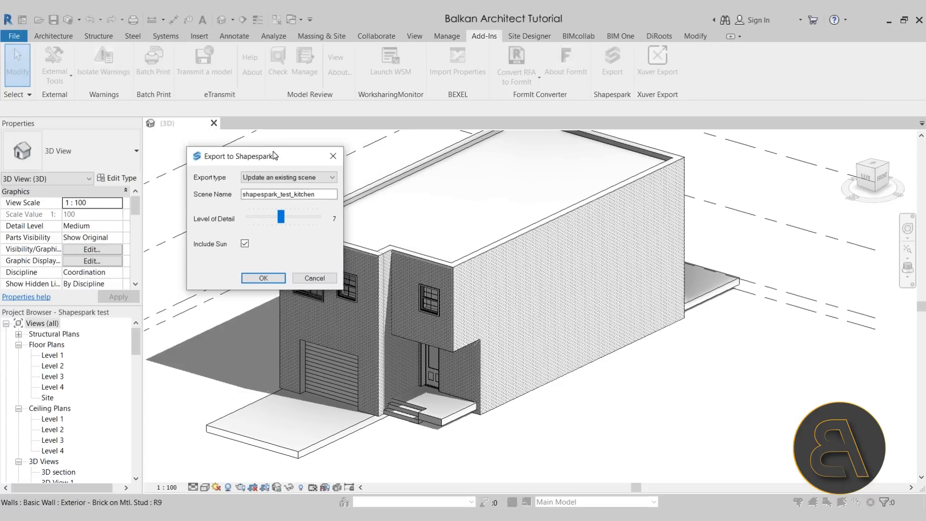
{"action": "left_click_drag", "start_coordinate": [267, 155], "coordinate": [248, 155]}
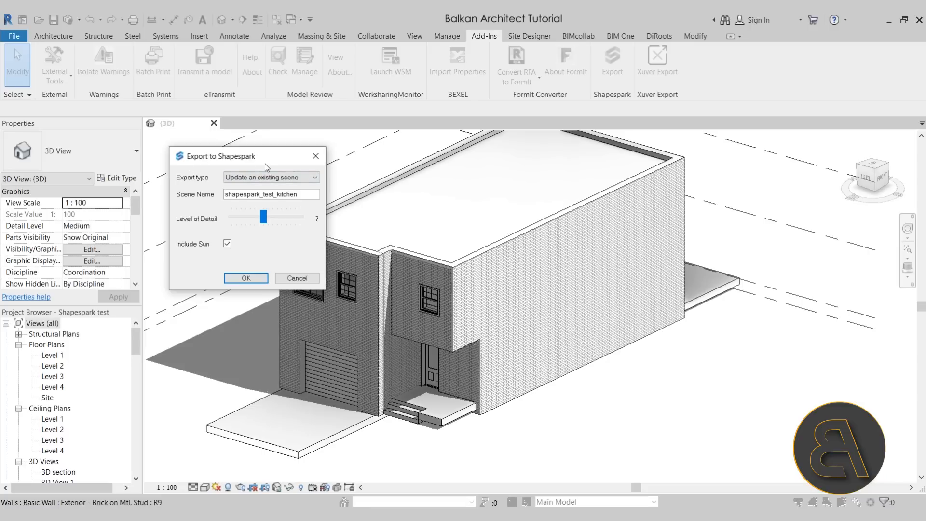
{"action": "mouse_move", "coordinate": [181, 186]}
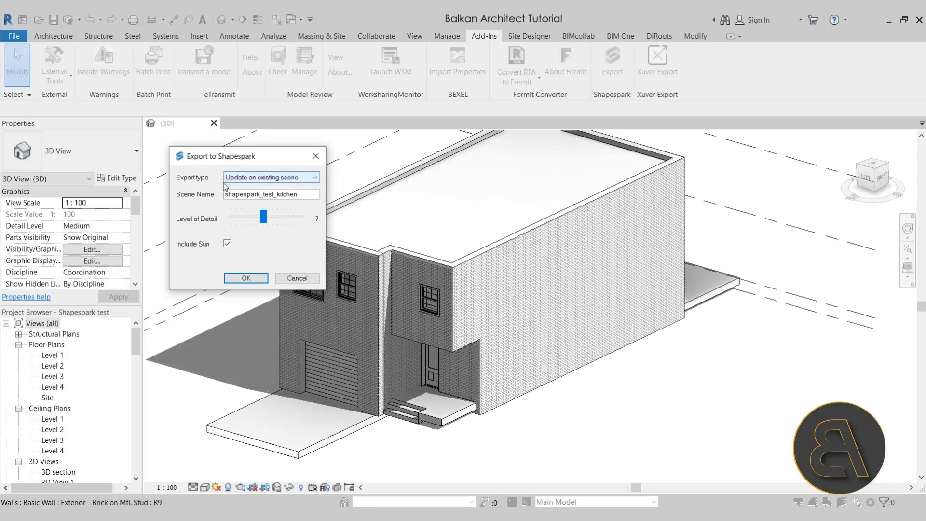
{"action": "mouse_move", "coordinate": [241, 185]}
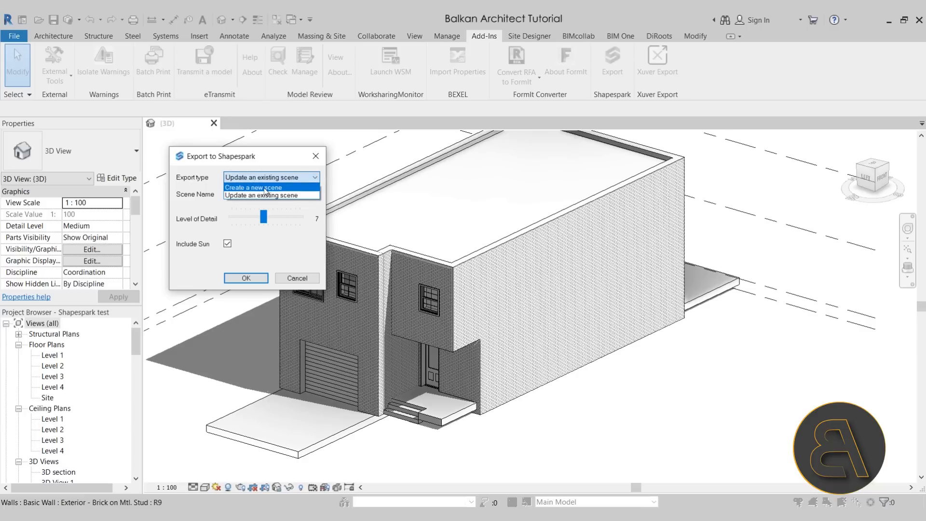
Choose Create a new scene named shapespark_test_kitchen, keeping level of detail 7 and sun included
{"action": "left_click", "coordinate": [250, 187]}
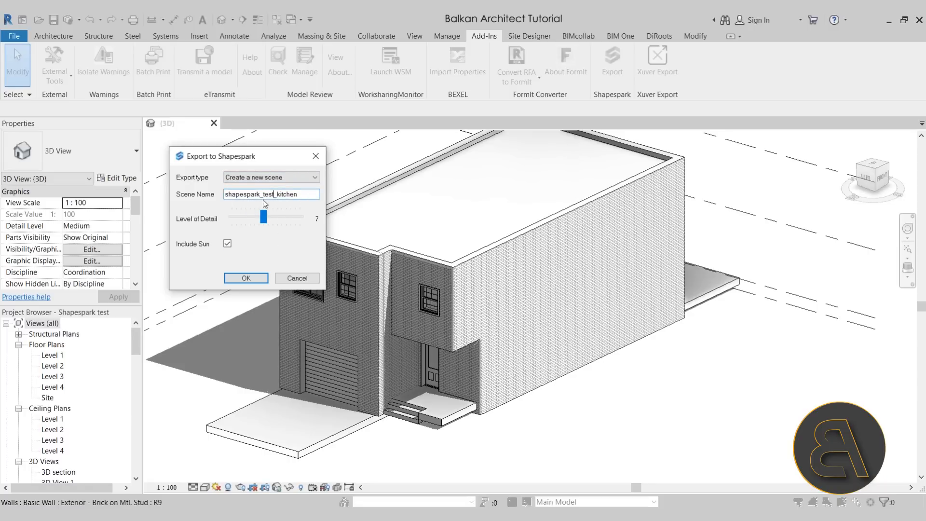
{"action": "mouse_move", "coordinate": [282, 206]}
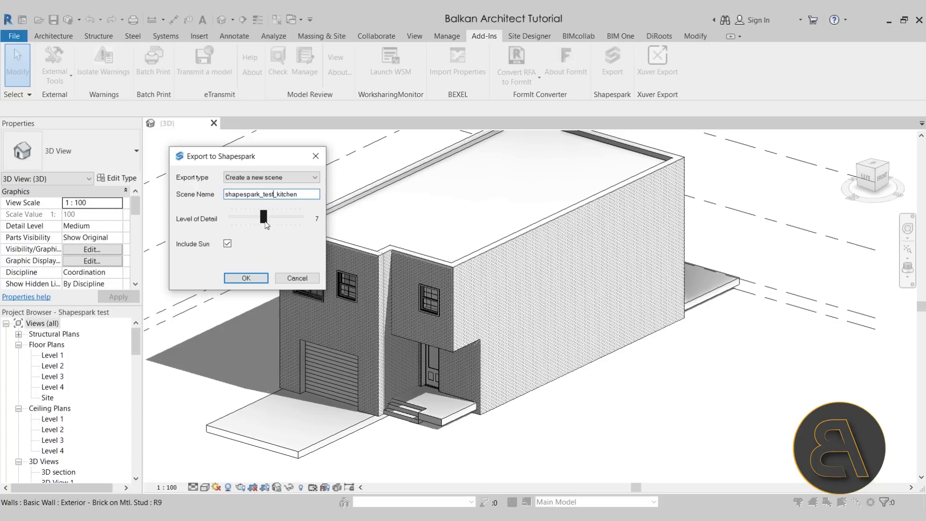
{"action": "left_click", "coordinate": [263, 216]}
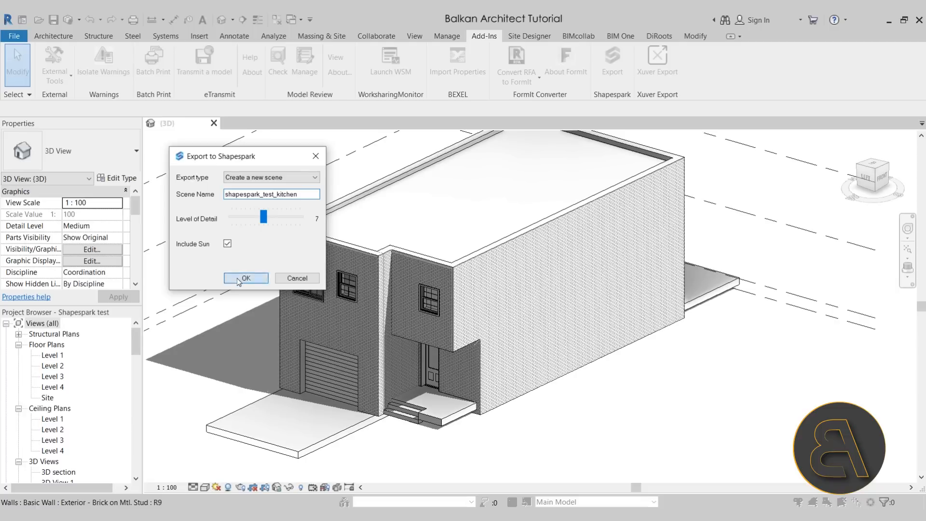
Run the export to Shapespark and dismiss the Export finished message
{"action": "left_click", "coordinate": [245, 278]}
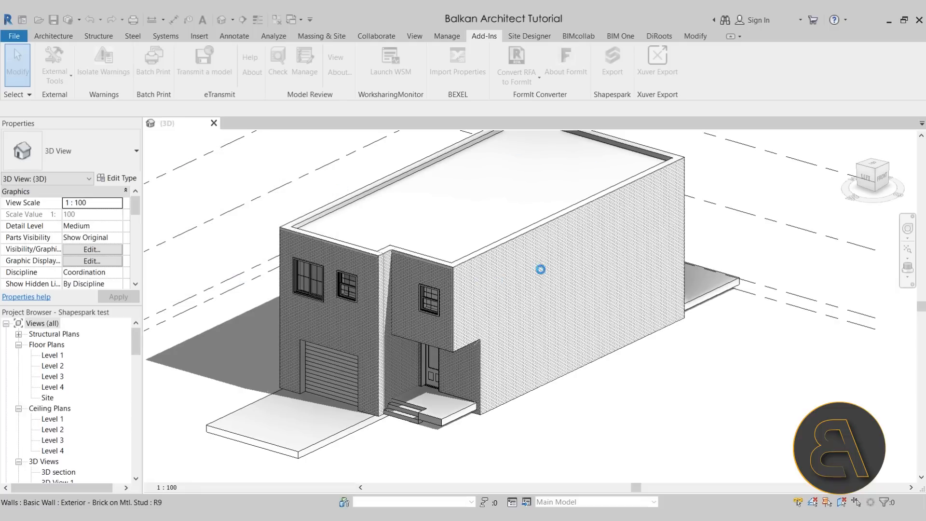
{"action": "mouse_move", "coordinate": [554, 276]}
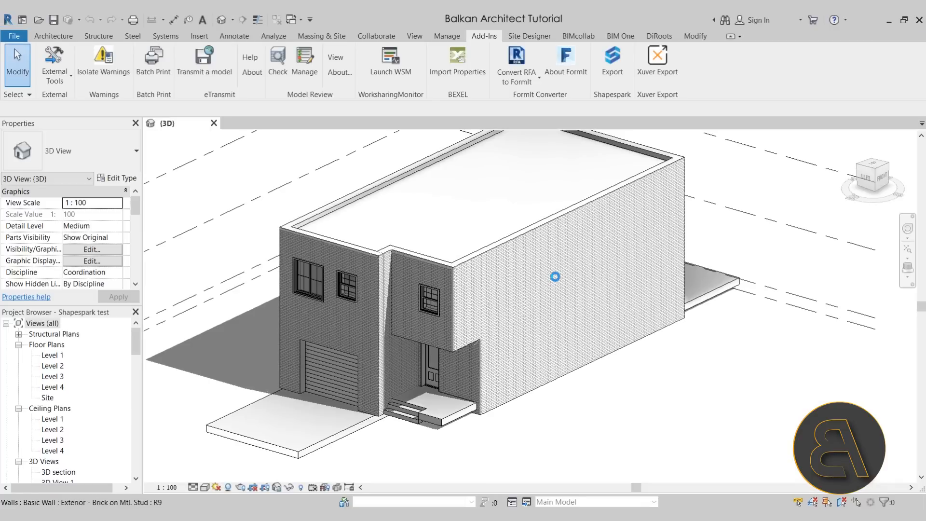
{"action": "left_click", "coordinate": [612, 62]}
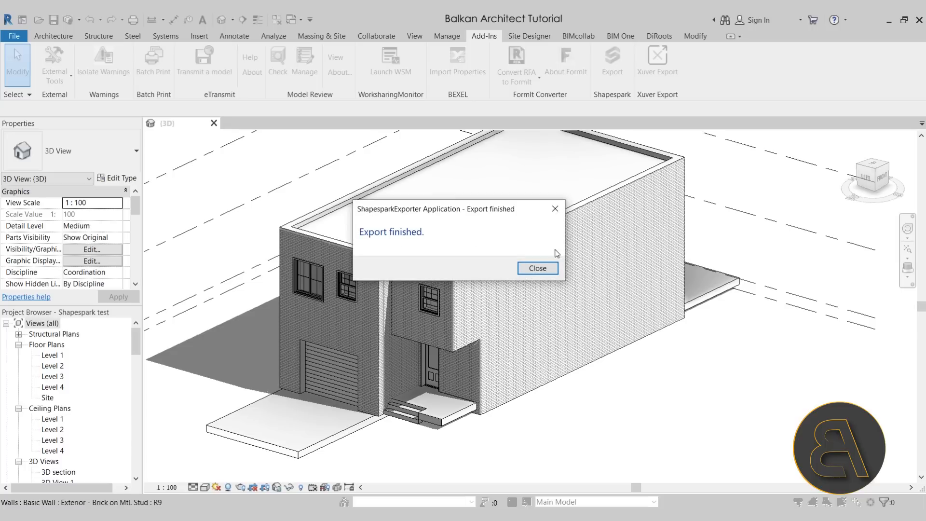
{"action": "mouse_move", "coordinate": [537, 271]}
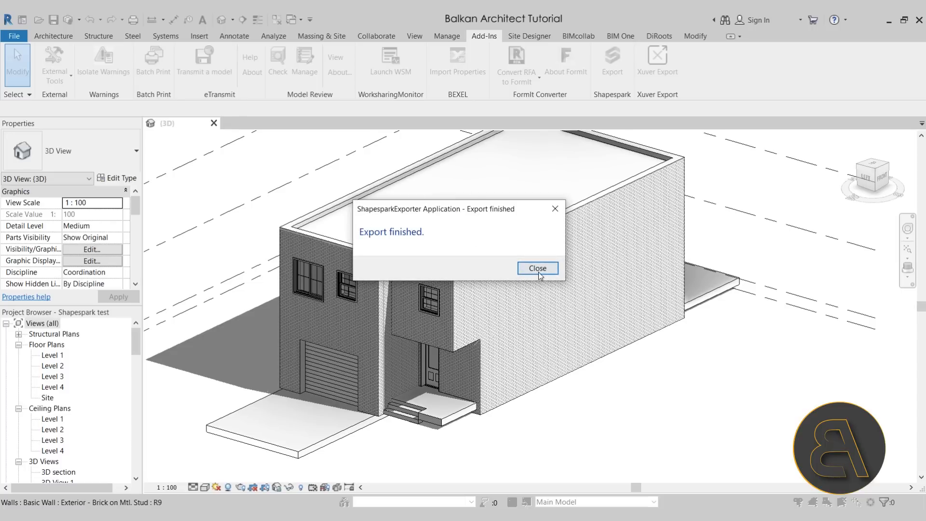
{"action": "left_click", "coordinate": [537, 268]}
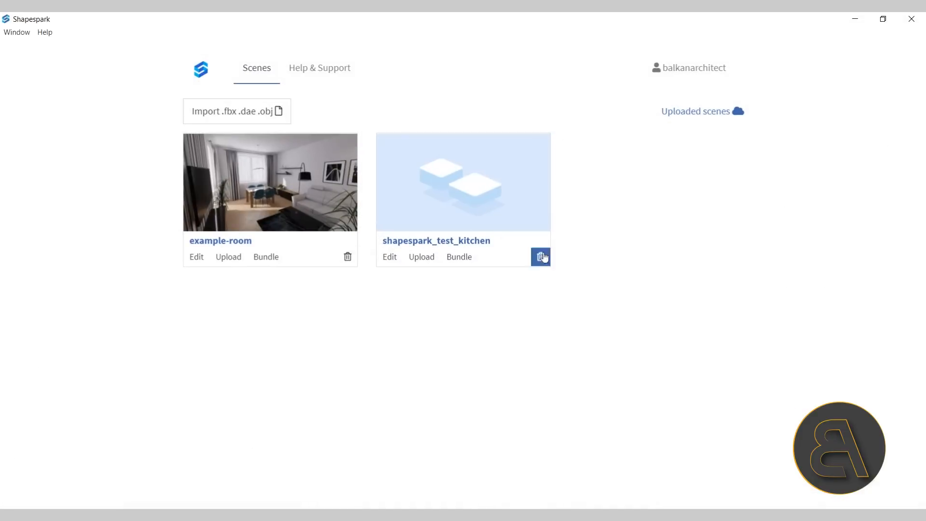
{"action": "mouse_move", "coordinate": [421, 236]}
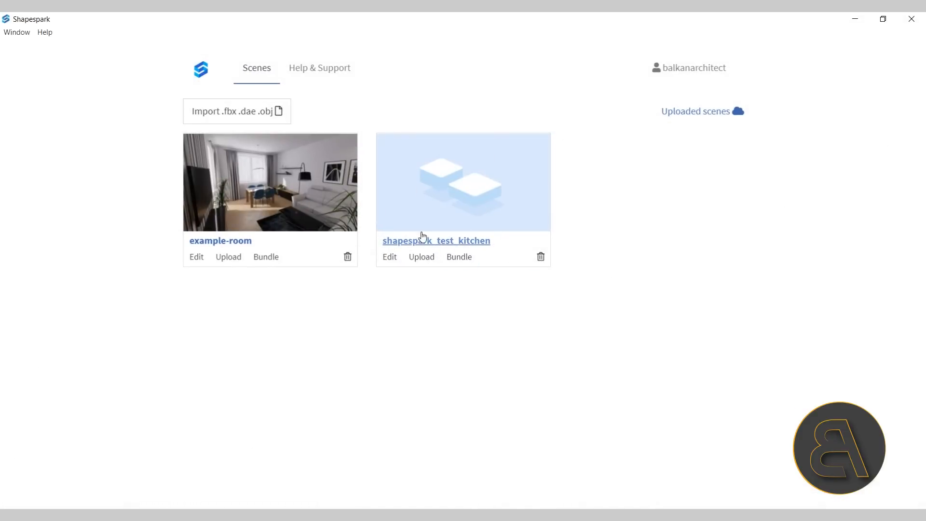
{"action": "mouse_move", "coordinate": [494, 246]}
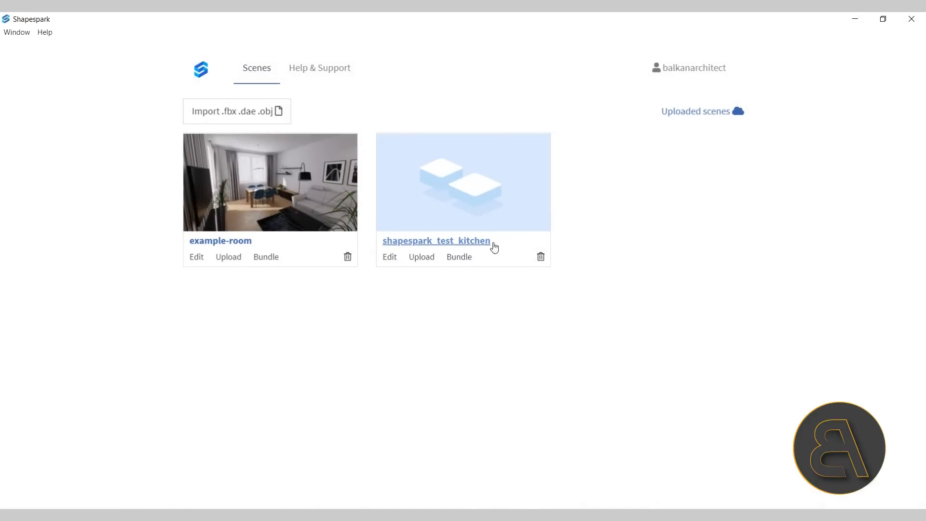
{"action": "mouse_move", "coordinate": [519, 271]}
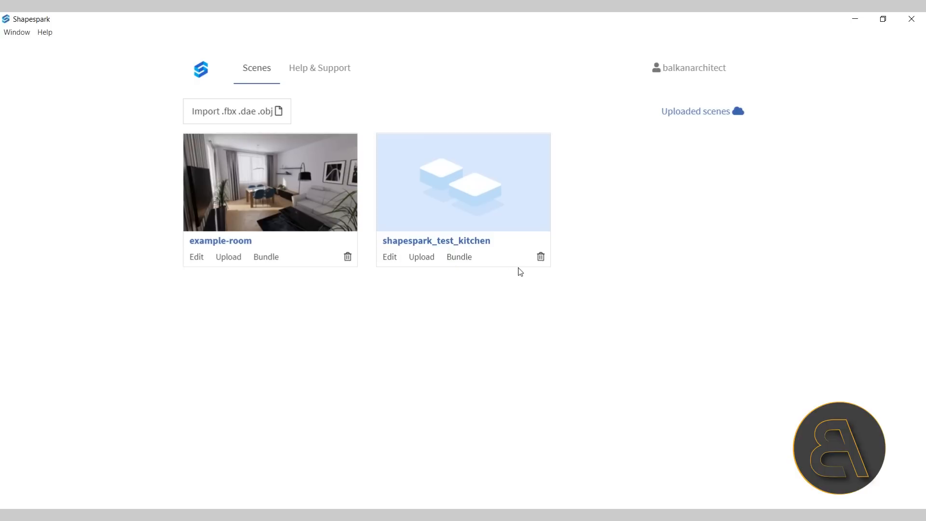
{"action": "mouse_move", "coordinate": [220, 240]}
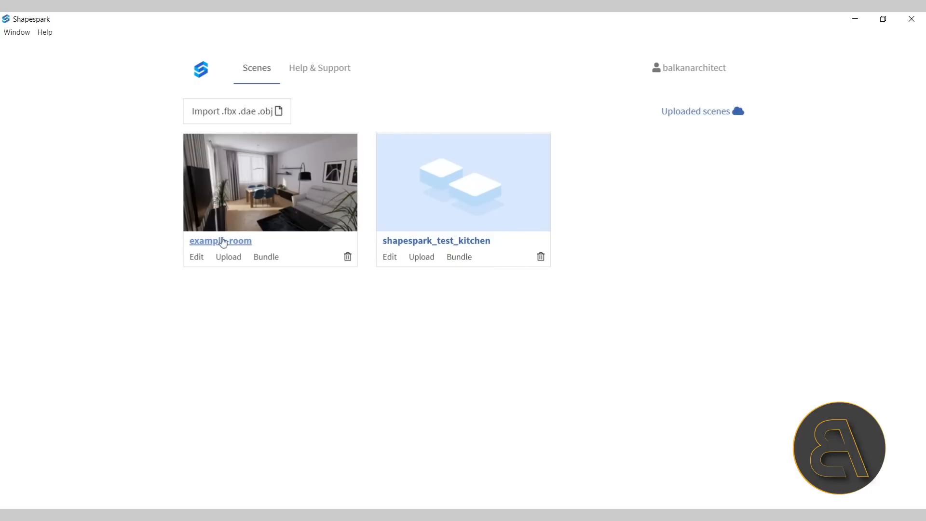
{"action": "mouse_move", "coordinate": [298, 201]}
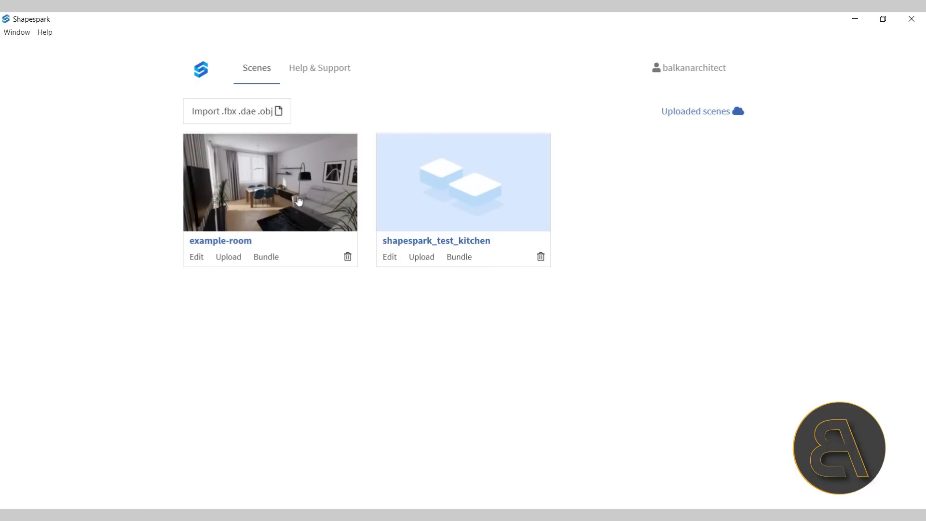
{"action": "mouse_move", "coordinate": [289, 207]}
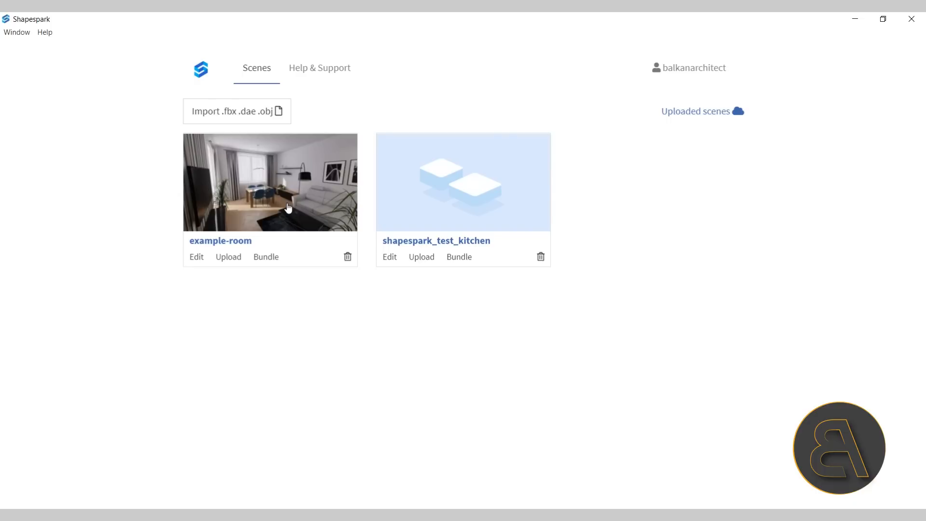
{"action": "mouse_move", "coordinate": [256, 211]}
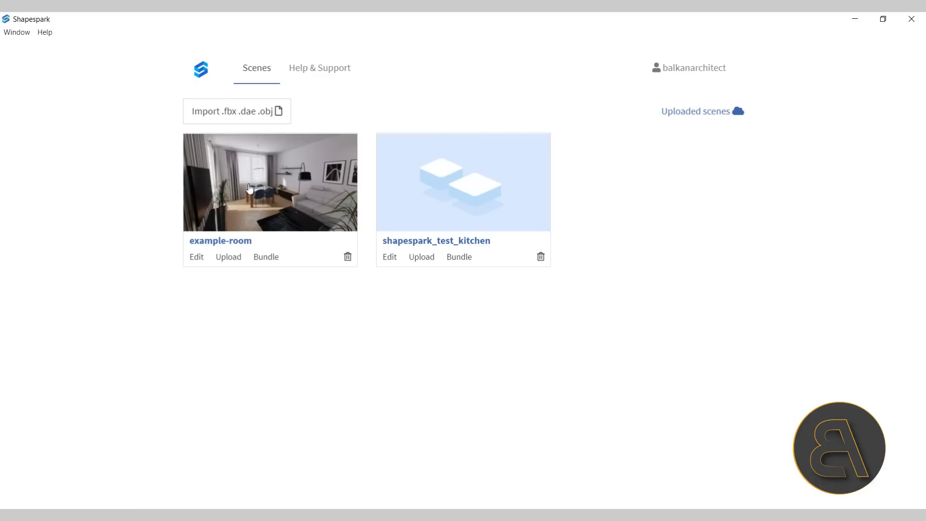
{"action": "mouse_move", "coordinate": [252, 206]}
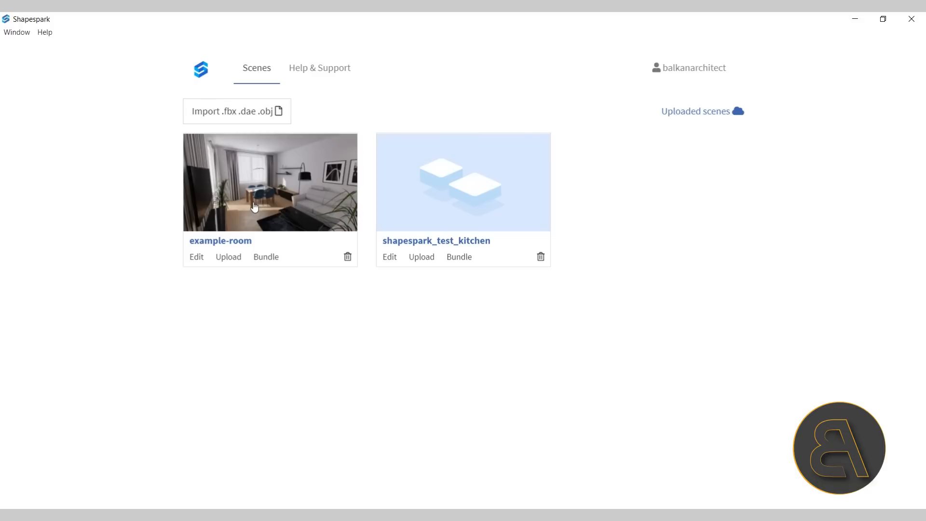
{"action": "mouse_move", "coordinate": [236, 163]}
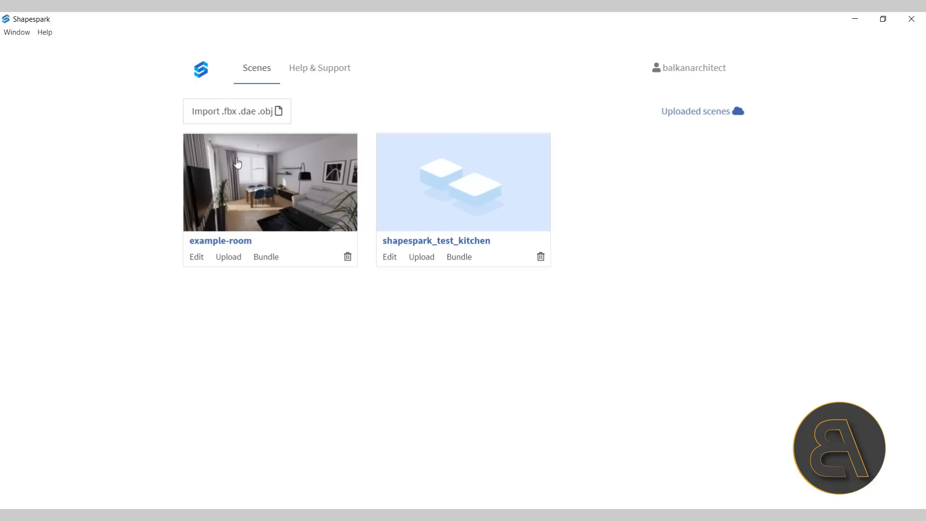
{"action": "mouse_move", "coordinate": [286, 213]}
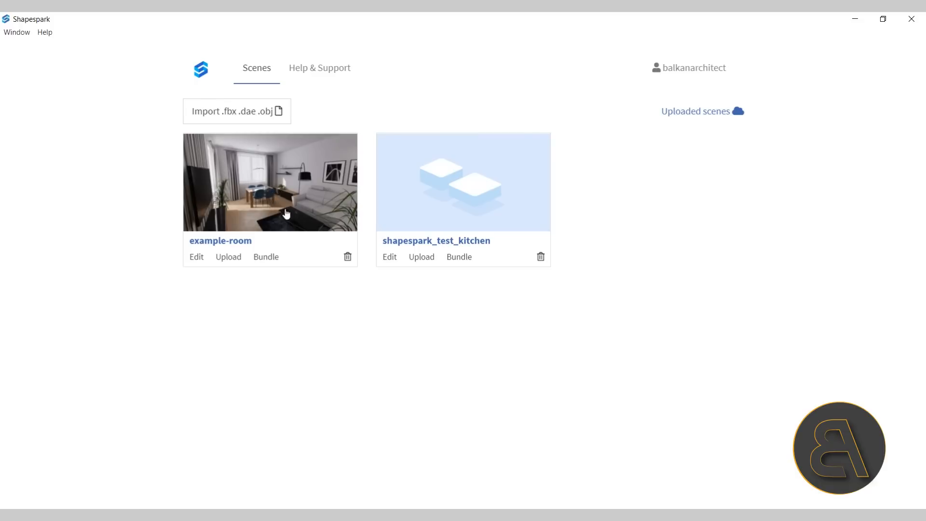
{"action": "mouse_move", "coordinate": [430, 222]}
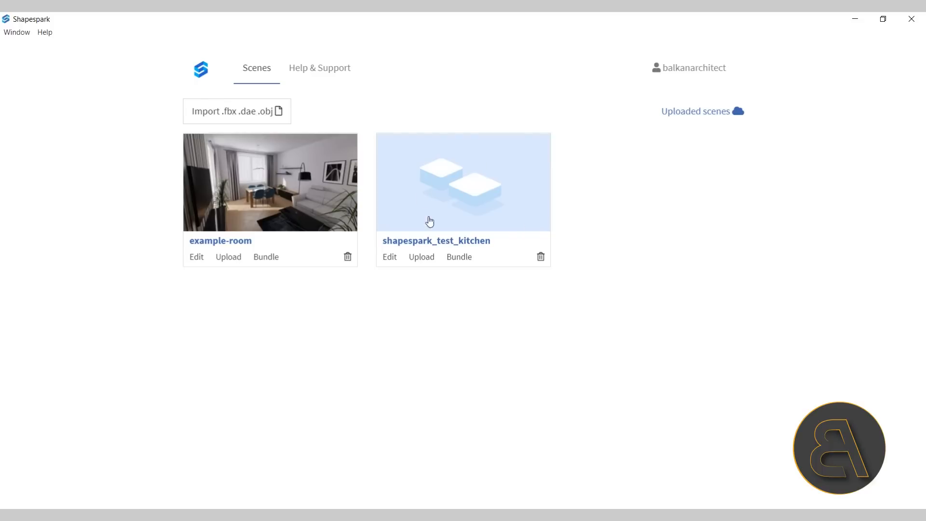
{"action": "mouse_move", "coordinate": [421, 256]}
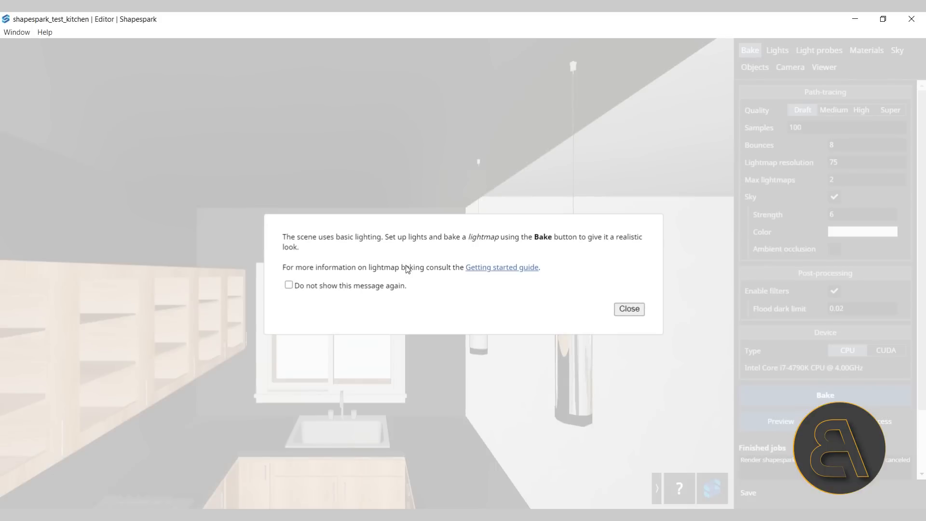
{"action": "mouse_move", "coordinate": [629, 309]}
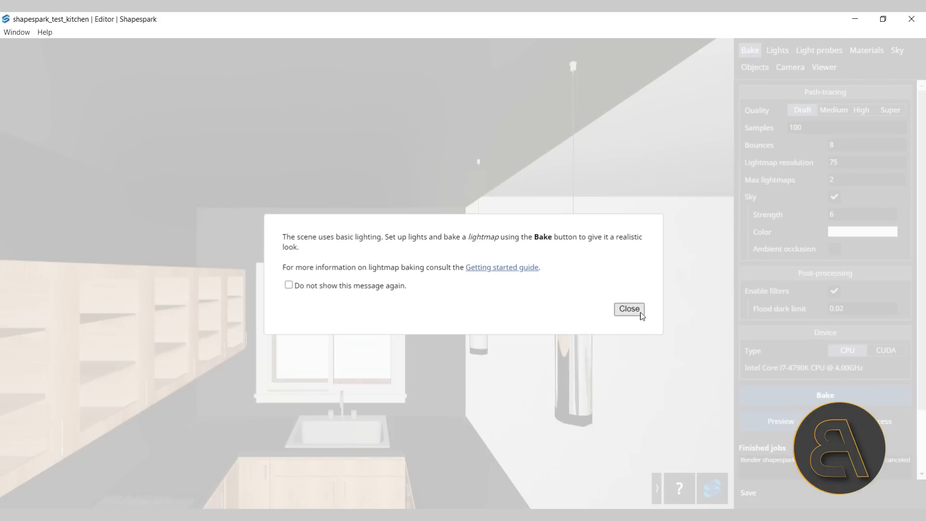
Dismiss the basic lighting notice to reveal the kitchen interior
{"action": "left_click", "coordinate": [628, 309]}
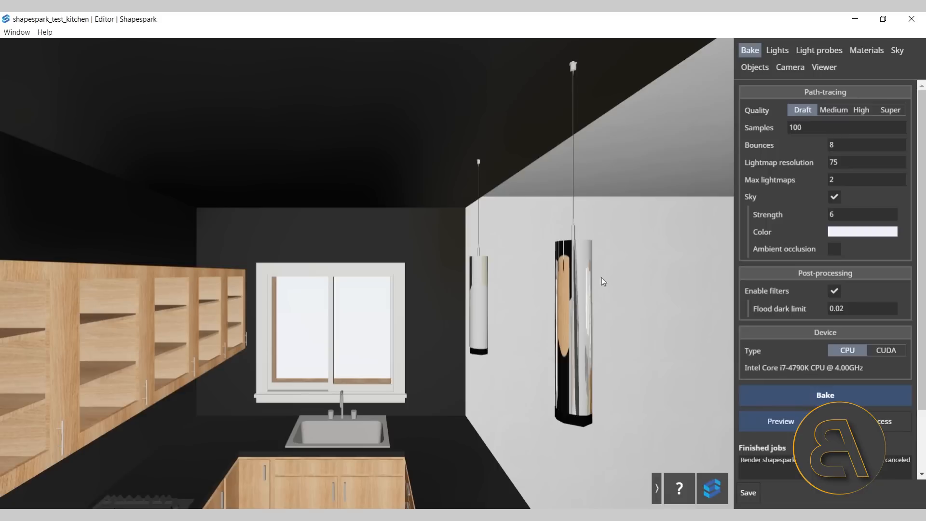
{"action": "mouse_move", "coordinate": [427, 338]}
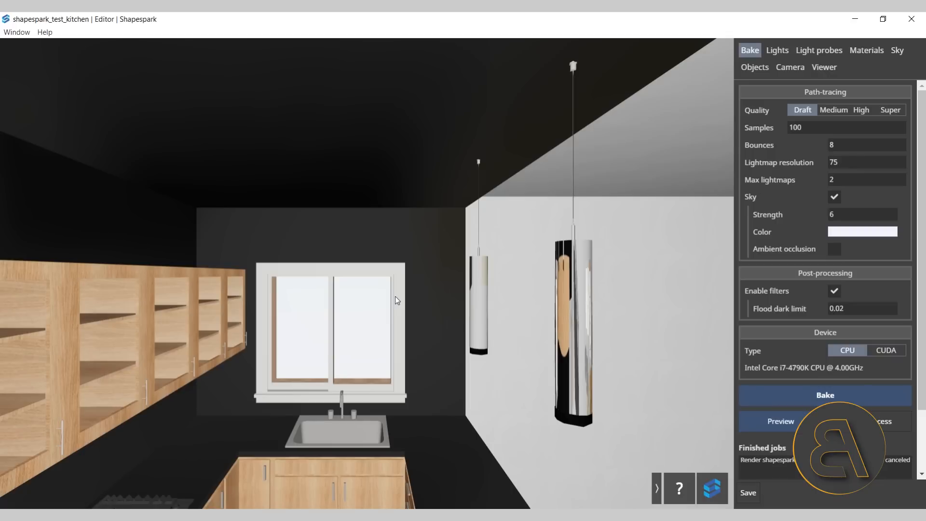
{"action": "mouse_move", "coordinate": [391, 312]}
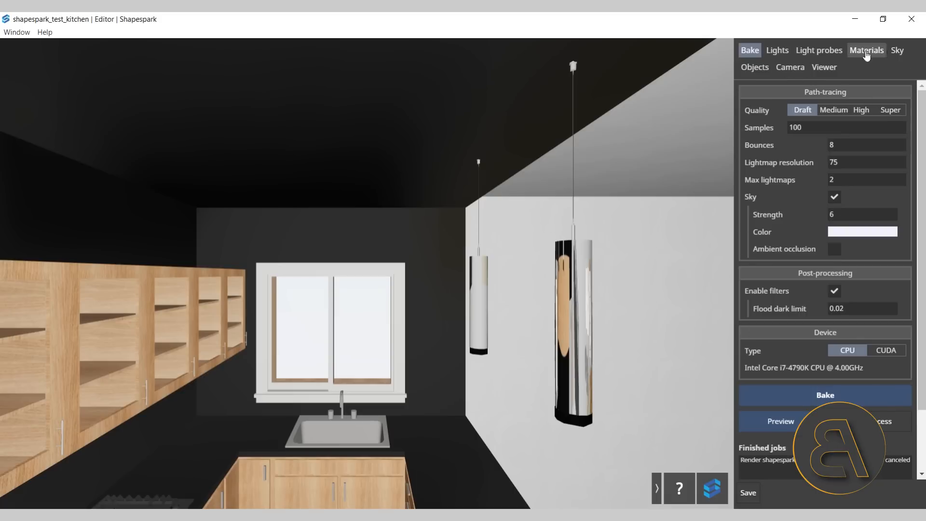
{"action": "mouse_move", "coordinate": [263, 312]}
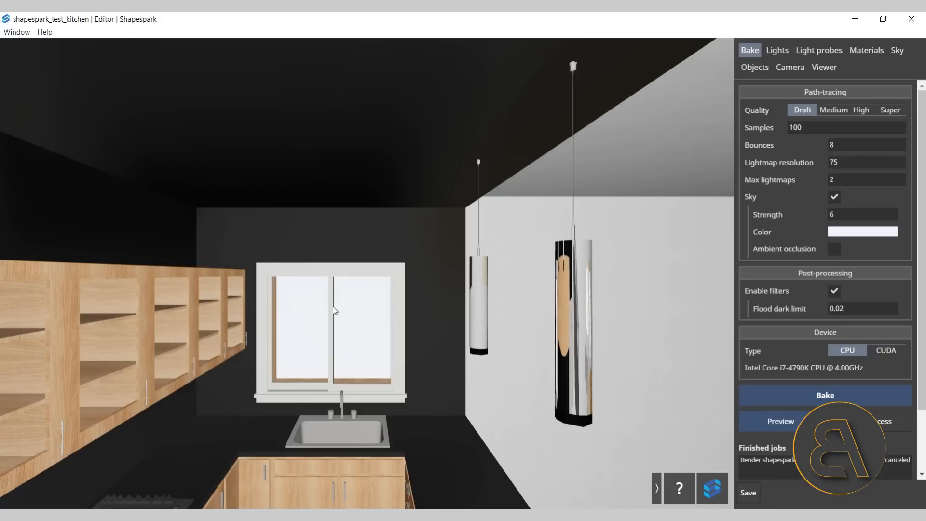
{"action": "mouse_move", "coordinate": [388, 306]}
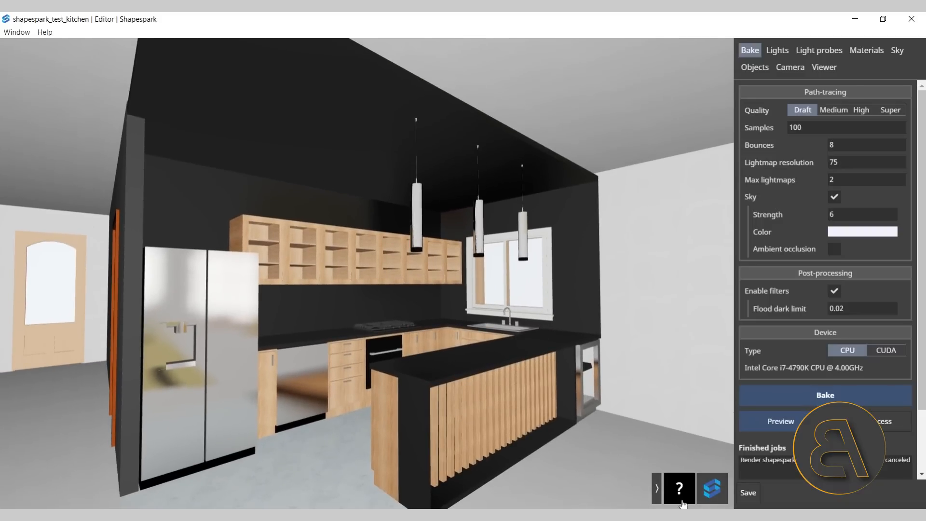
{"action": "left_click", "coordinate": [679, 488]}
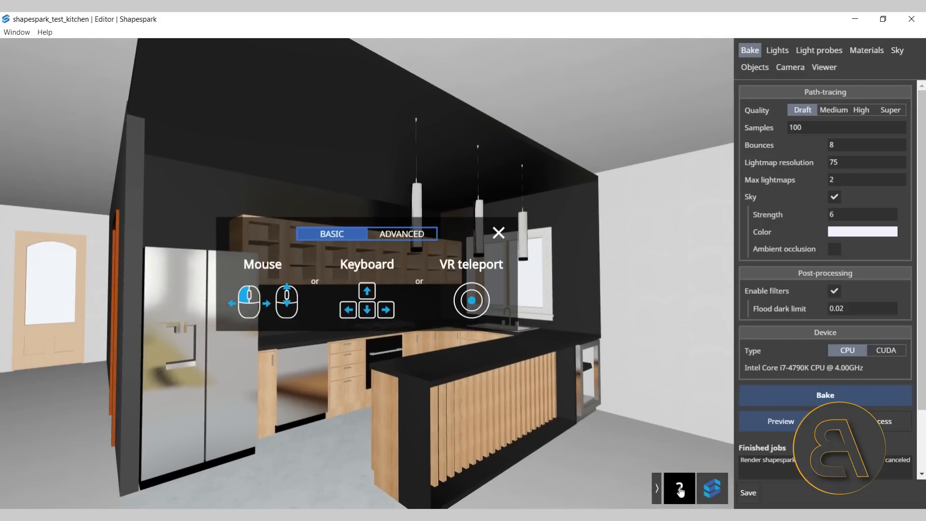
{"action": "mouse_move", "coordinate": [648, 247]}
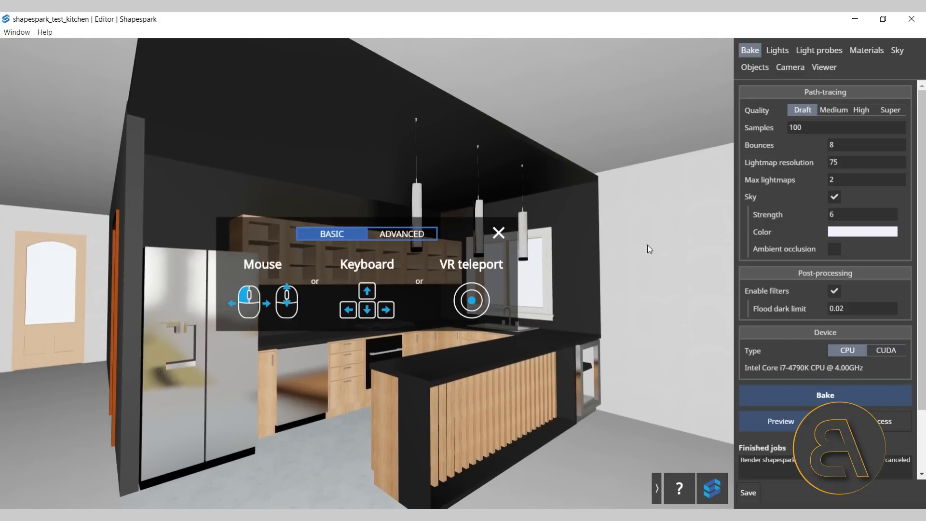
{"action": "left_click", "coordinate": [401, 233]}
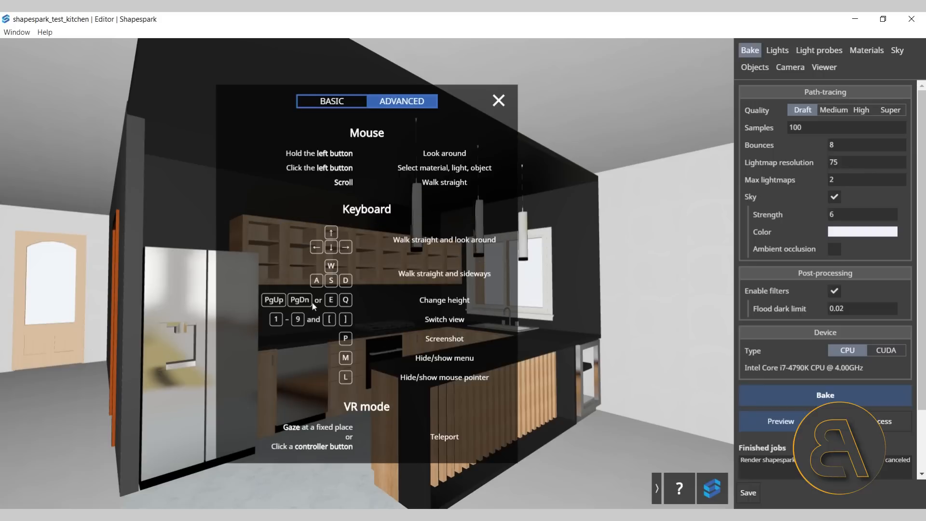
{"action": "mouse_move", "coordinate": [338, 206]}
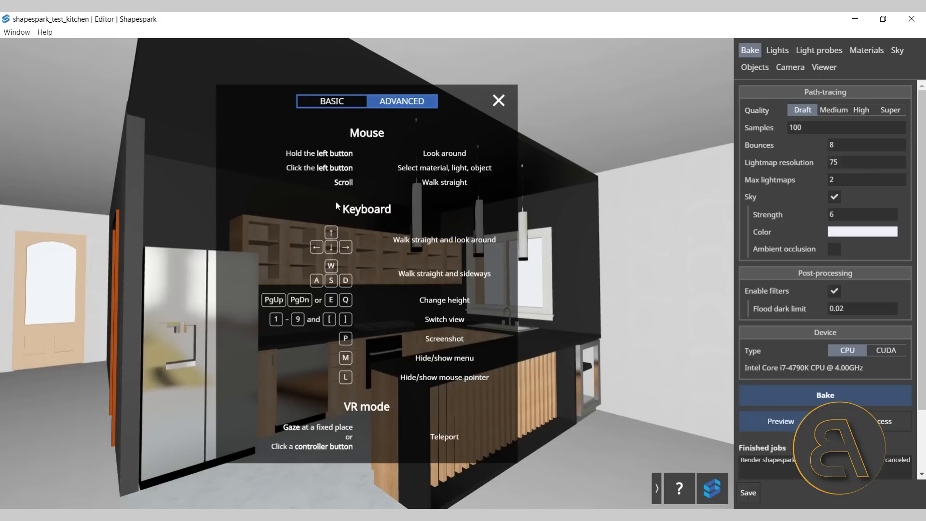
{"action": "left_click", "coordinate": [497, 99]}
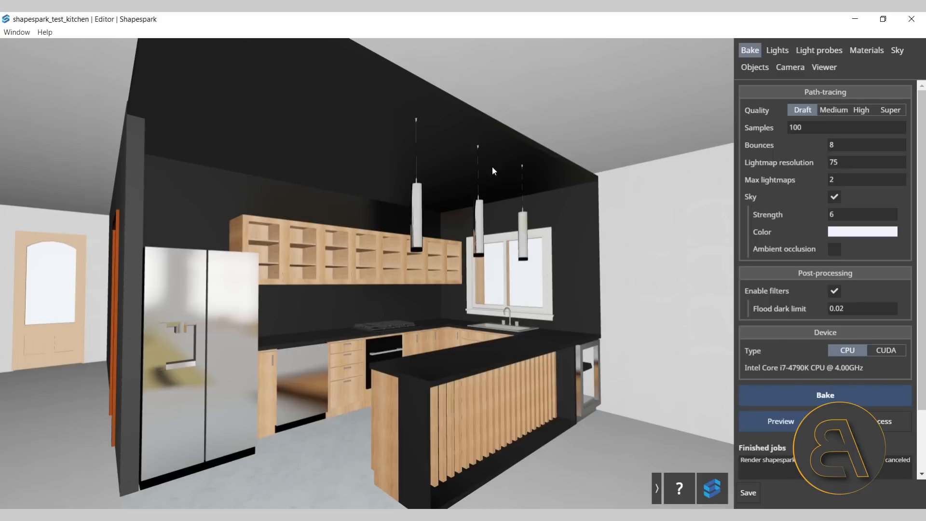
{"action": "mouse_move", "coordinate": [538, 343]}
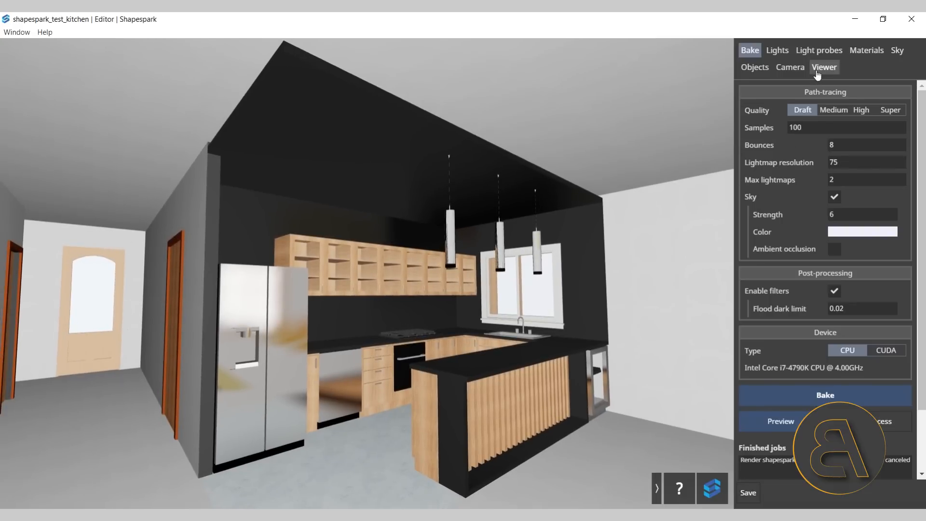
Show the Viewer settings with cover details and the empty views list
{"action": "left_click", "coordinate": [824, 67]}
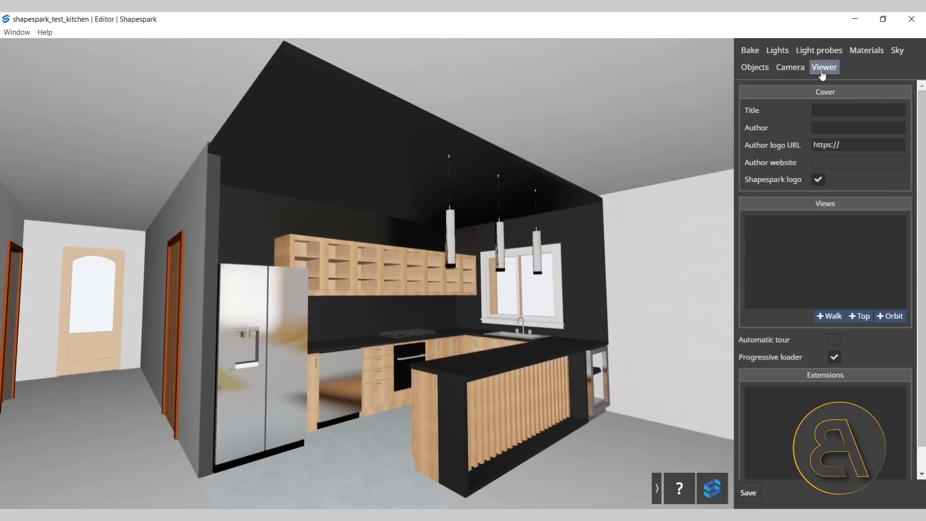
{"action": "mouse_move", "coordinate": [765, 266]}
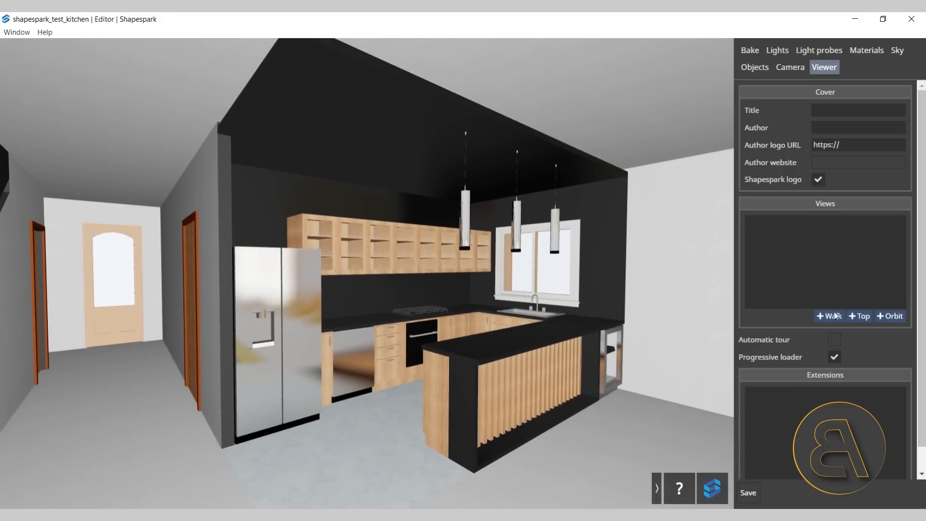
{"action": "mouse_move", "coordinate": [747, 275]}
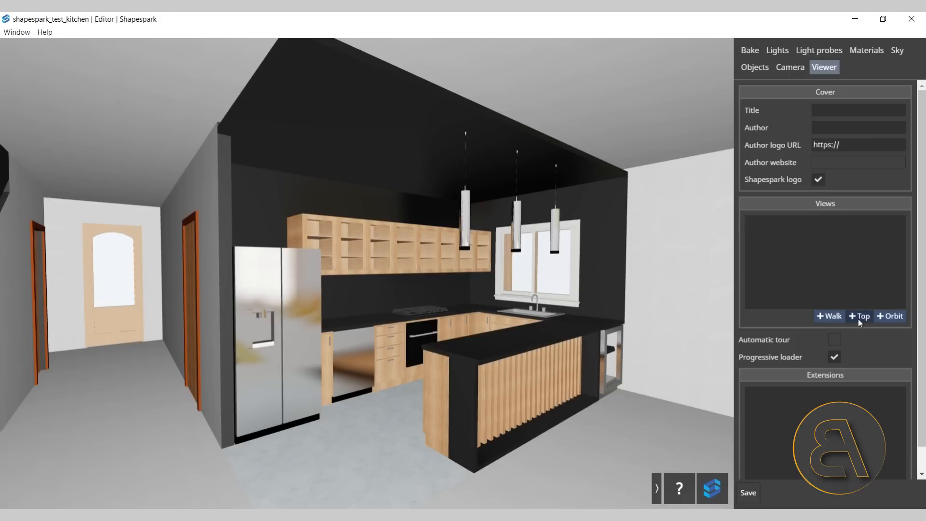
{"action": "mouse_move", "coordinate": [846, 211]}
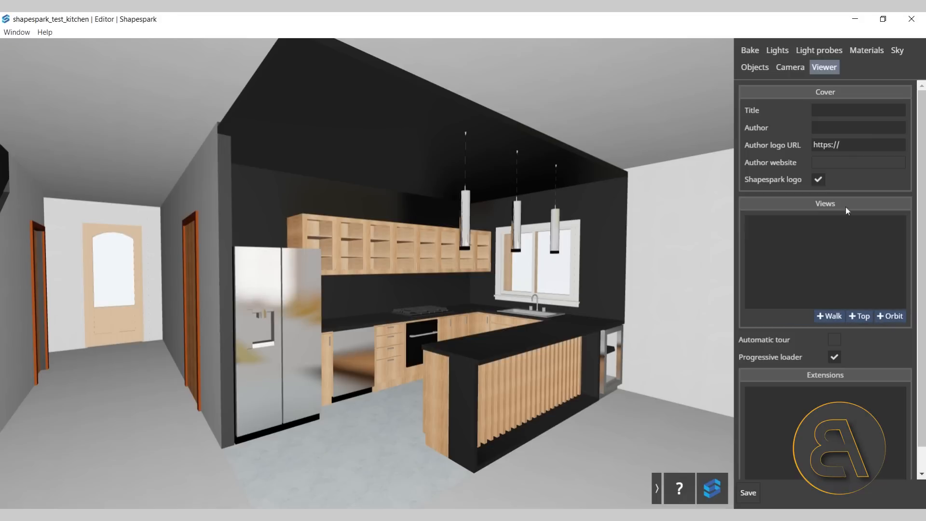
{"action": "mouse_move", "coordinate": [845, 287]}
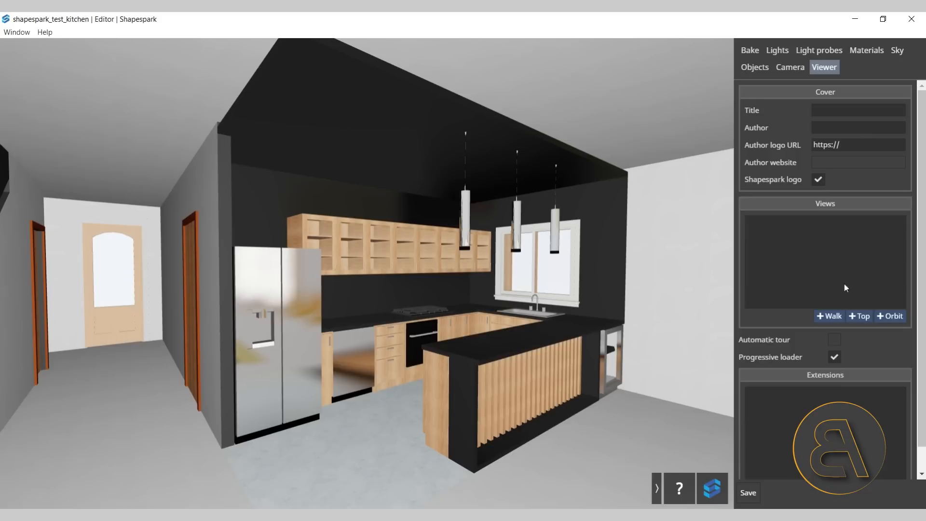
{"action": "mouse_move", "coordinate": [476, 259]}
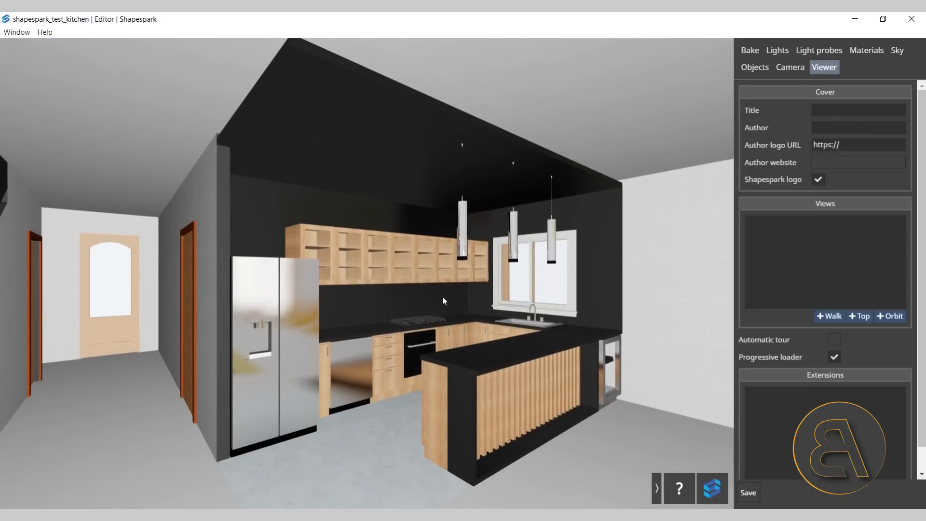
{"action": "mouse_move", "coordinate": [501, 225]}
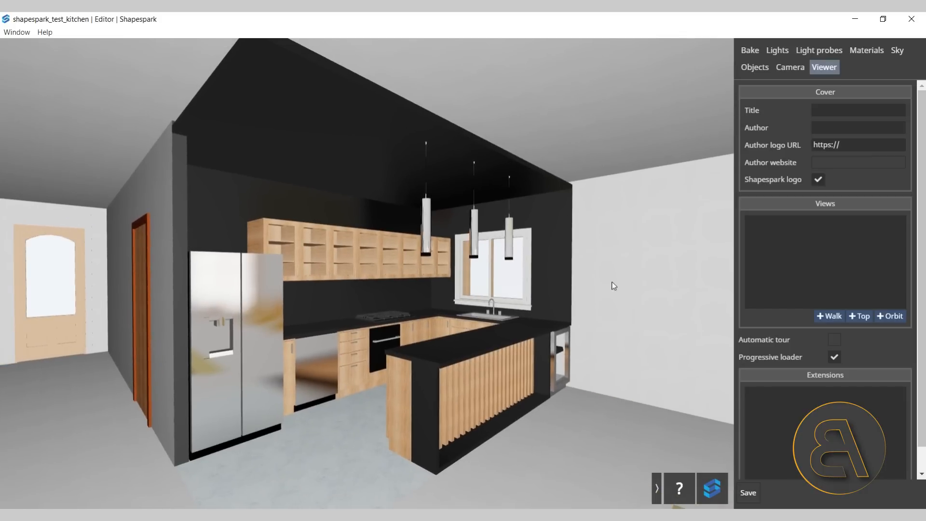
{"action": "mouse_move", "coordinate": [323, 361]}
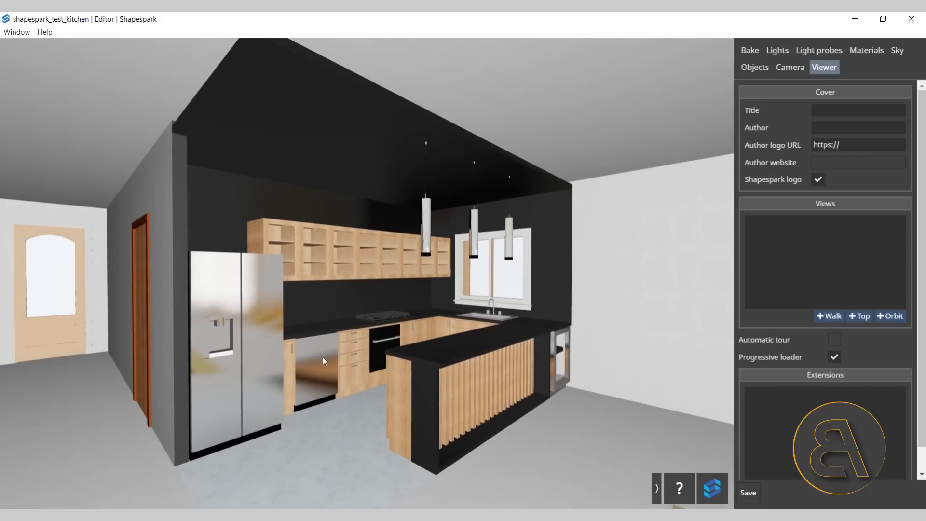
{"action": "mouse_move", "coordinate": [393, 314]}
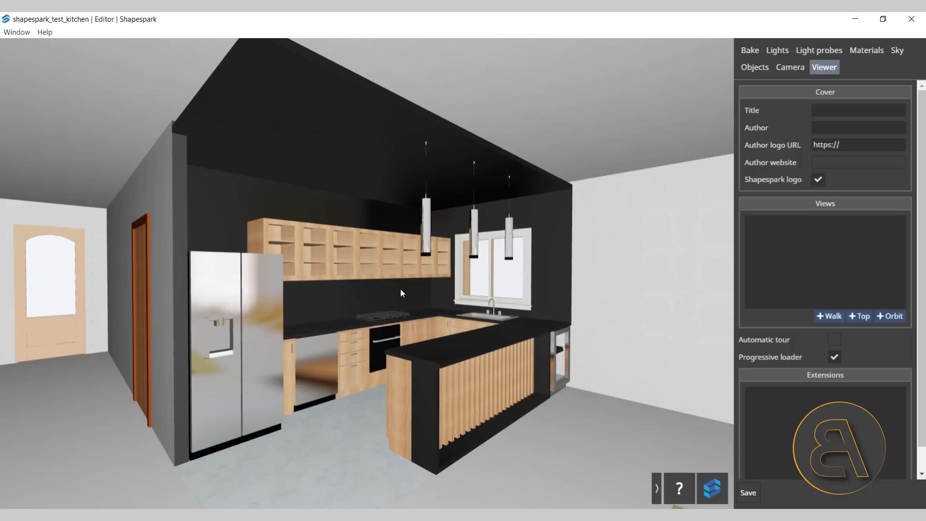
Add a walk-mode view and name it Kitchen view
{"action": "left_click", "coordinate": [828, 316]}
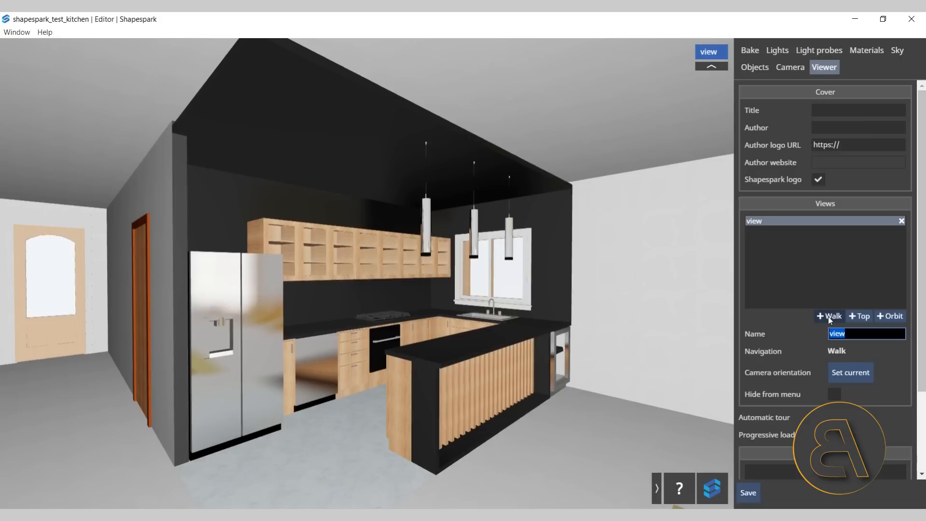
{"action": "mouse_move", "coordinate": [743, 230]}
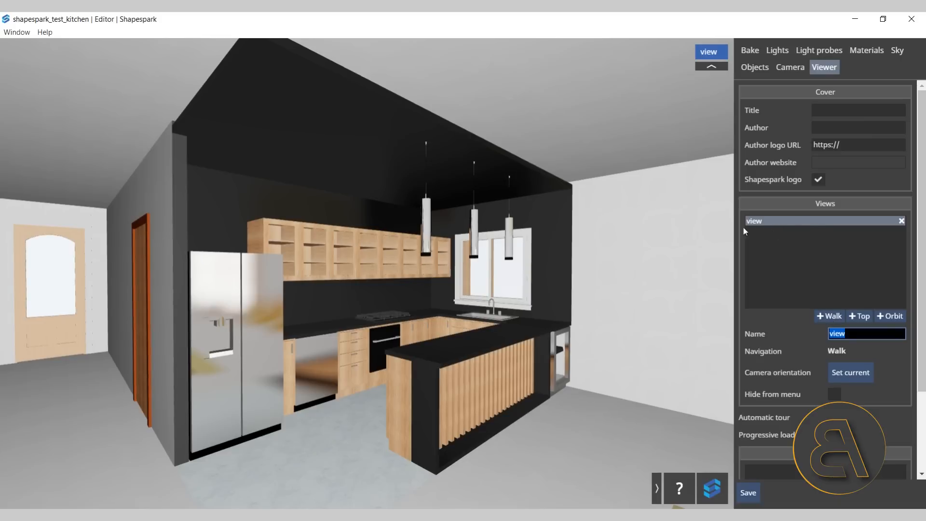
{"action": "mouse_move", "coordinate": [779, 337]}
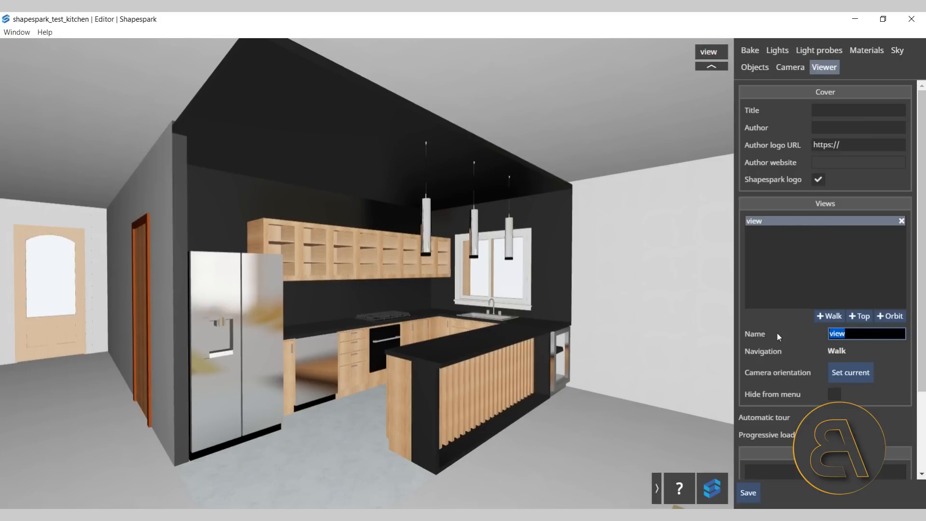
{"action": "type", "text": "K"}
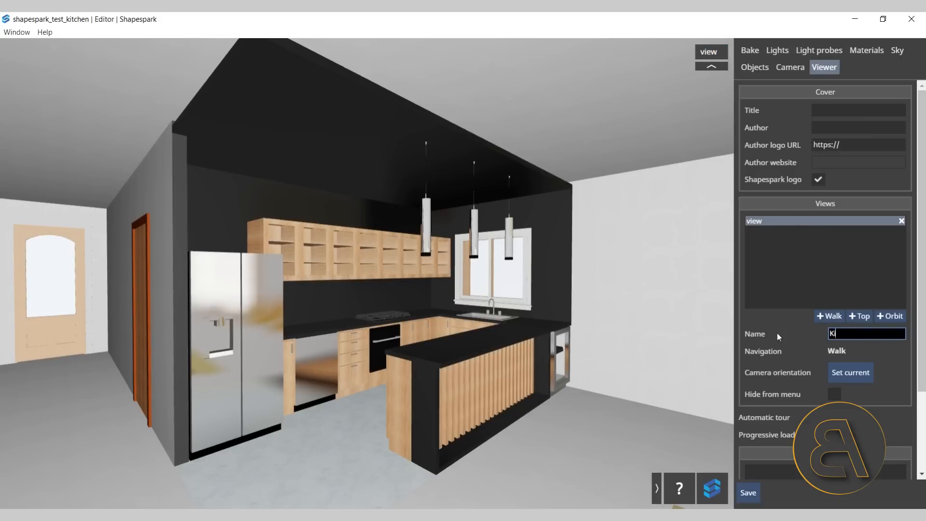
{"action": "type", "text": "itchen view"}
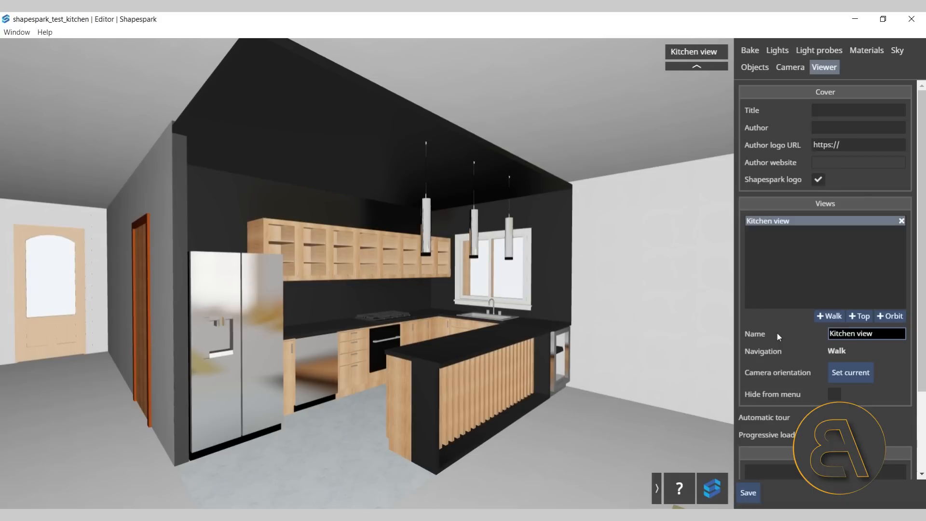
{"action": "mouse_move", "coordinate": [702, 251]}
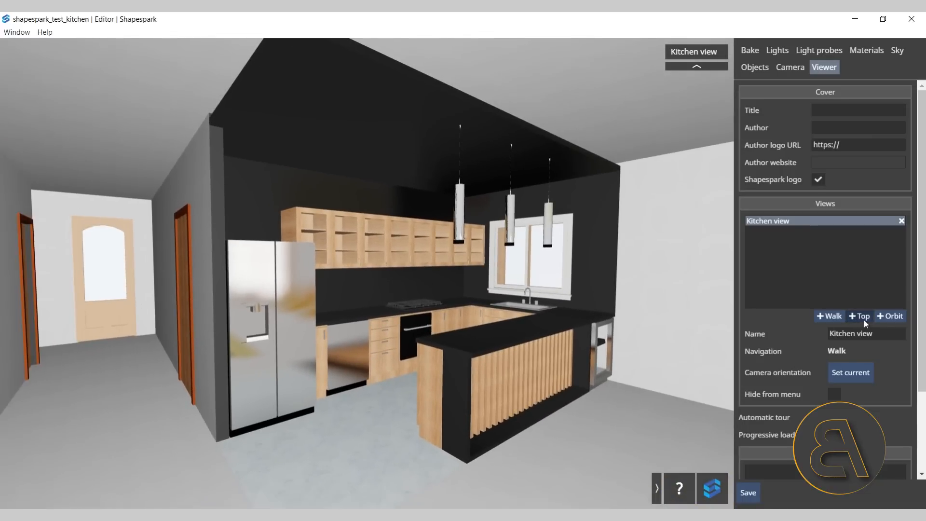
Add an exterior orbit-mode view named Orbit view
{"action": "left_click", "coordinate": [890, 316]}
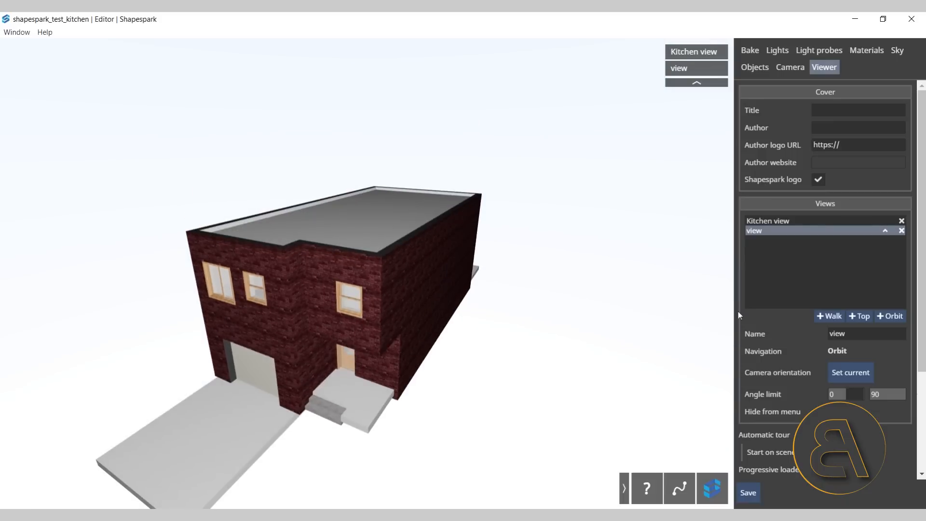
{"action": "mouse_move", "coordinate": [879, 329]}
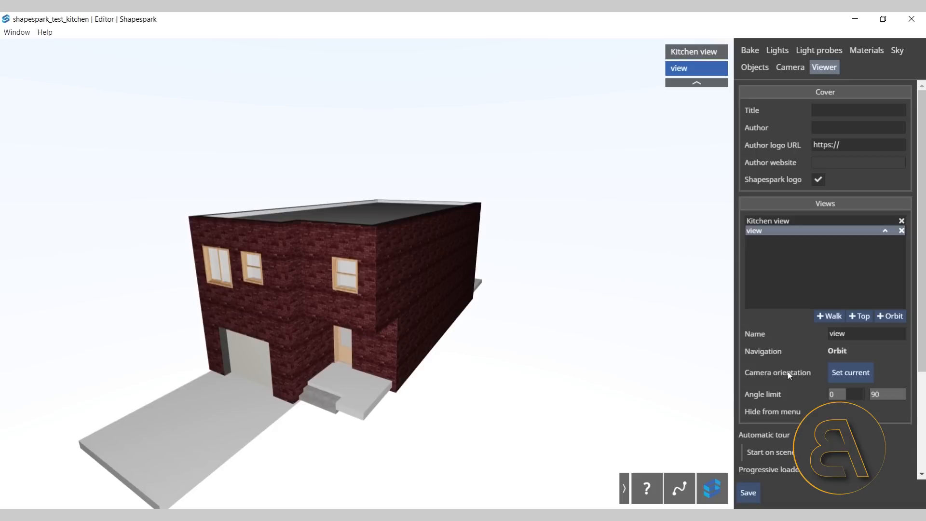
{"action": "mouse_move", "coordinate": [814, 375]}
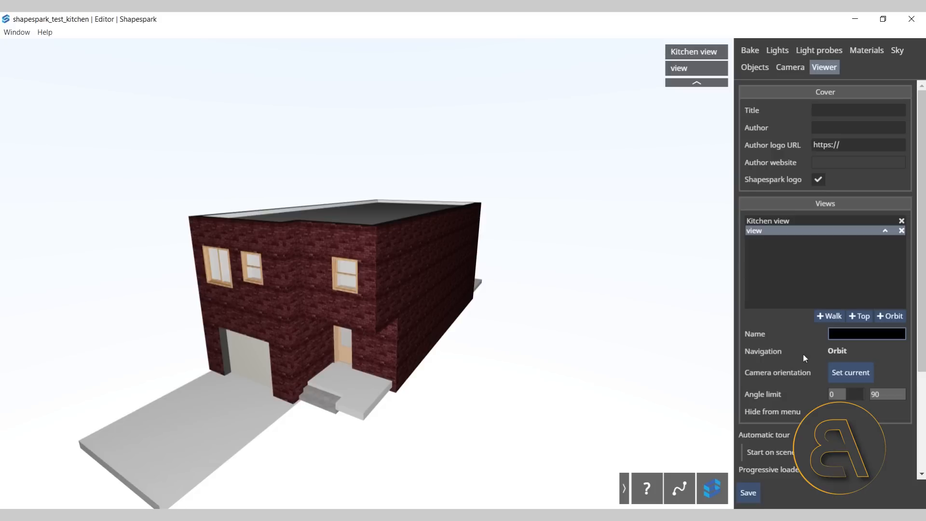
{"action": "type", "text": "Orbit view"}
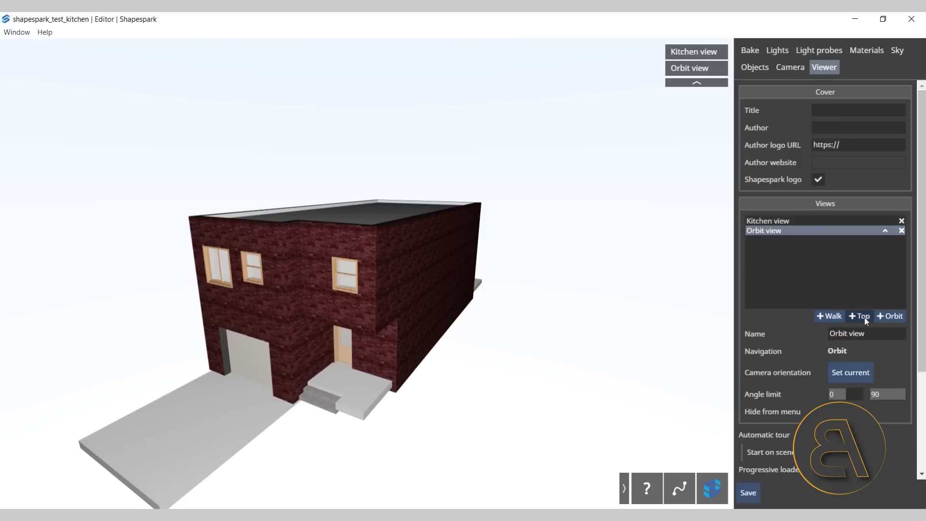
{"action": "left_click", "coordinate": [859, 316]}
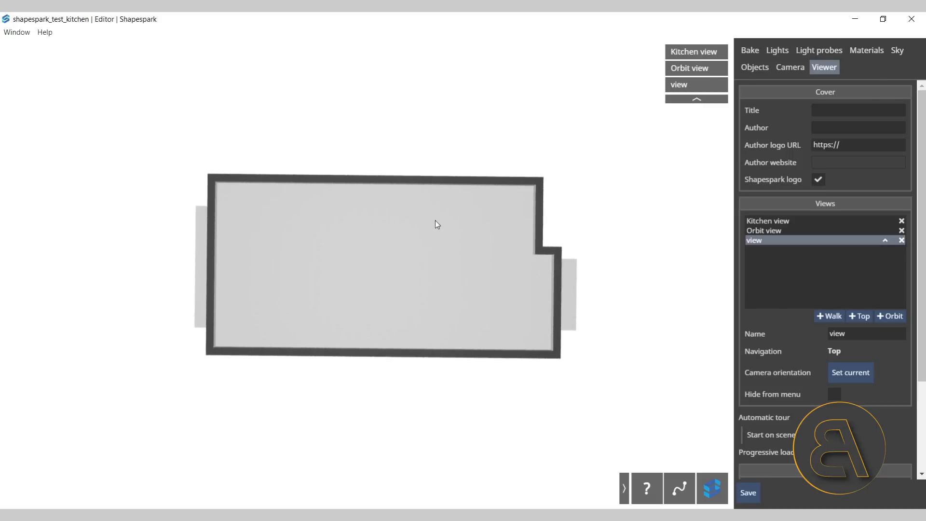
Set the Basic Roof object to Custom hide in views and hide it in the top view 'view'
{"action": "left_click", "coordinate": [754, 67]}
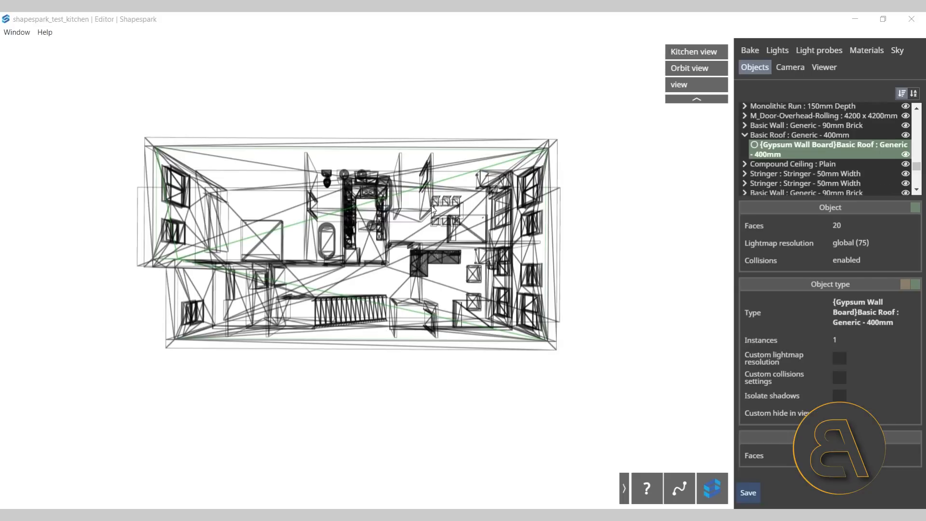
{"action": "mouse_move", "coordinate": [831, 312]}
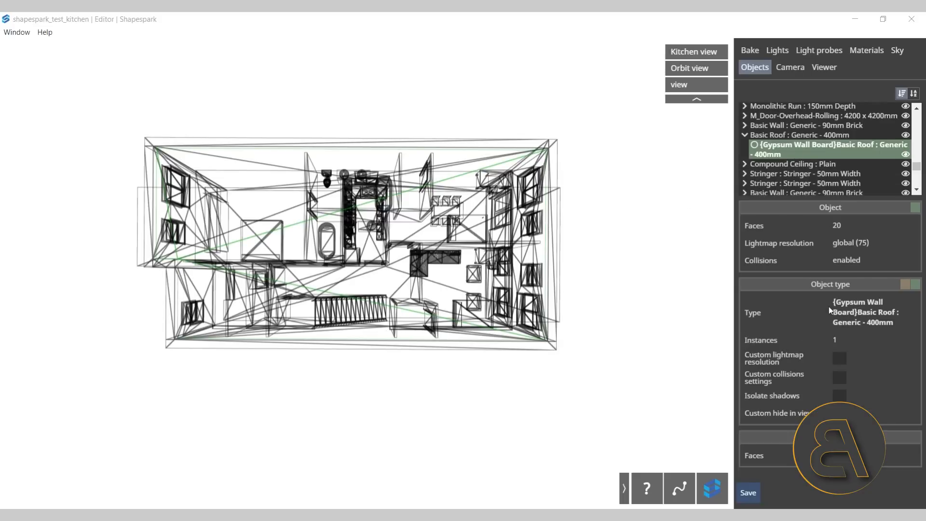
{"action": "mouse_move", "coordinate": [750, 420]}
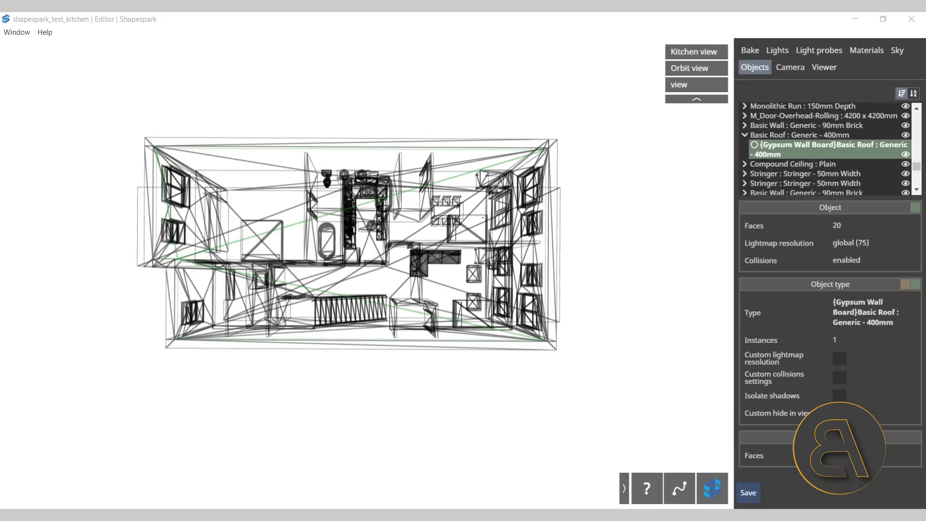
{"action": "left_click", "coordinate": [833, 308]}
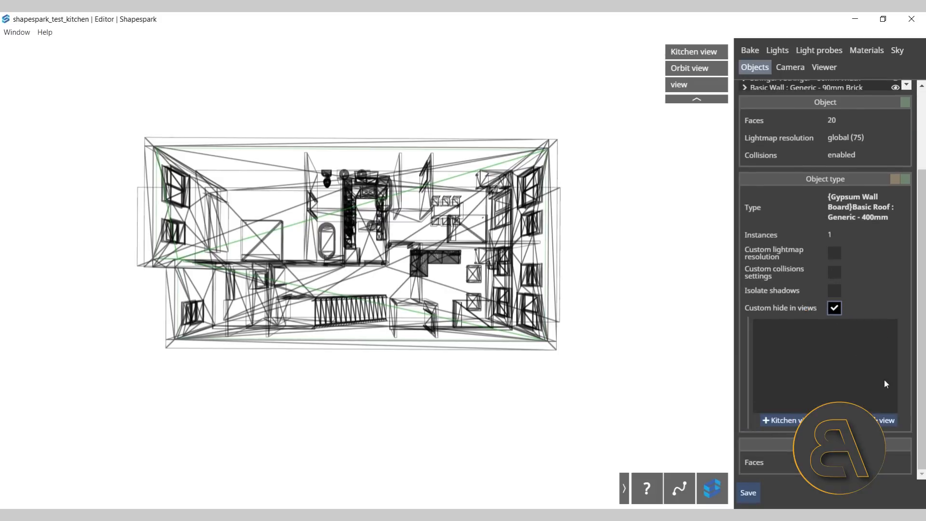
{"action": "mouse_move", "coordinate": [747, 425]}
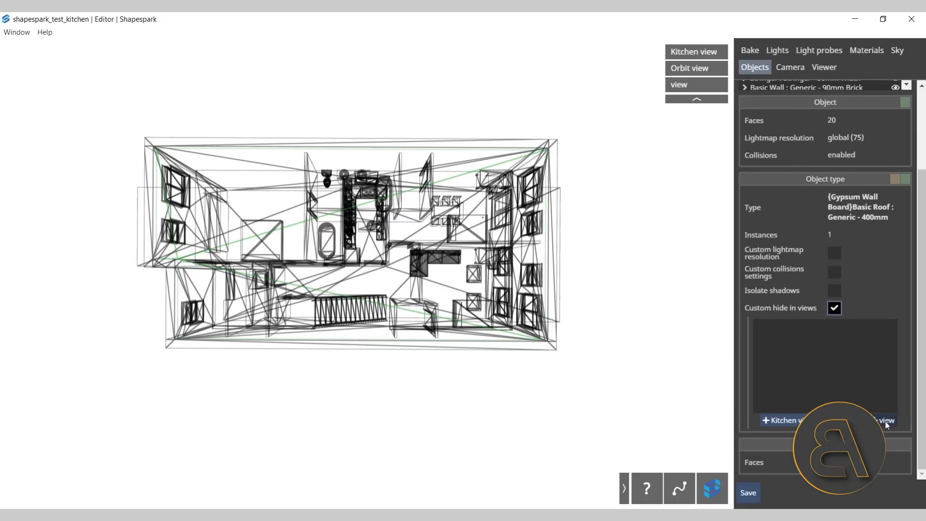
{"action": "left_click", "coordinate": [885, 420]}
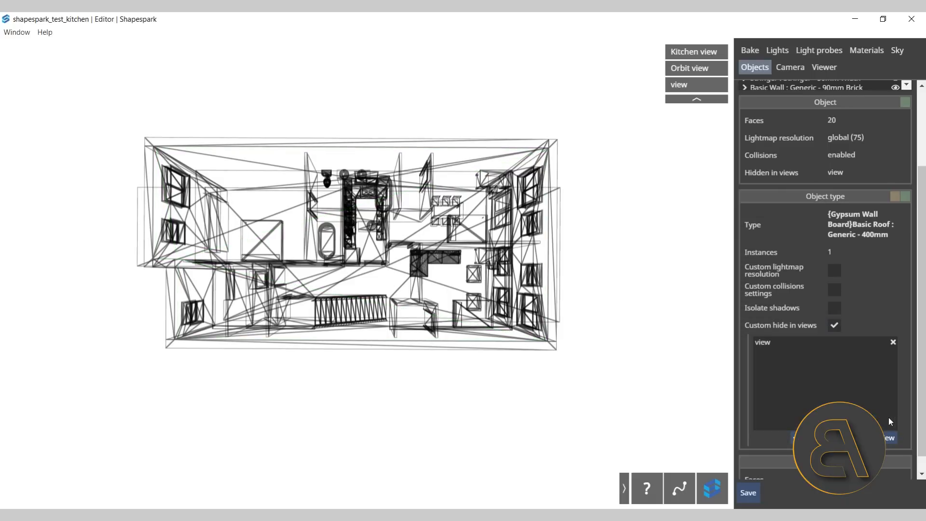
{"action": "mouse_move", "coordinate": [823, 67]}
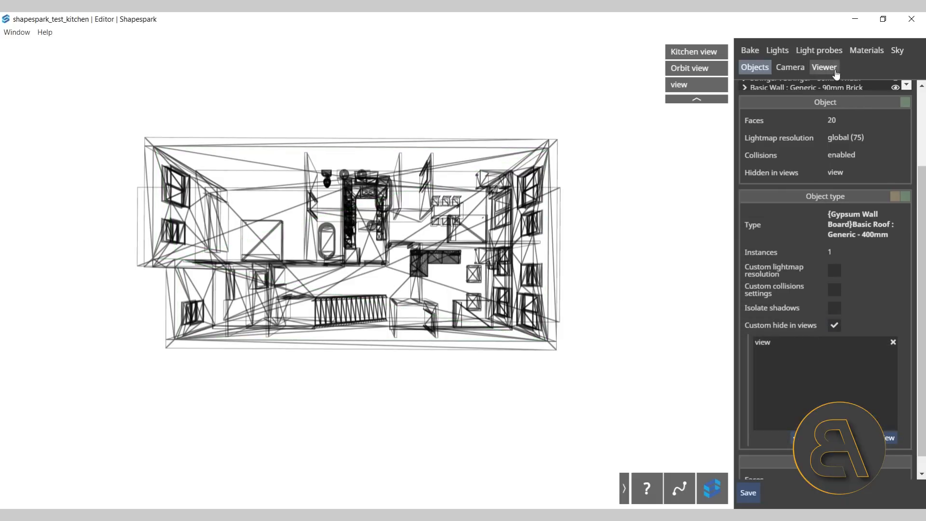
Preview the saved top, Orbit and Kitchen views, then bring up the scene's lights list
{"action": "left_click", "coordinate": [823, 67]}
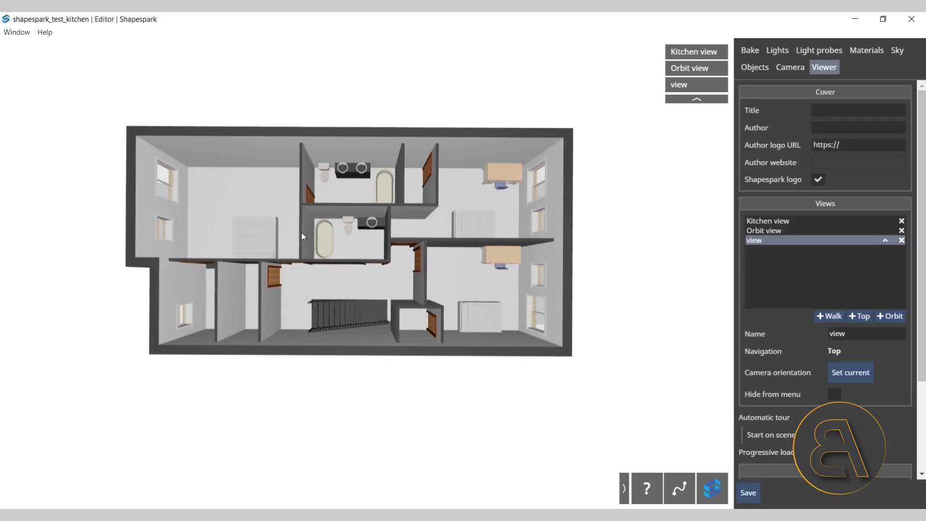
{"action": "mouse_move", "coordinate": [417, 182]}
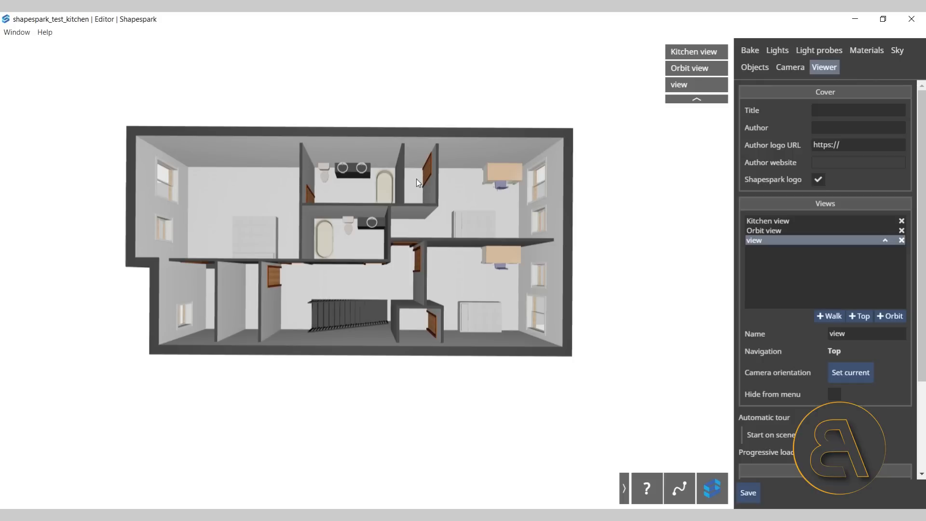
{"action": "mouse_move", "coordinate": [541, 130]}
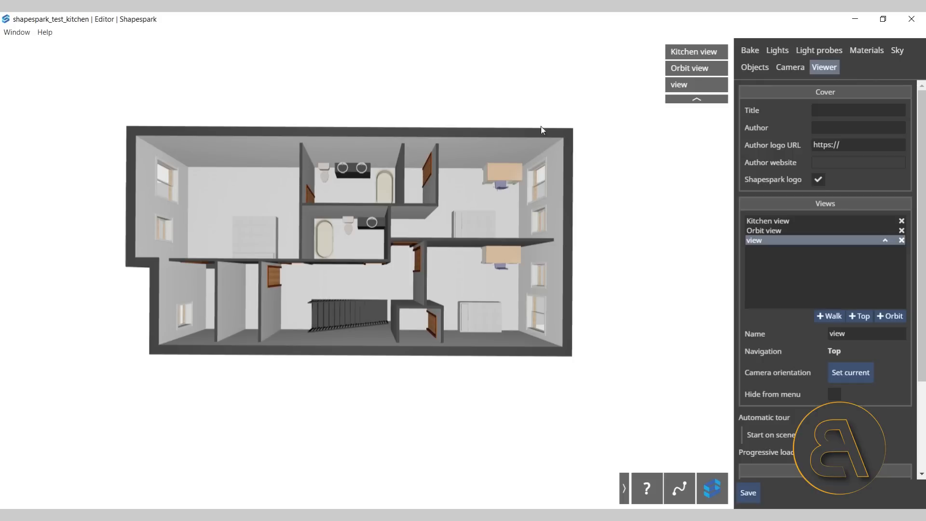
{"action": "mouse_move", "coordinate": [852, 252]}
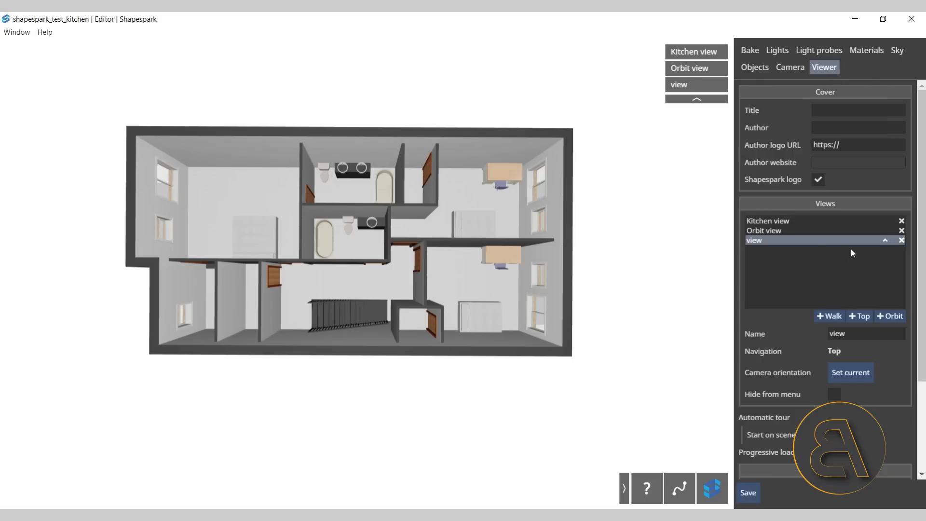
{"action": "left_click", "coordinate": [764, 230]}
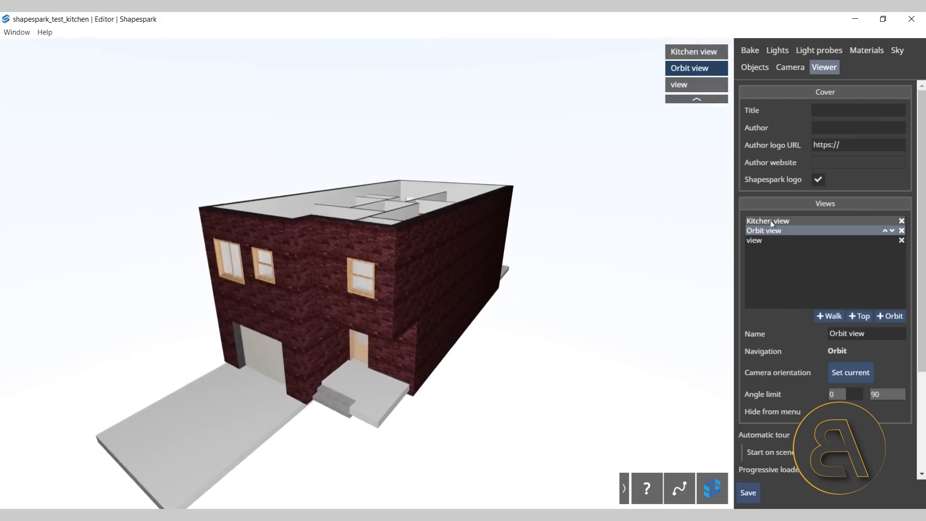
{"action": "left_click", "coordinate": [767, 219]}
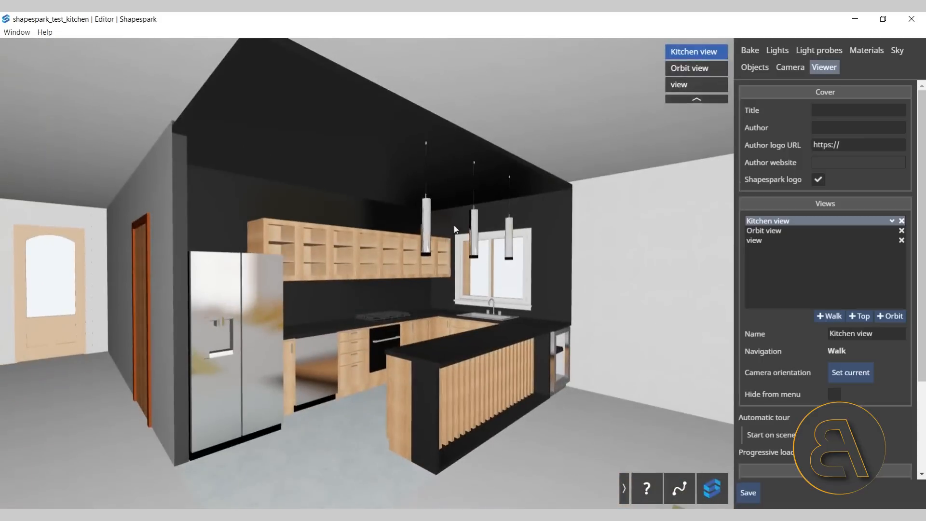
{"action": "mouse_move", "coordinate": [642, 237]}
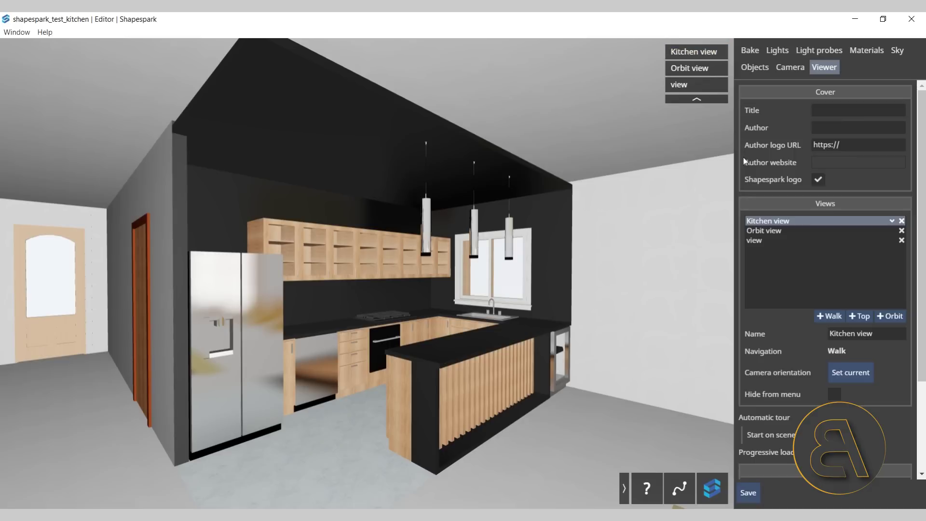
{"action": "mouse_move", "coordinate": [777, 51]}
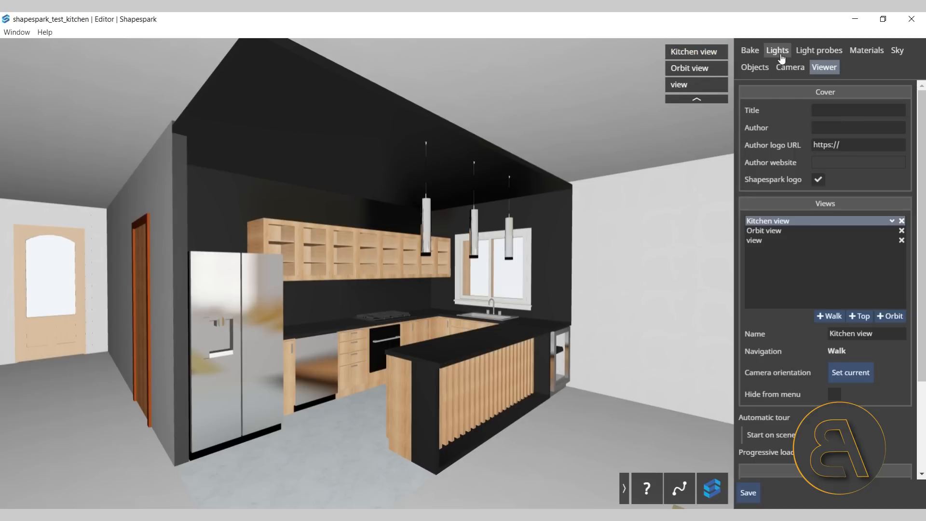
{"action": "left_click", "coordinate": [776, 49]}
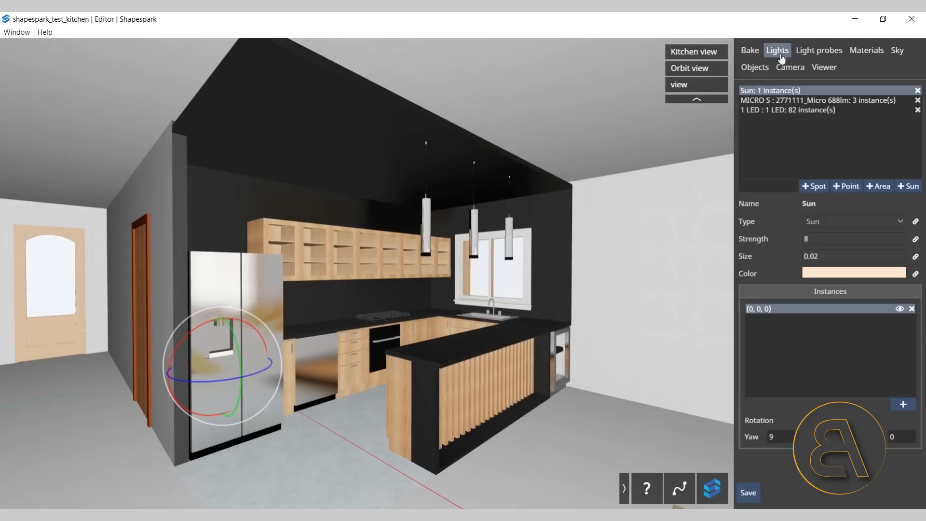
Review the Sun, micro pendant and LED light settings and locate the first and third pendant instances
{"action": "left_click", "coordinate": [817, 100]}
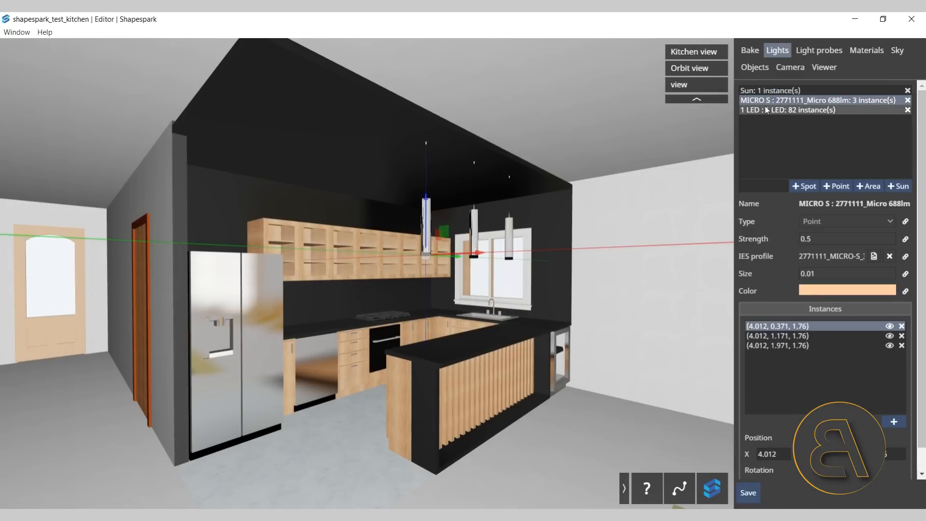
{"action": "left_click", "coordinate": [769, 91]}
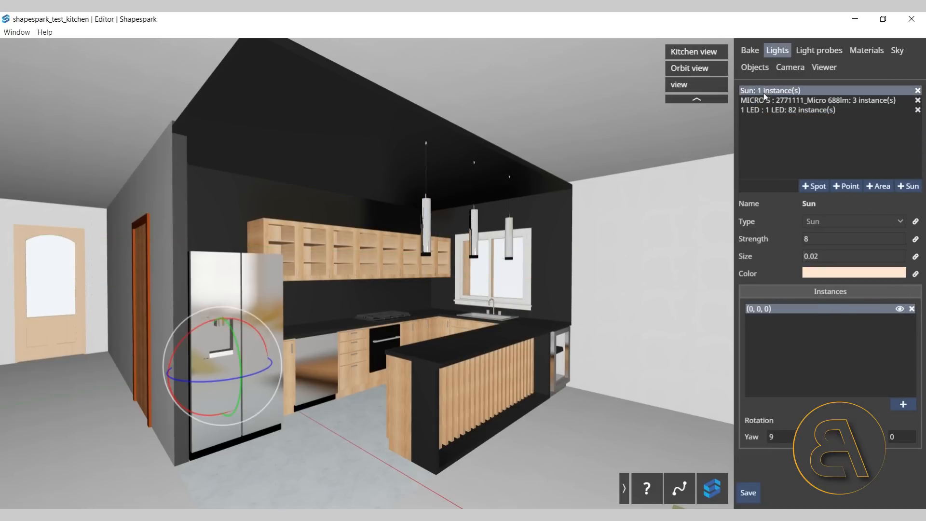
{"action": "left_click", "coordinate": [817, 99]}
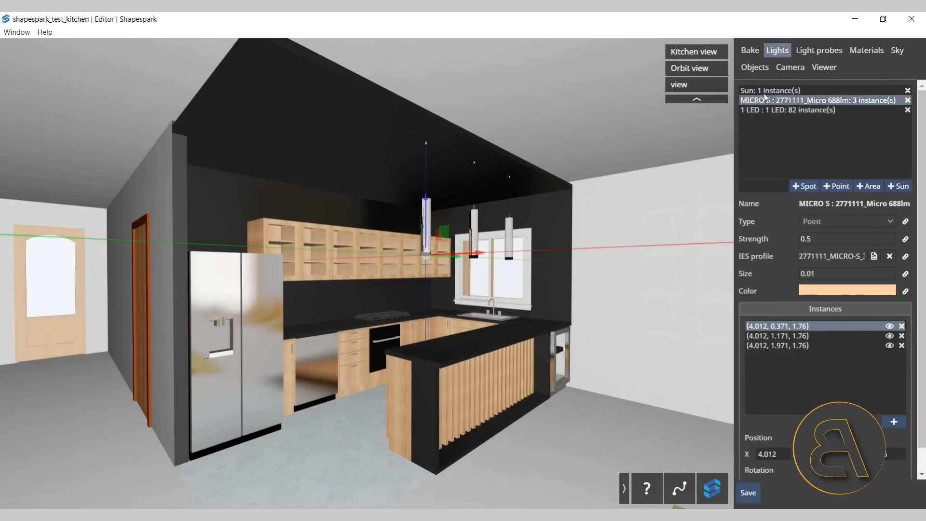
{"action": "left_click", "coordinate": [785, 110]}
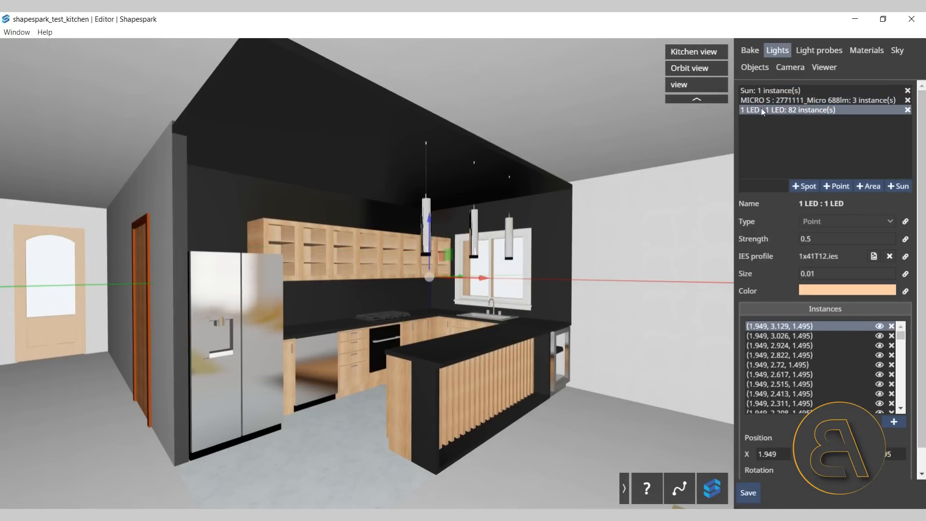
{"action": "left_click", "coordinate": [769, 90]}
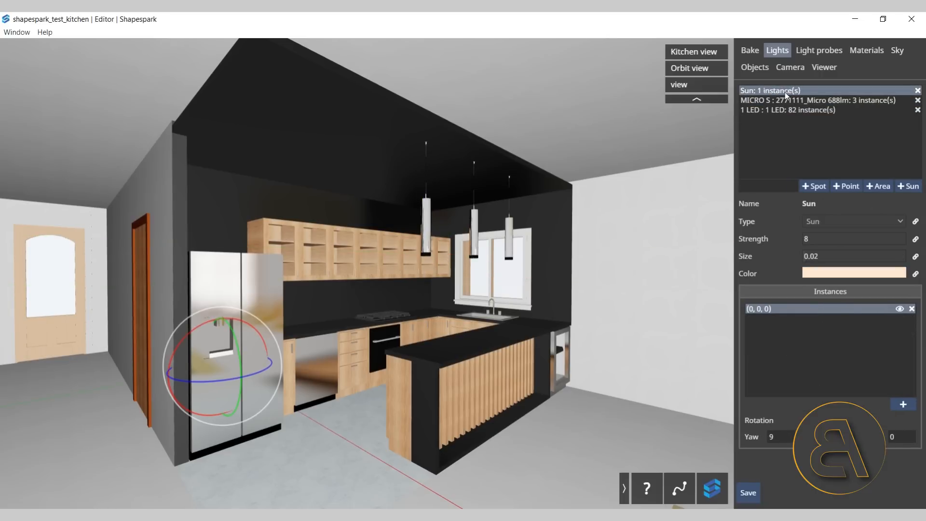
{"action": "left_click", "coordinate": [817, 99]}
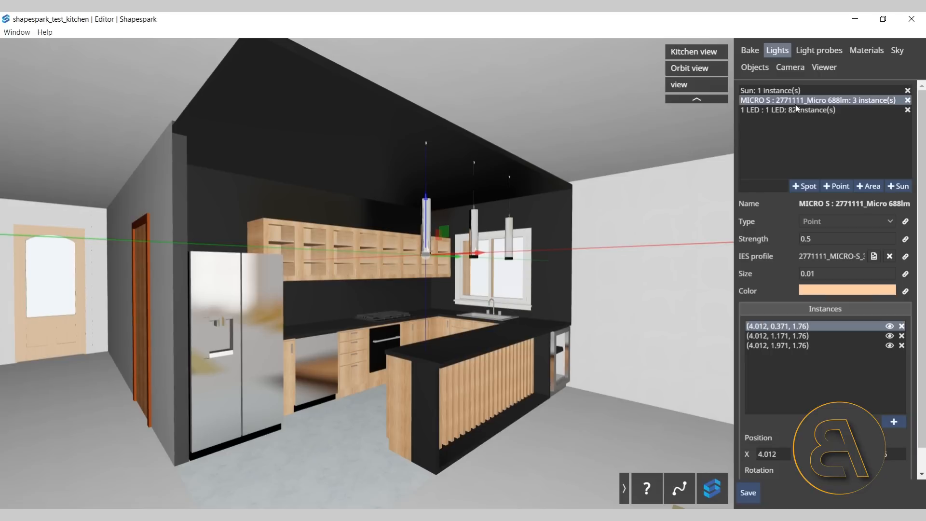
{"action": "mouse_move", "coordinate": [895, 365]}
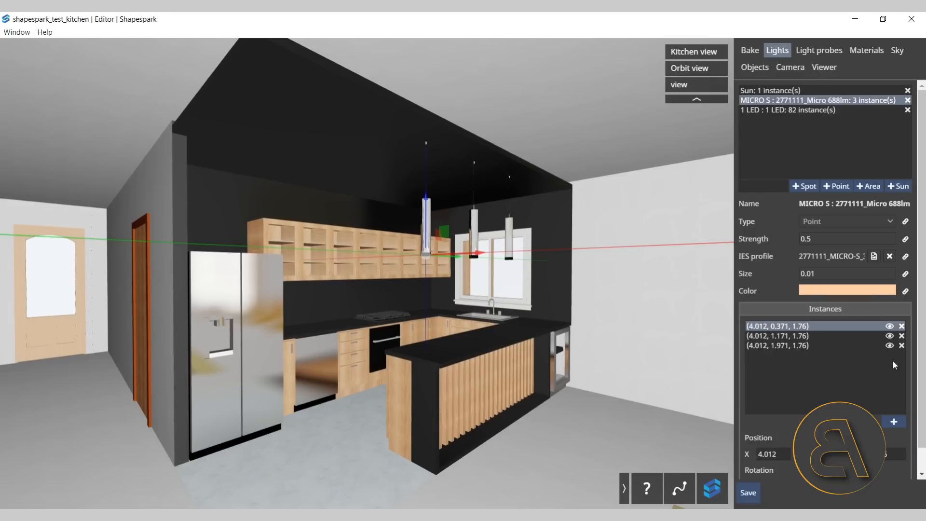
{"action": "left_click", "coordinate": [777, 336]}
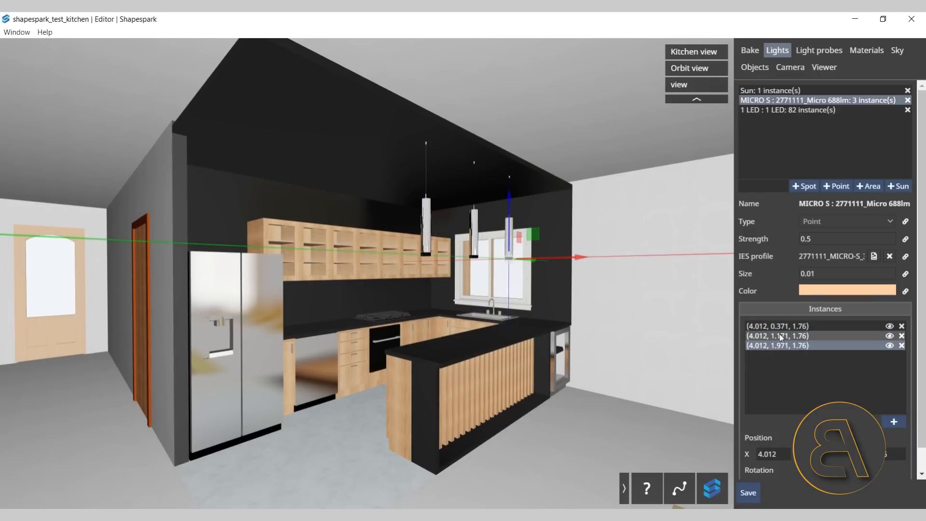
{"action": "left_click", "coordinate": [778, 326]}
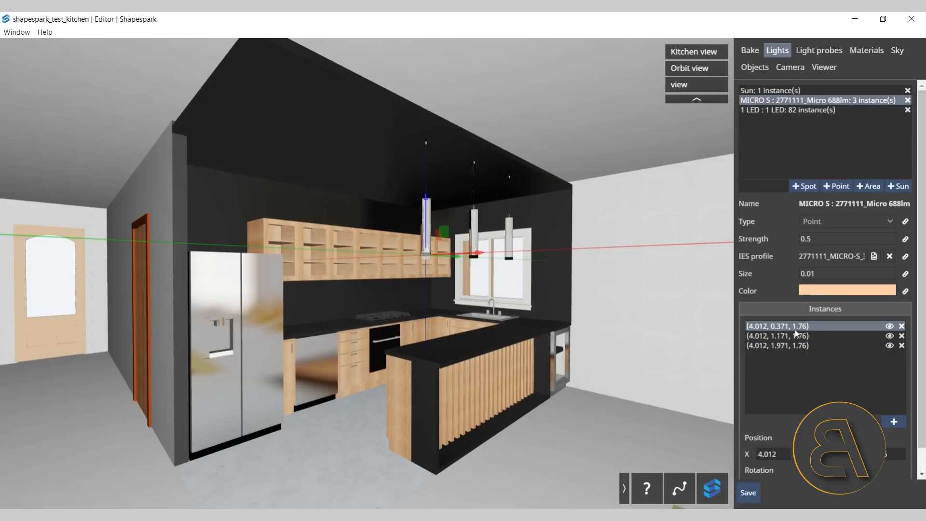
{"action": "mouse_move", "coordinate": [461, 303]}
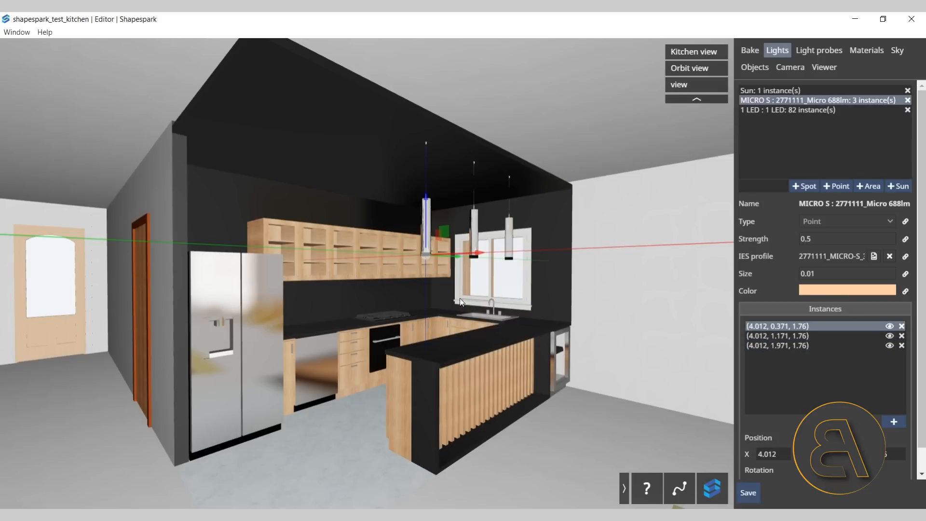
{"action": "mouse_move", "coordinate": [747, 129]}
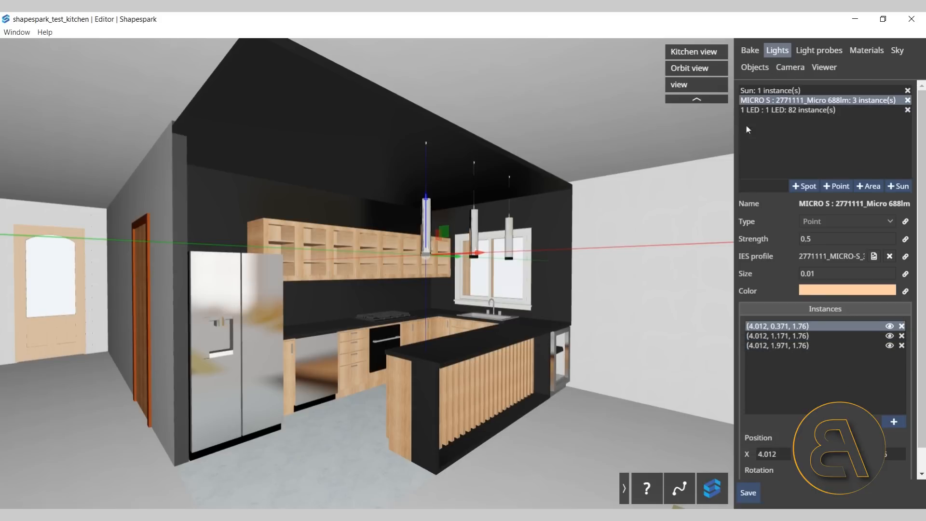
Inspect individual instances of the 82-instance LED light group along the kitchen island
{"action": "left_click", "coordinate": [790, 110]}
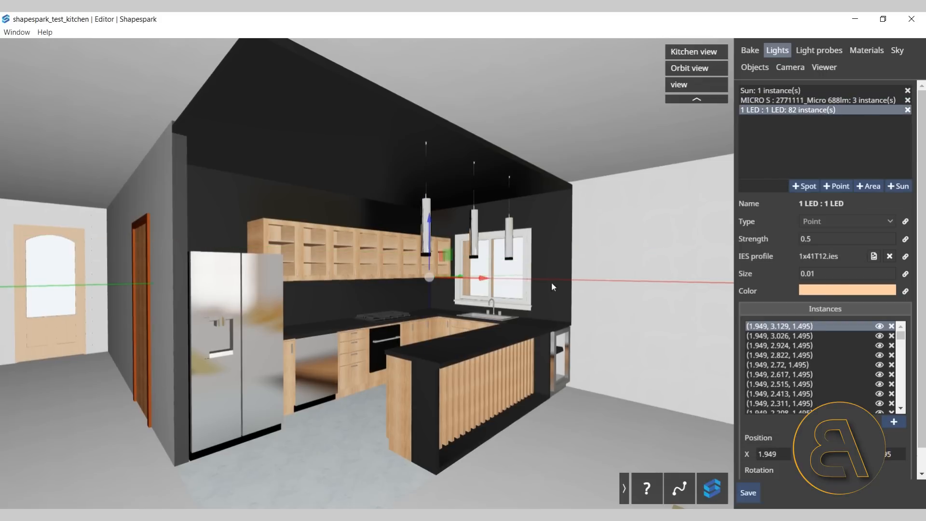
{"action": "scroll", "scroll_direction": "down", "scroll_amount": 3}
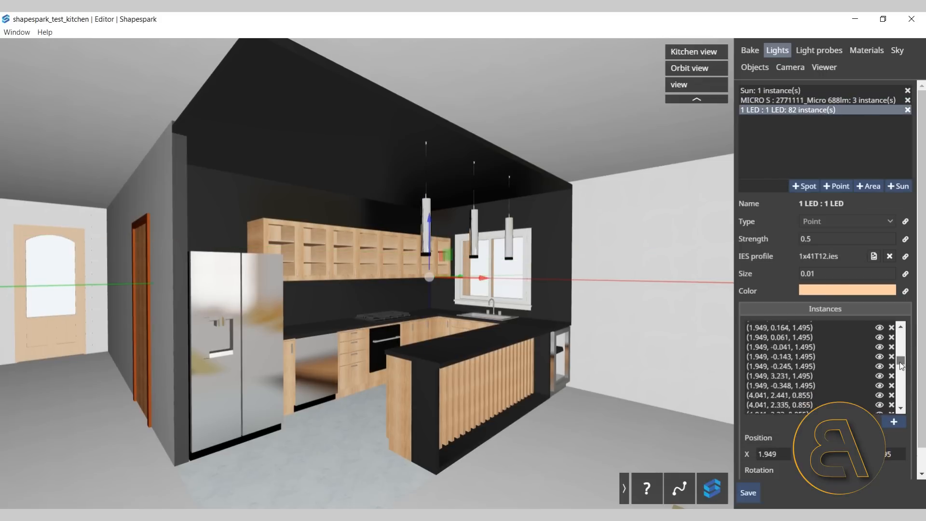
{"action": "scroll", "scroll_direction": "down", "scroll_amount": 3}
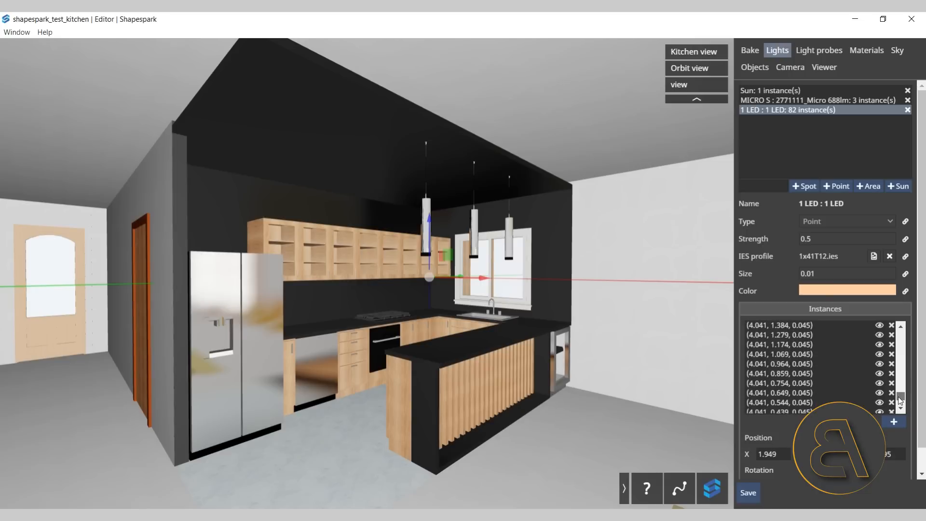
{"action": "left_click", "coordinate": [780, 373]}
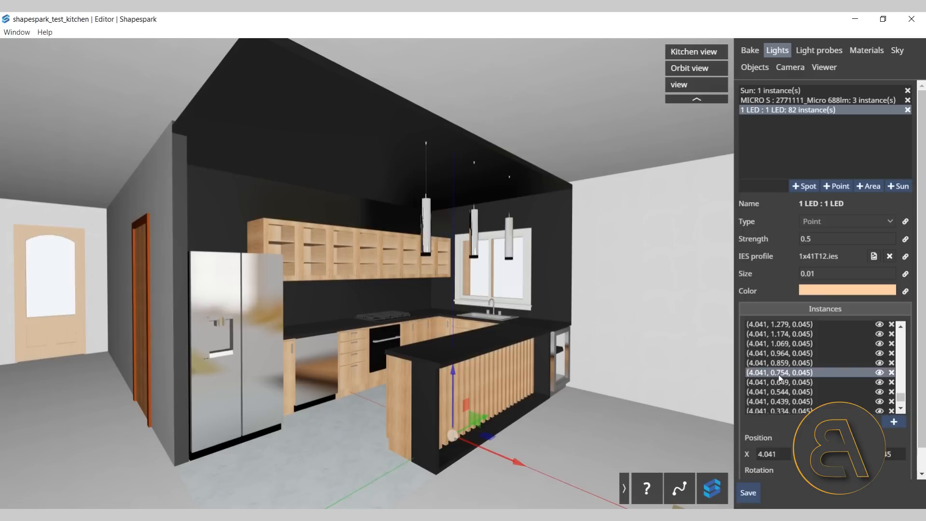
{"action": "left_click", "coordinate": [779, 324]}
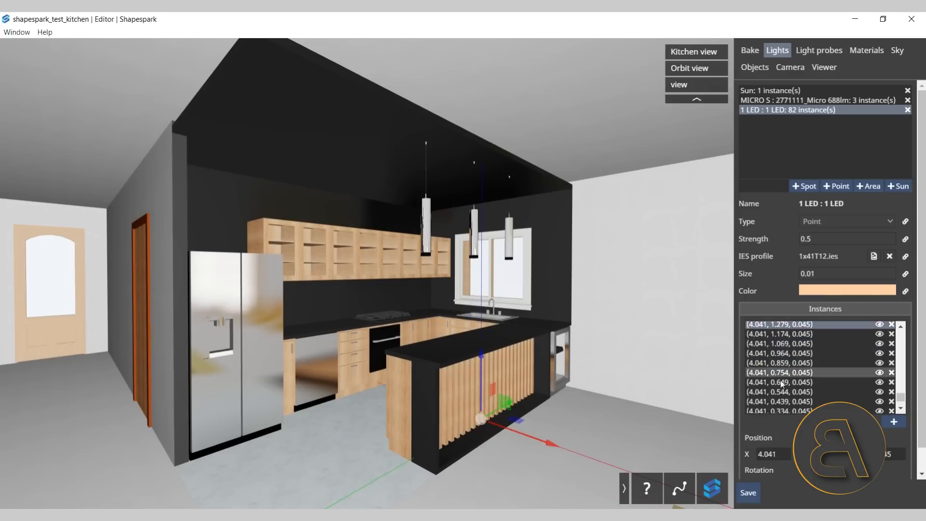
{"action": "left_click", "coordinate": [779, 402]}
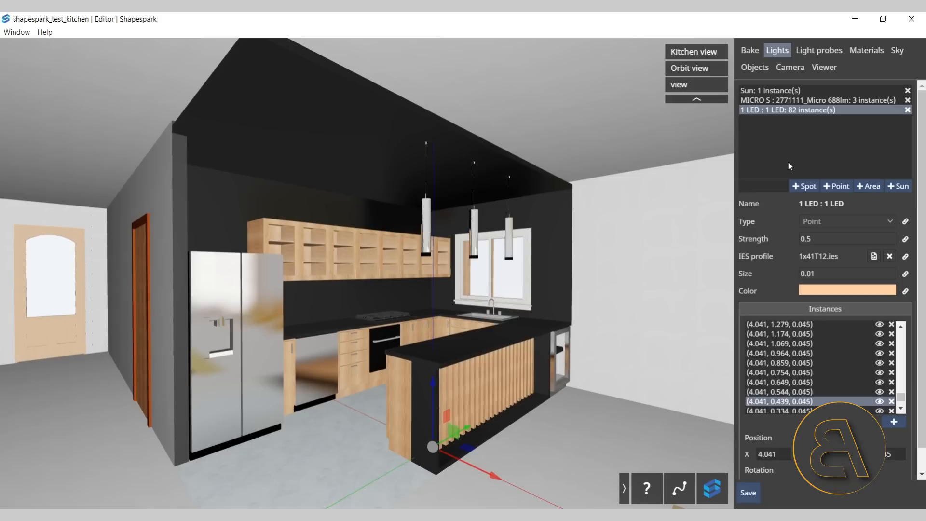
{"action": "mouse_move", "coordinate": [805, 186]}
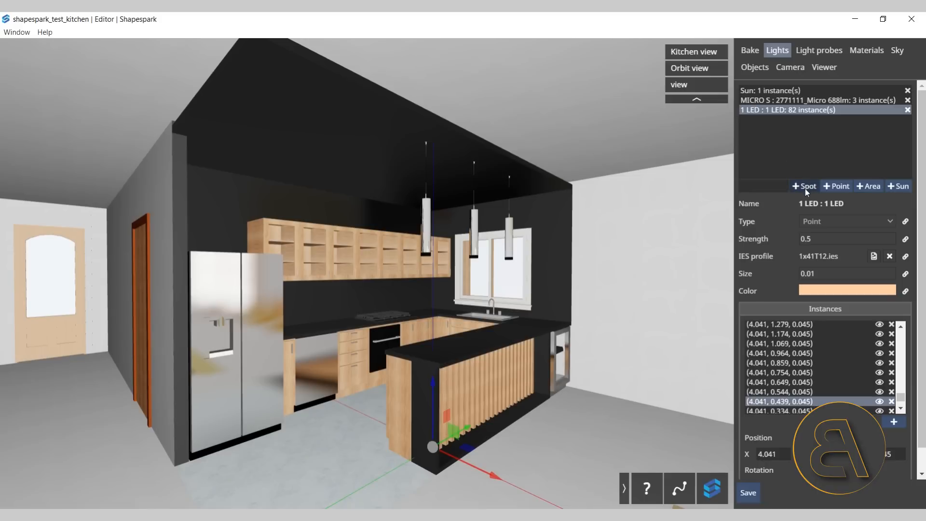
Add a spot light (strength 25, angle 140) in front of the fridge and show the light probes list
{"action": "left_click", "coordinate": [803, 186]}
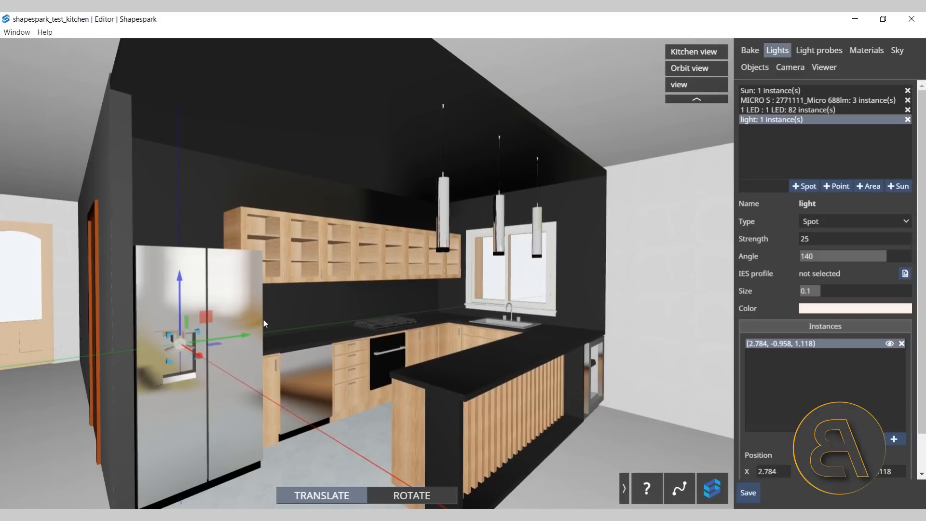
{"action": "mouse_move", "coordinate": [237, 269]}
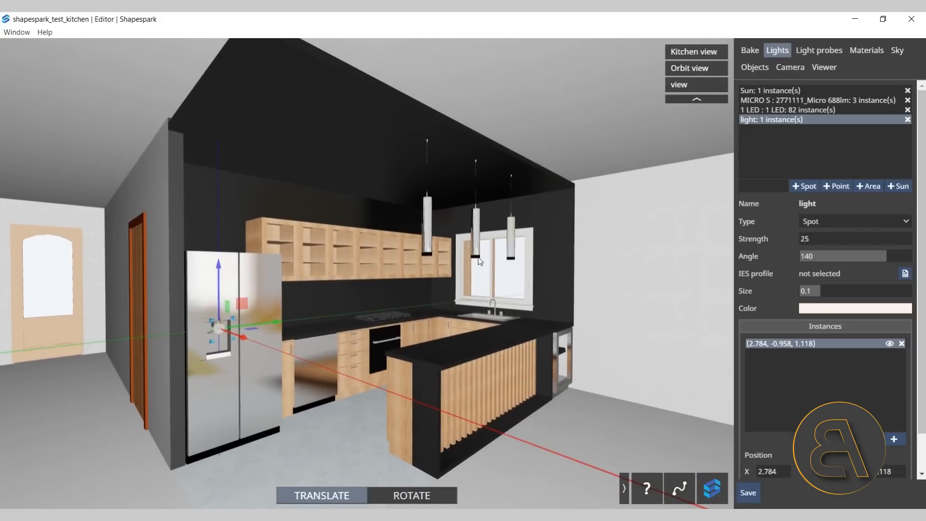
{"action": "left_click", "coordinate": [819, 50]}
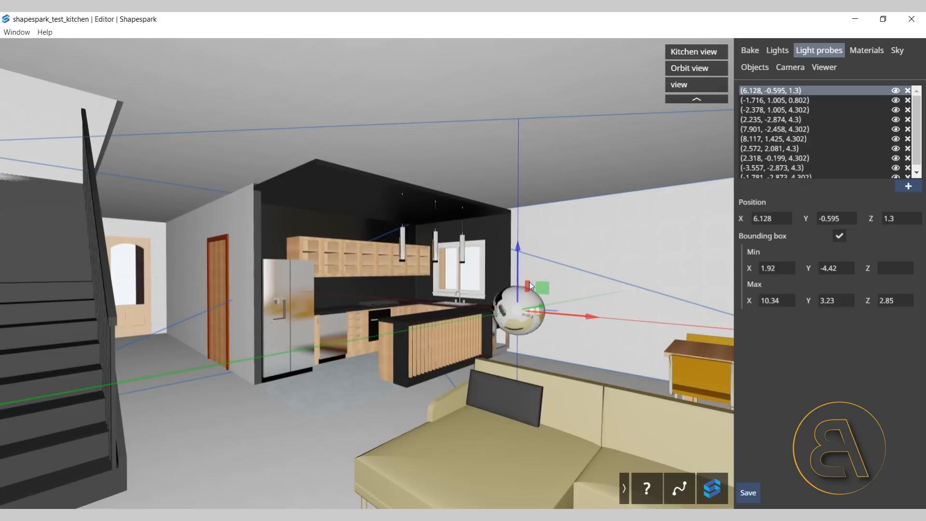
{"action": "mouse_move", "coordinate": [663, 277]}
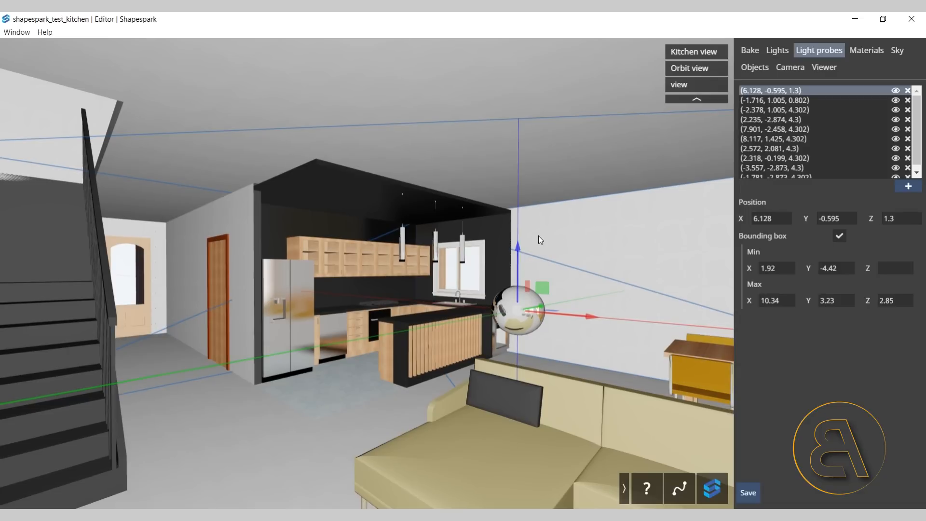
{"action": "mouse_move", "coordinate": [626, 259]}
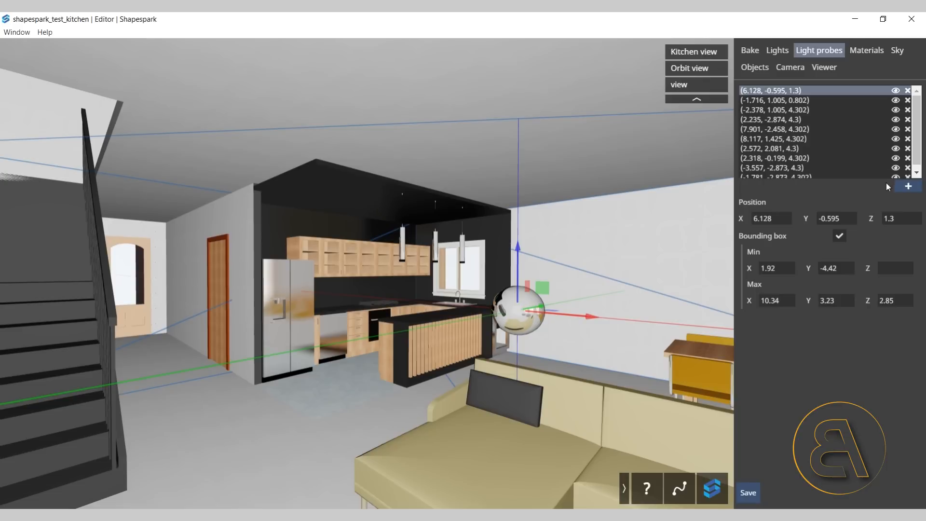
{"action": "mouse_move", "coordinate": [866, 50]}
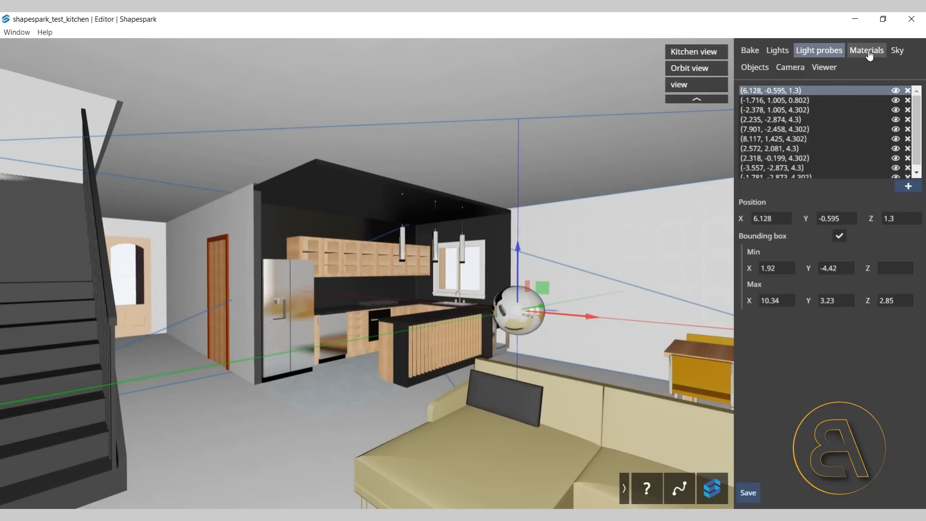
Show the refrigerator's Appliance - Stainless Steel material (roughness 0.2, metallic 1) after browsing Laminate, Black
{"action": "left_click", "coordinate": [866, 50]}
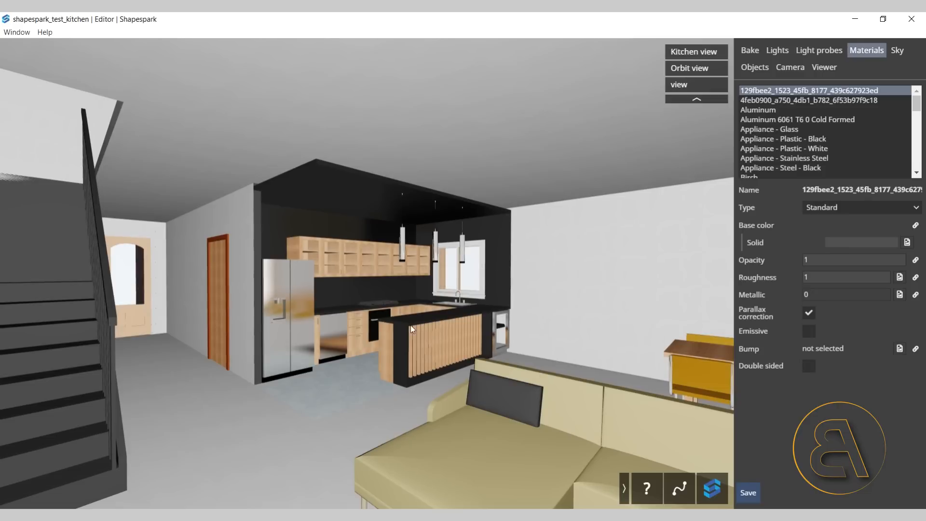
{"action": "left_click", "coordinate": [768, 132]}
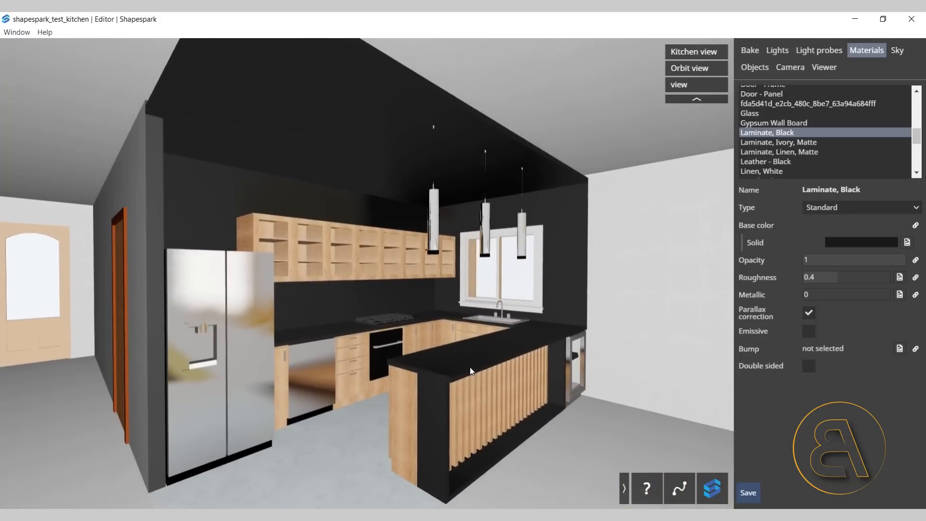
{"action": "left_click", "coordinate": [784, 132]}
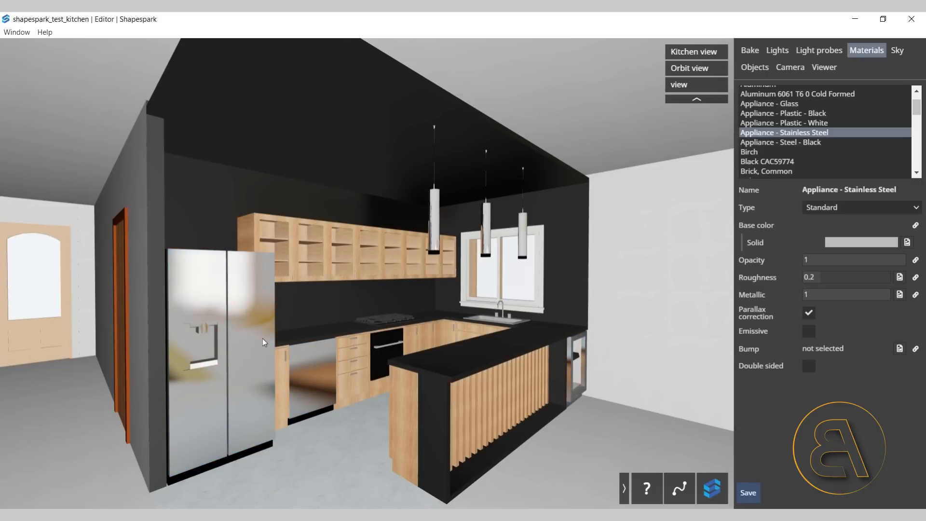
{"action": "mouse_move", "coordinate": [768, 133]}
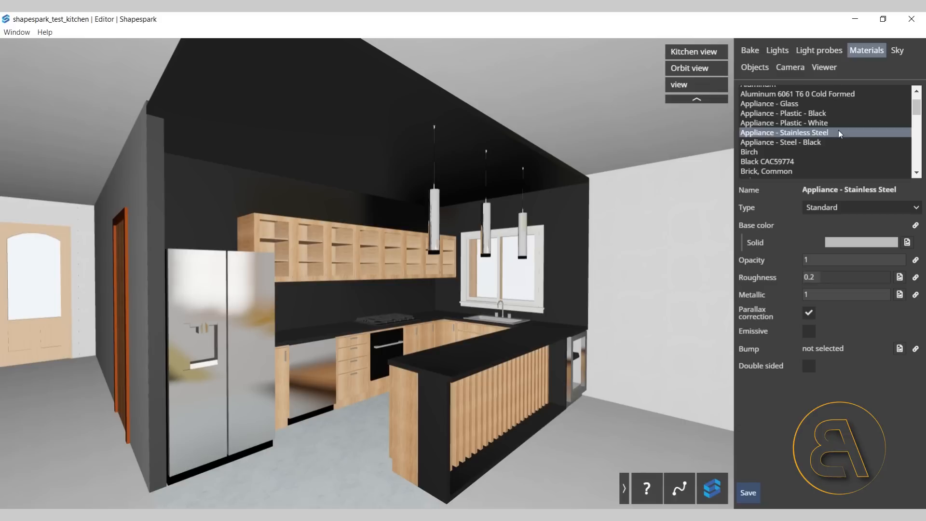
{"action": "mouse_move", "coordinate": [821, 348]}
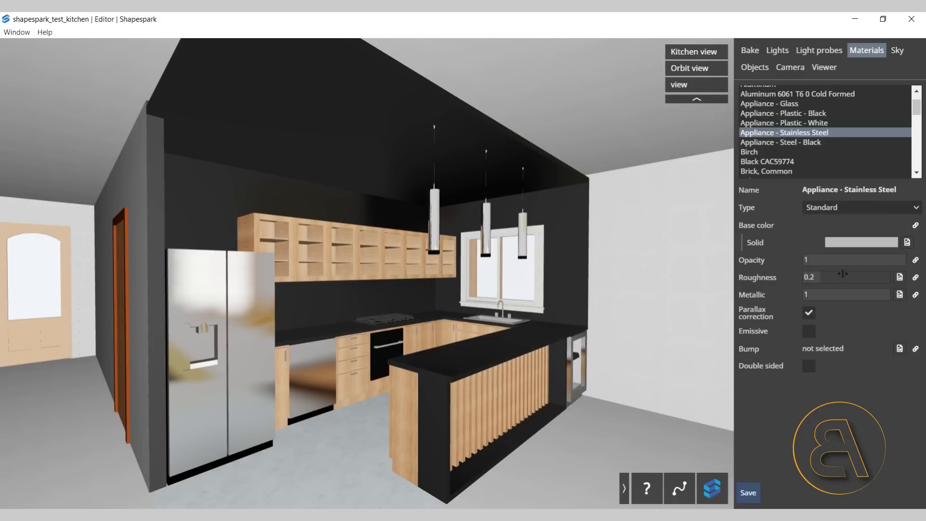
{"action": "mouse_move", "coordinate": [848, 307]}
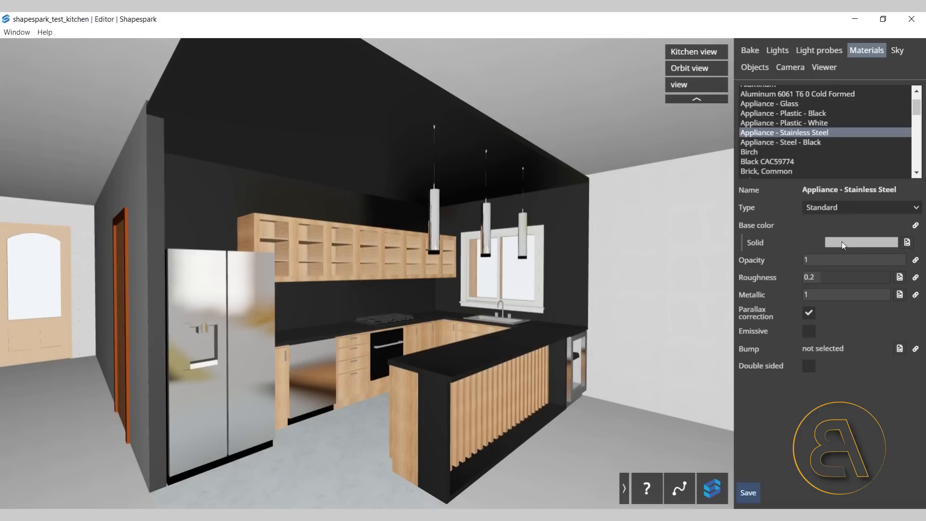
{"action": "mouse_move", "coordinate": [903, 252]}
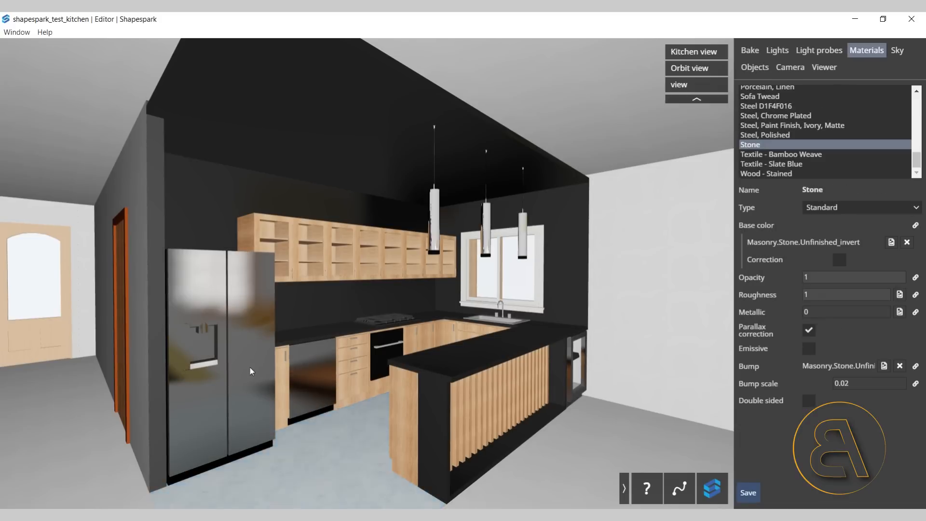
Give Appliance - Stainless Steel a darker grey base colour so the fridge renders darker
{"action": "left_click", "coordinate": [784, 132]}
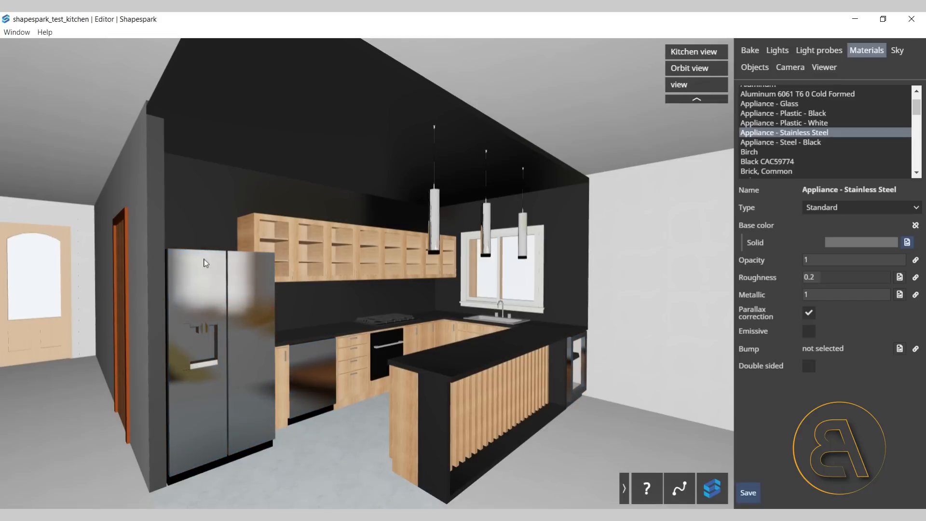
{"action": "mouse_move", "coordinate": [233, 380]}
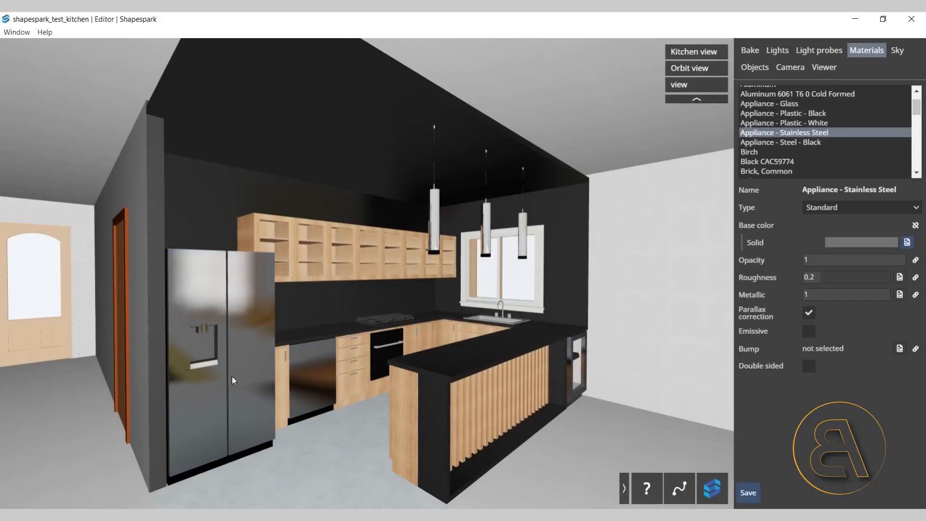
{"action": "mouse_move", "coordinate": [304, 378]}
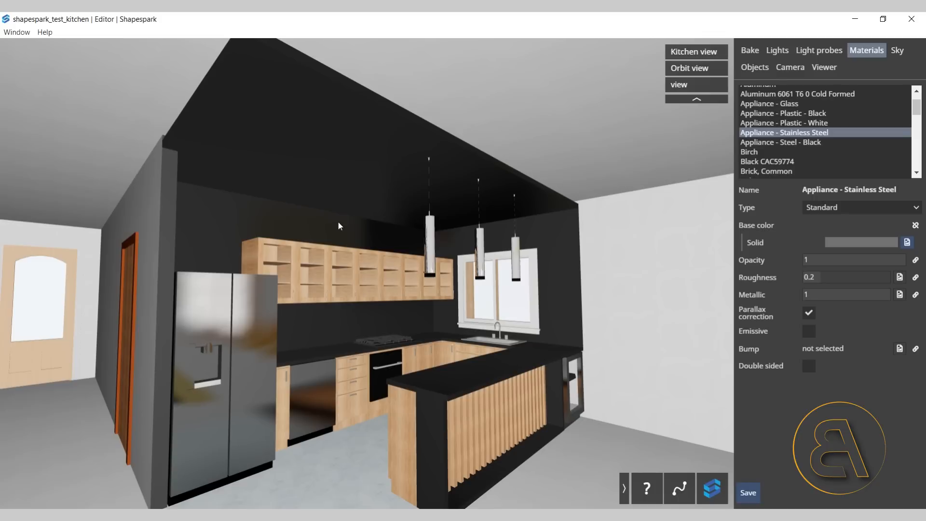
{"action": "mouse_move", "coordinate": [744, 61]}
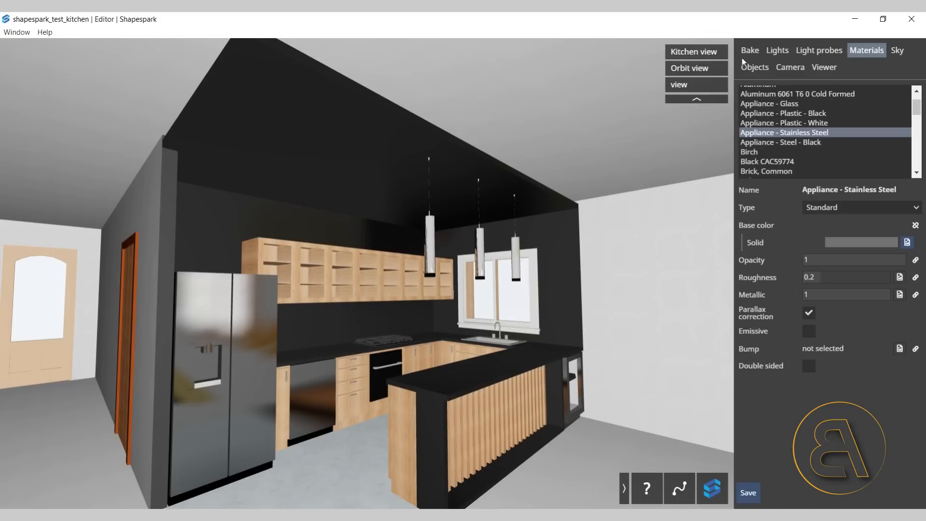
{"action": "mouse_move", "coordinate": [749, 53]}
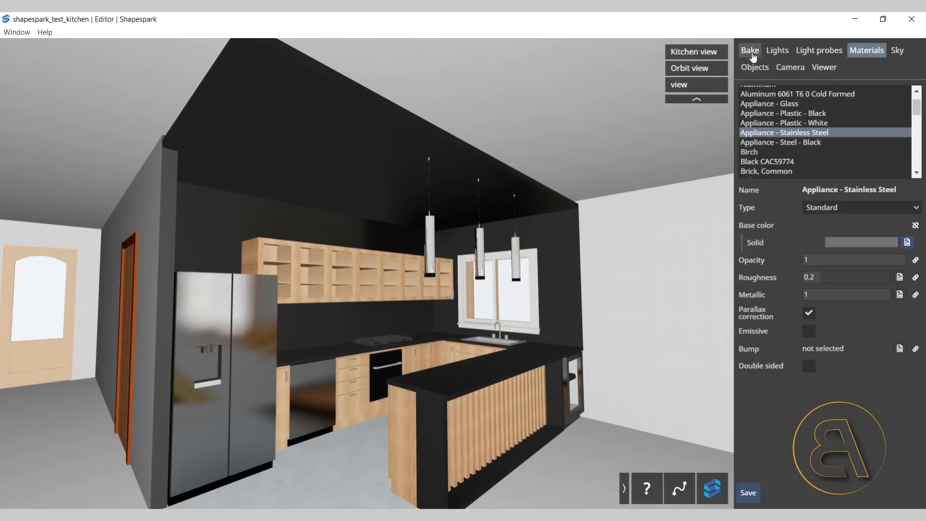
{"action": "left_click", "coordinate": [748, 50]}
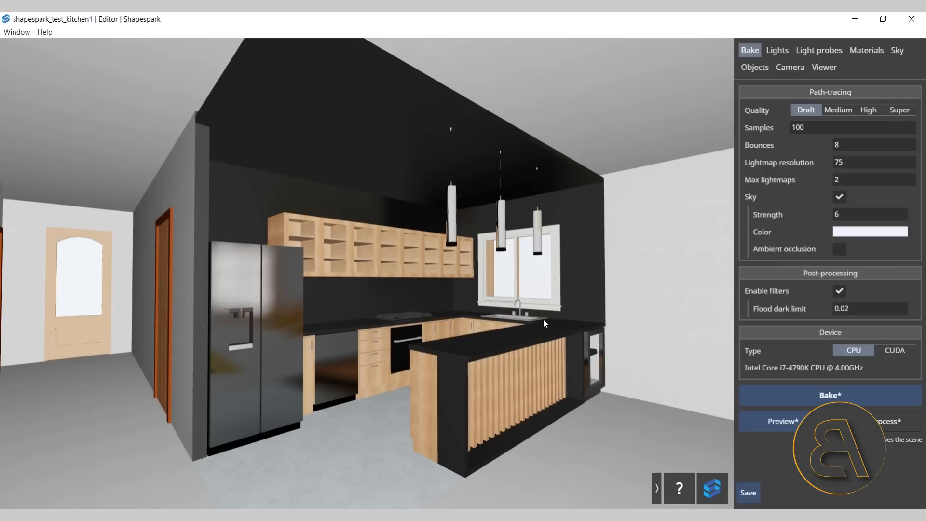
{"action": "mouse_move", "coordinate": [640, 296]}
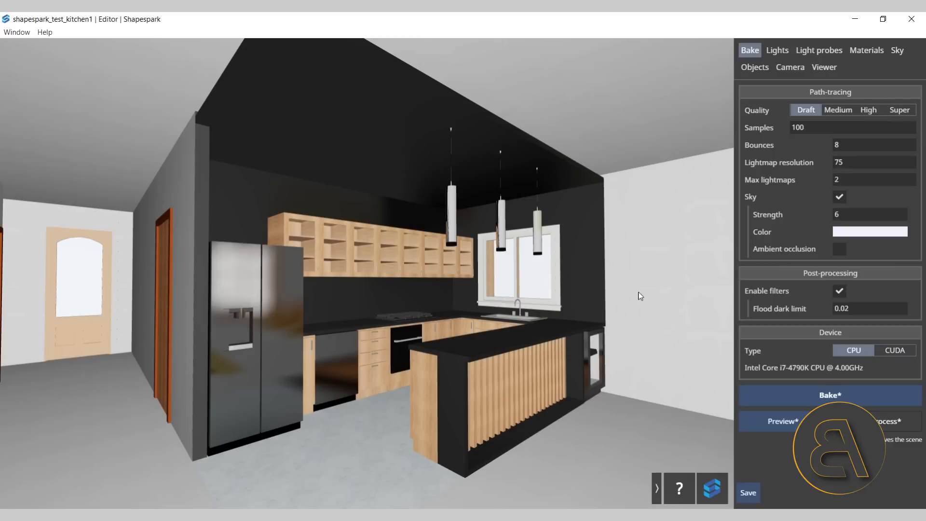
{"action": "mouse_move", "coordinate": [627, 301]}
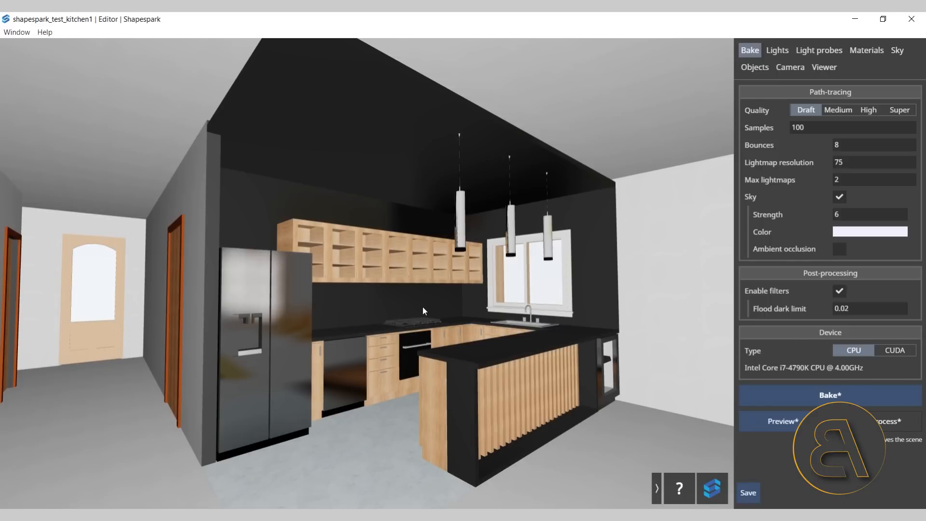
{"action": "mouse_move", "coordinate": [827, 114]}
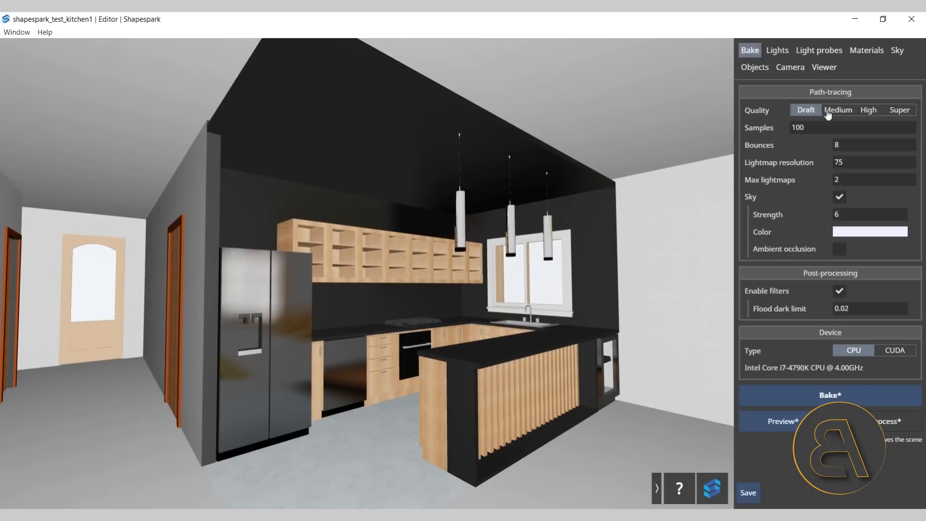
{"action": "mouse_move", "coordinate": [809, 90]}
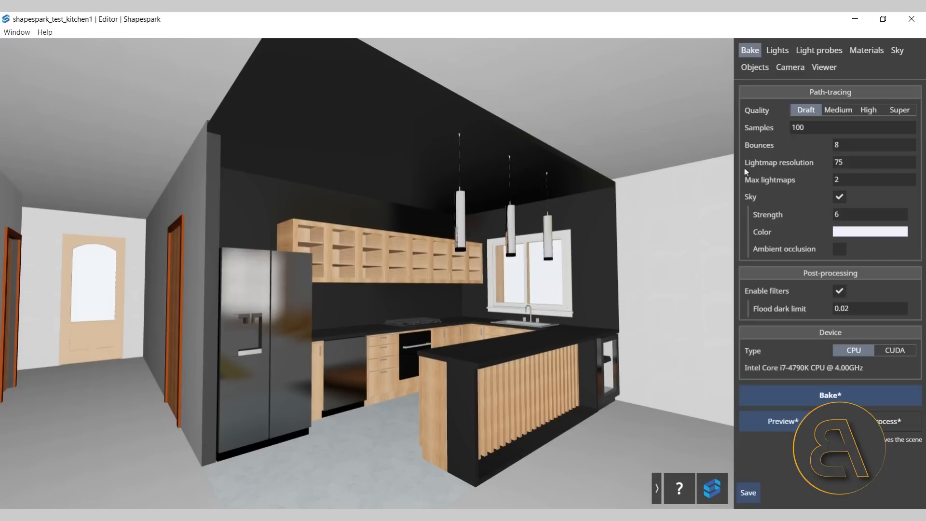
{"action": "mouse_move", "coordinate": [855, 96]}
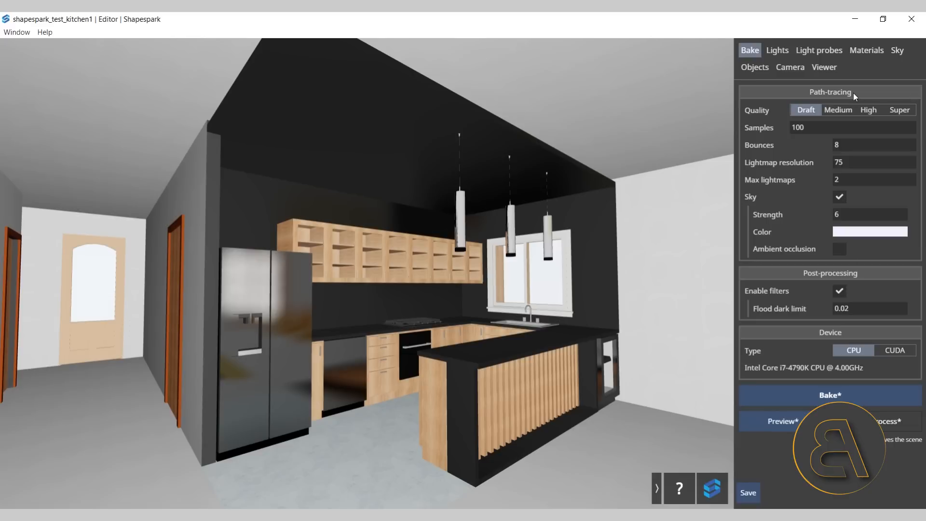
{"action": "mouse_move", "coordinate": [840, 98]}
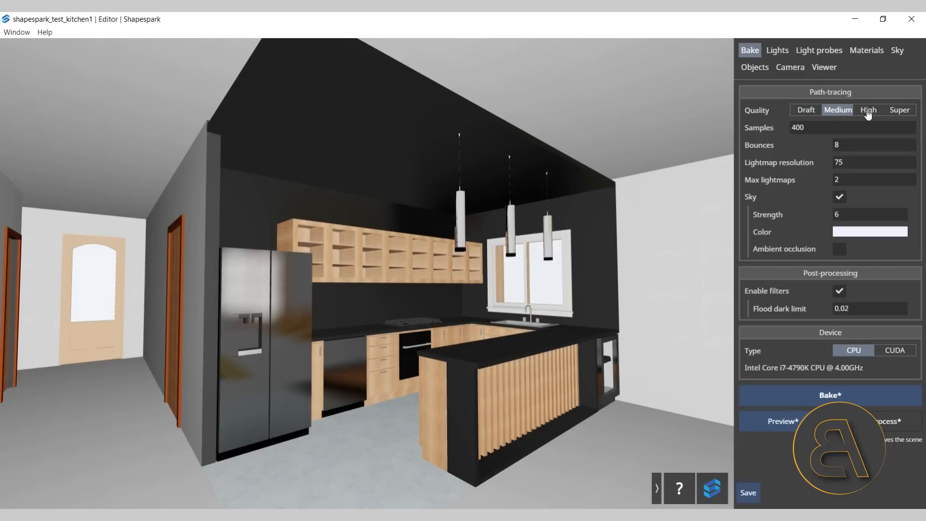
{"action": "left_click", "coordinate": [867, 110]}
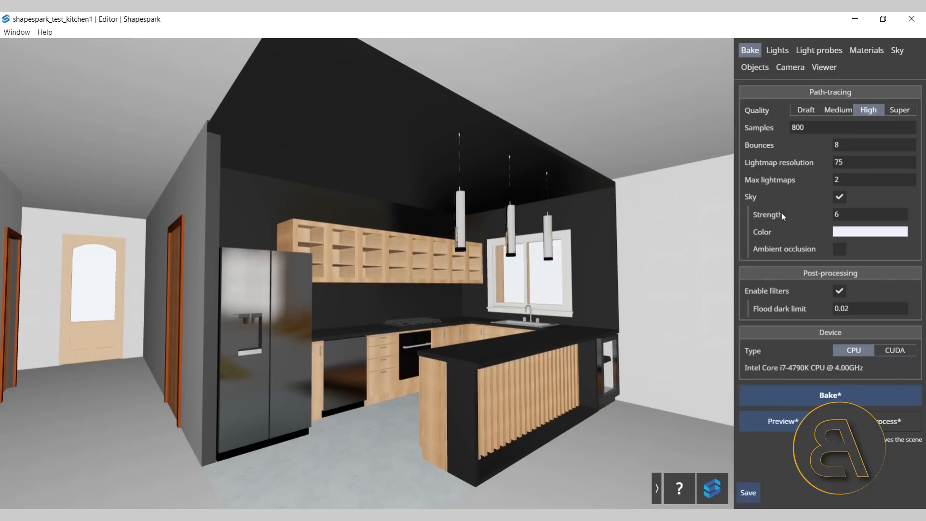
{"action": "mouse_move", "coordinate": [789, 211]}
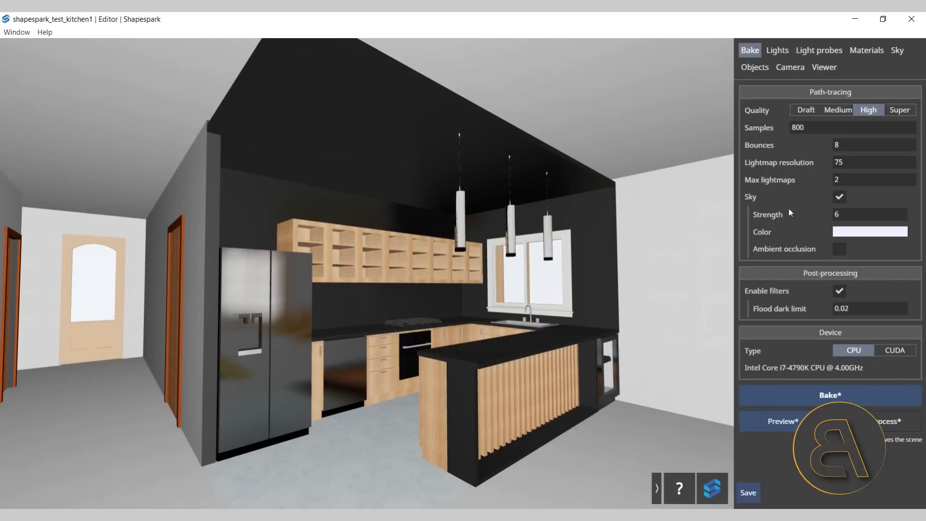
{"action": "mouse_move", "coordinate": [786, 344]}
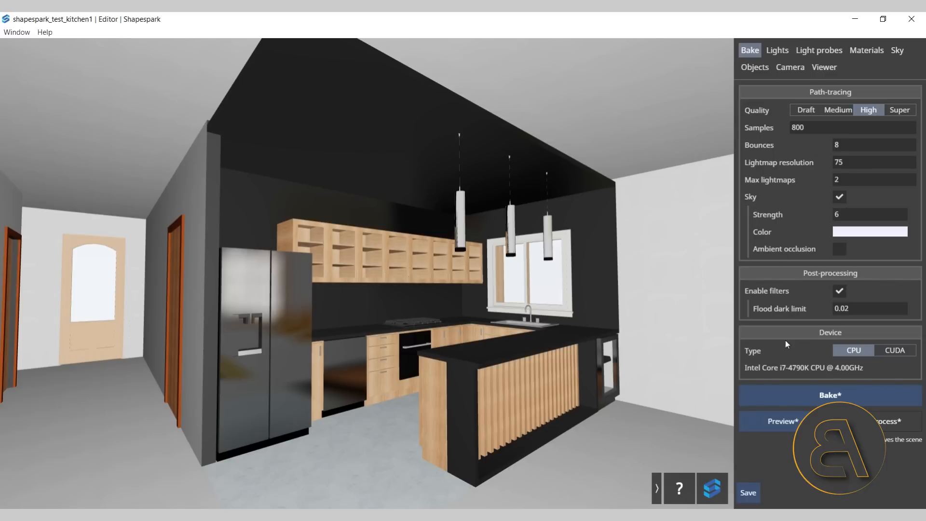
{"action": "mouse_move", "coordinate": [866, 340]}
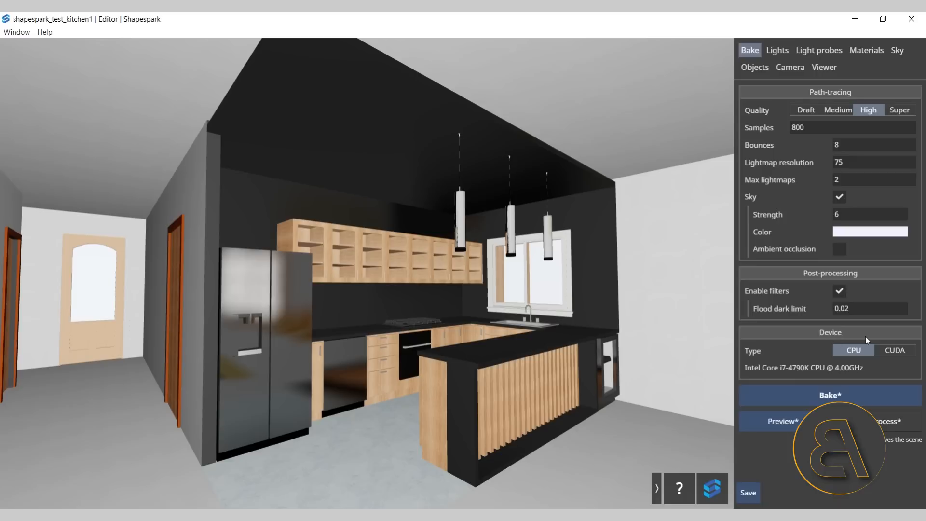
{"action": "mouse_move", "coordinate": [852, 357]}
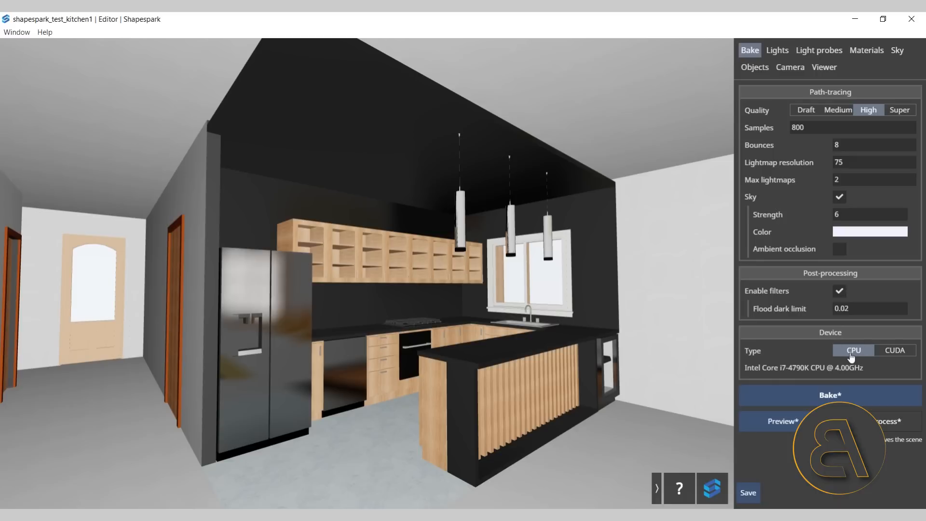
{"action": "left_click", "coordinate": [894, 349]}
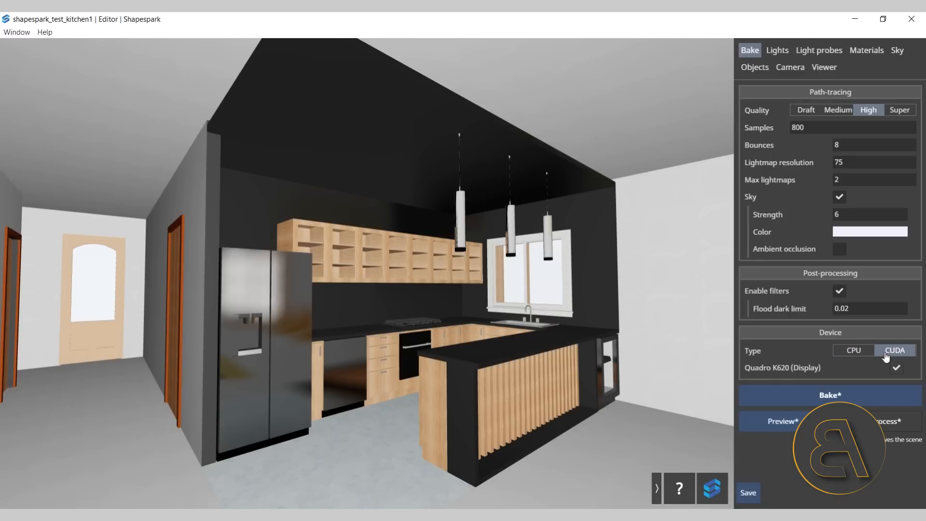
{"action": "mouse_move", "coordinate": [848, 358]}
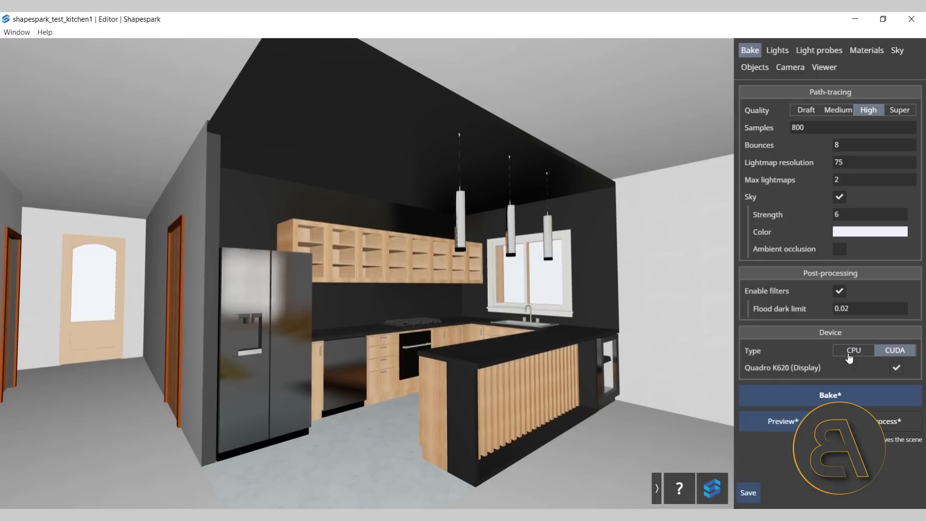
{"action": "left_click", "coordinate": [852, 349]}
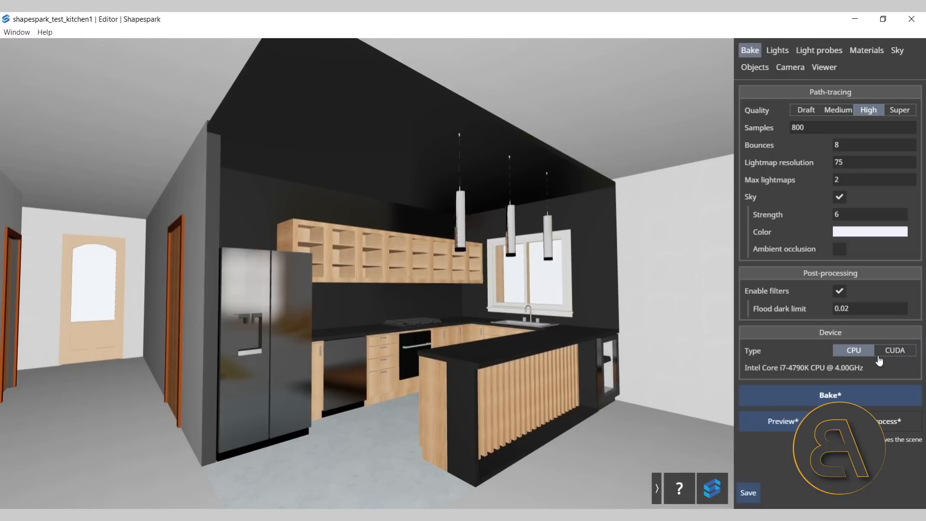
{"action": "left_click", "coordinate": [893, 349]}
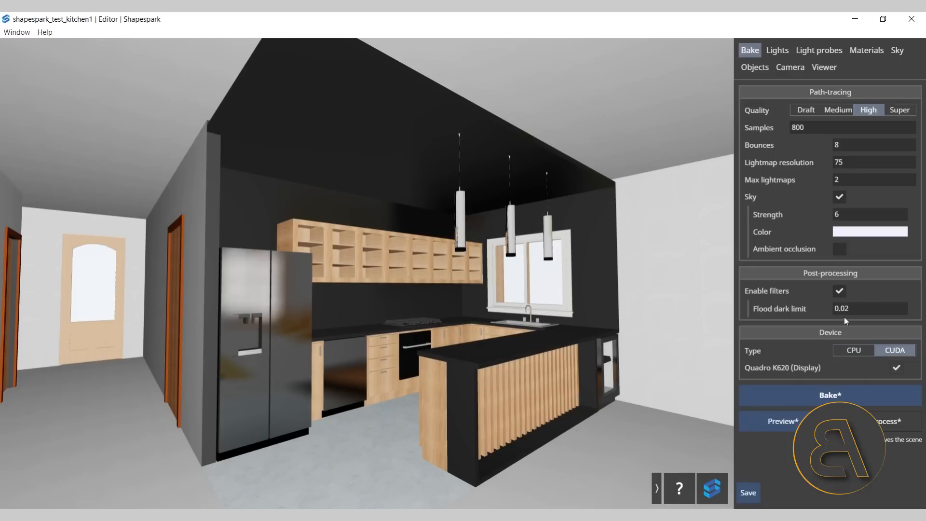
{"action": "mouse_move", "coordinate": [815, 383]}
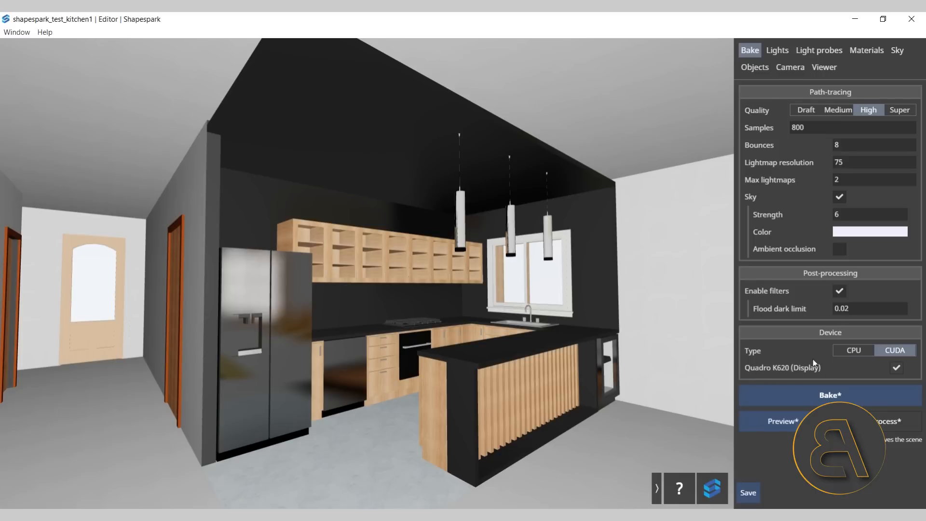
{"action": "mouse_move", "coordinate": [863, 353]}
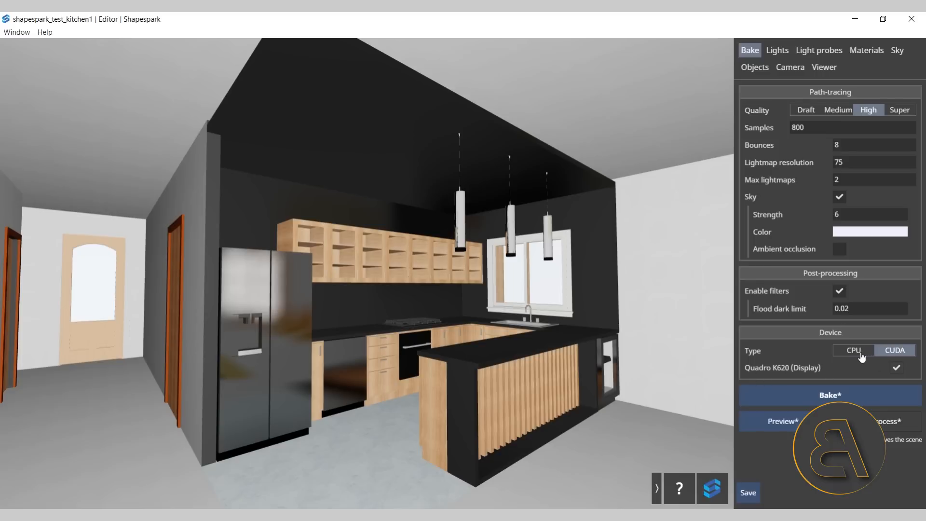
{"action": "left_click", "coordinate": [853, 349]}
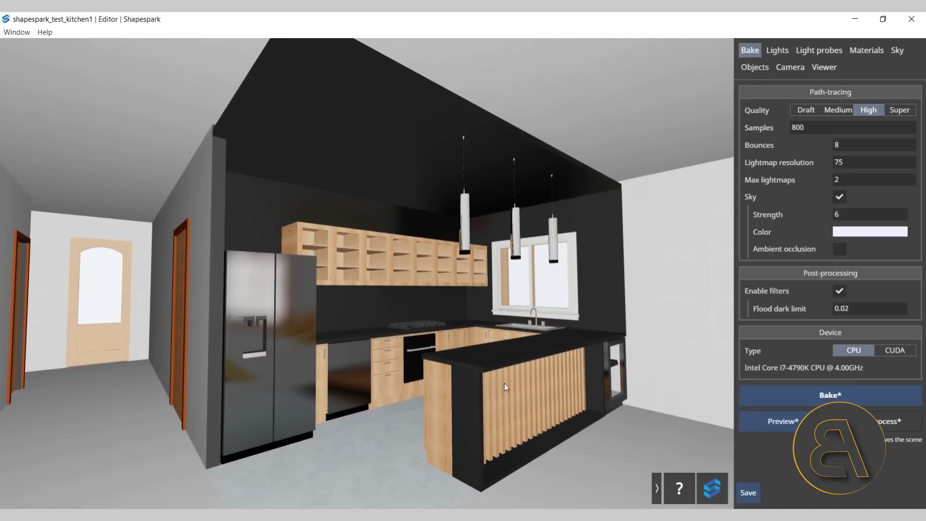
{"action": "mouse_move", "coordinate": [780, 430]}
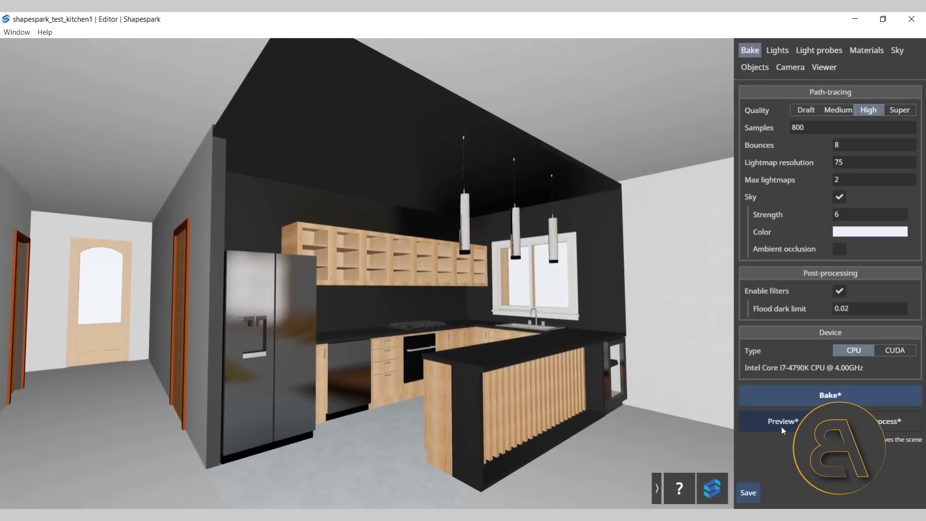
{"action": "left_click", "coordinate": [782, 421]}
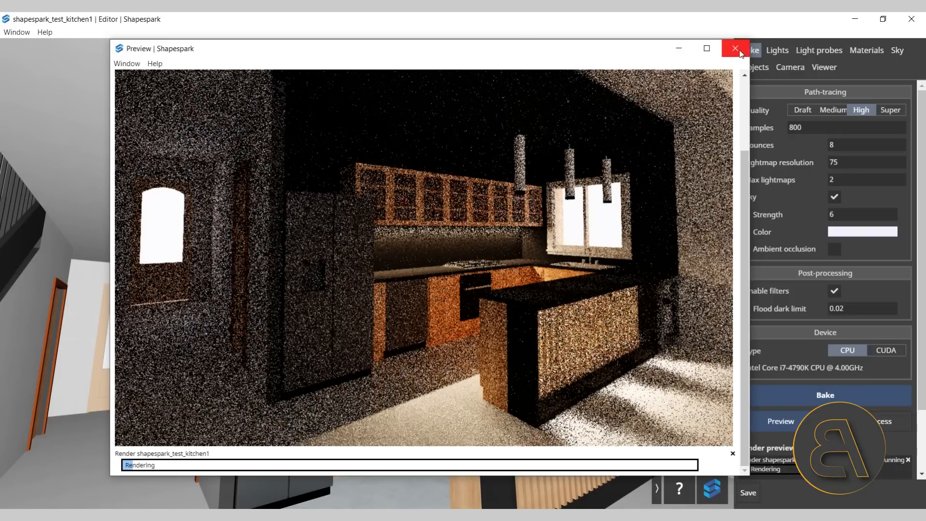
{"action": "left_click", "coordinate": [735, 48]}
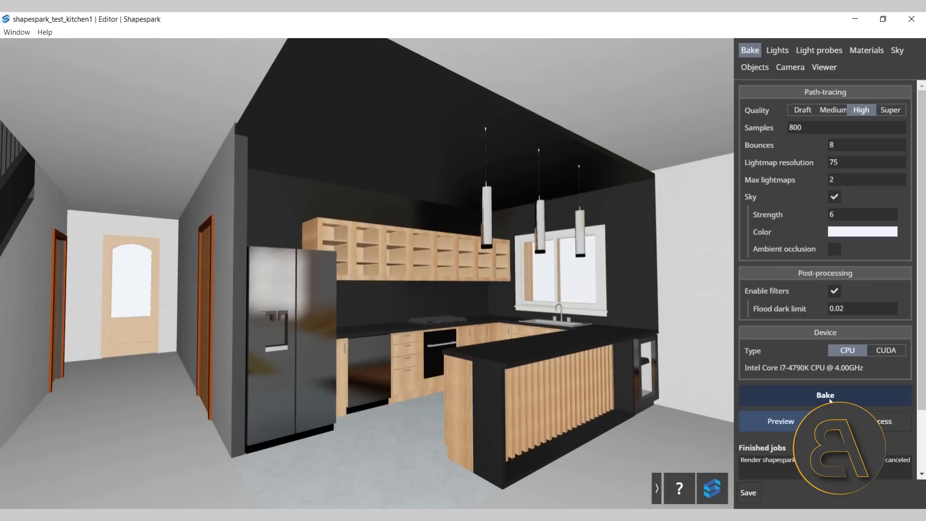
Run the lighting bake until the kitchen shows baked light and soft shadows
{"action": "left_click", "coordinate": [824, 395]}
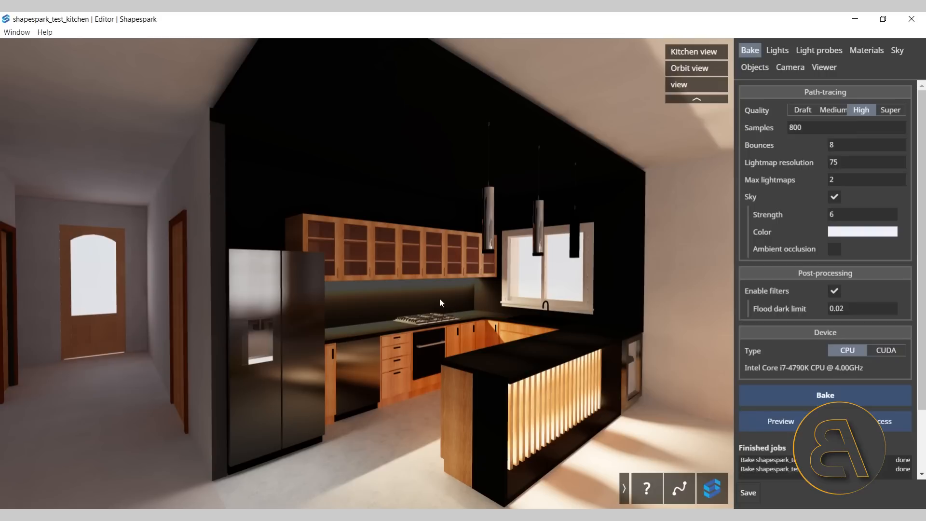
{"action": "mouse_move", "coordinate": [476, 246]}
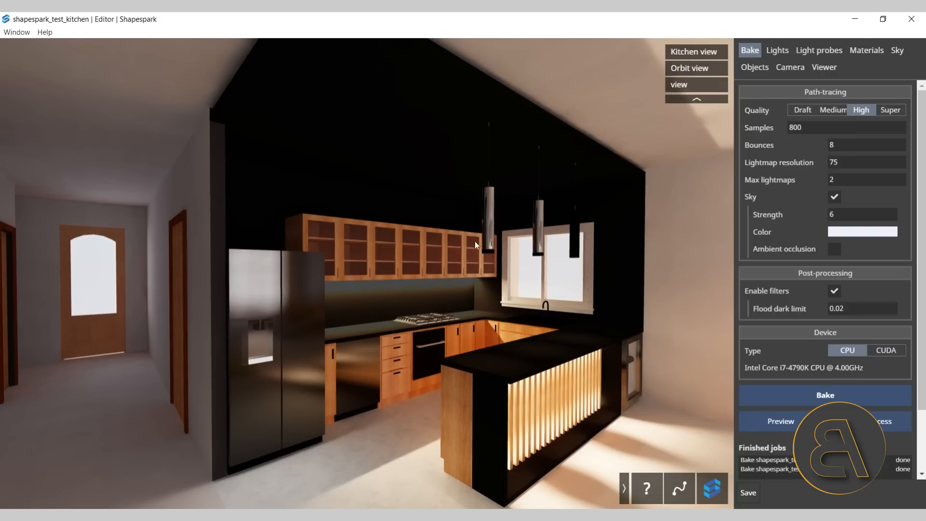
{"action": "mouse_move", "coordinate": [375, 298]}
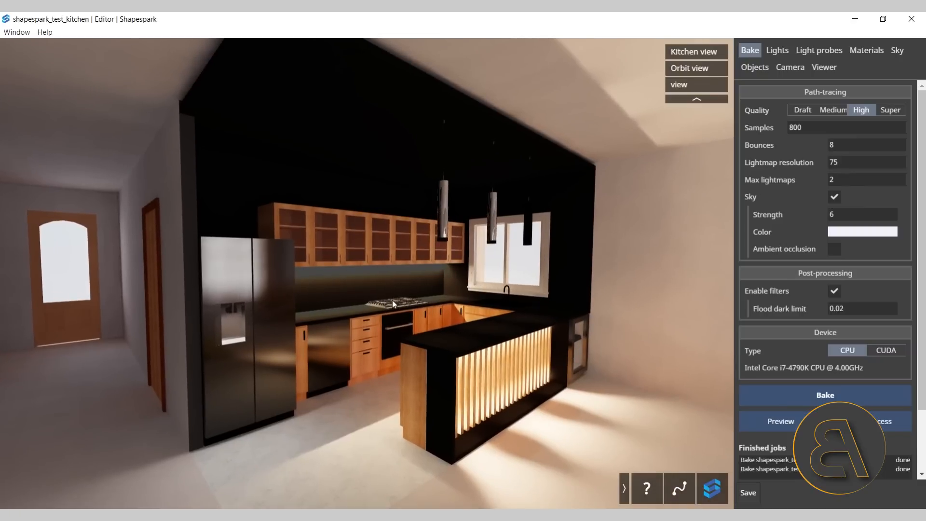
{"action": "mouse_move", "coordinate": [336, 322]}
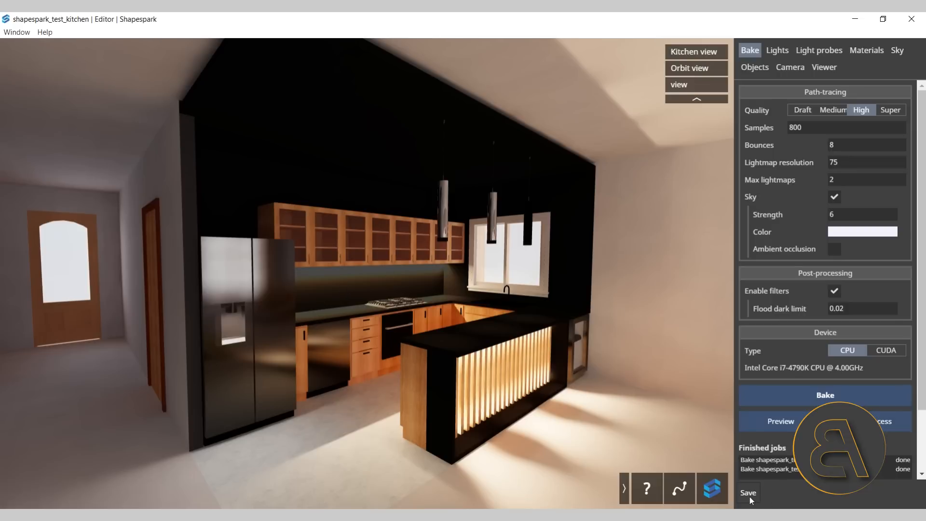
{"action": "mouse_move", "coordinate": [530, 440]}
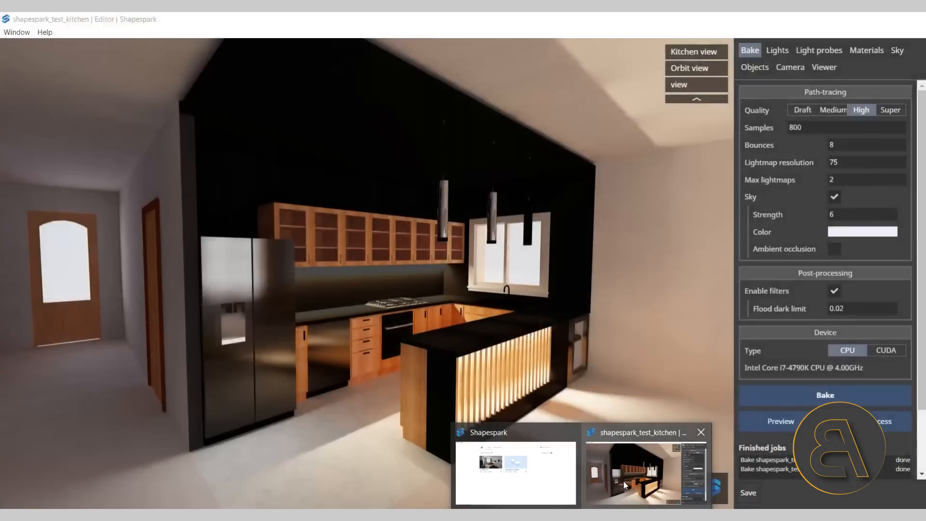
From the scenes list, start uploading shapespark_test_kitchen to the web
{"action": "left_click", "coordinate": [514, 473]}
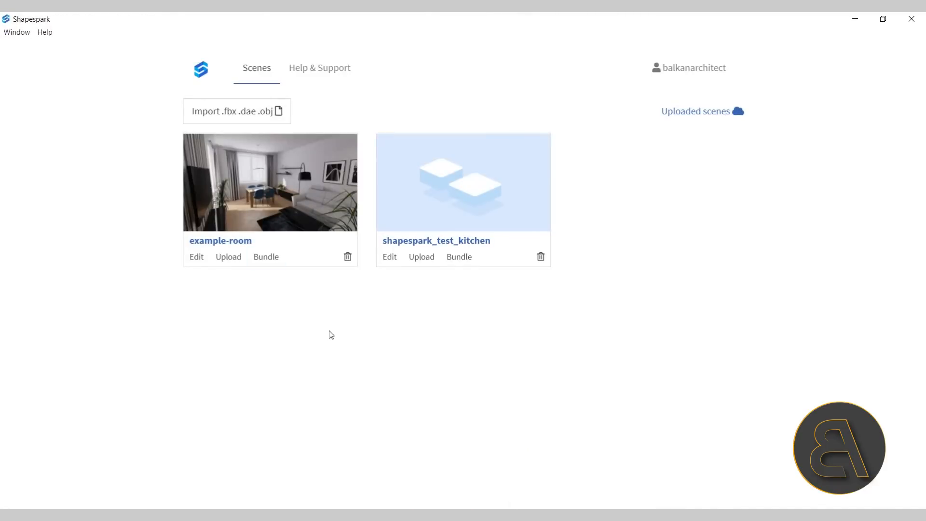
{"action": "mouse_move", "coordinate": [452, 197]}
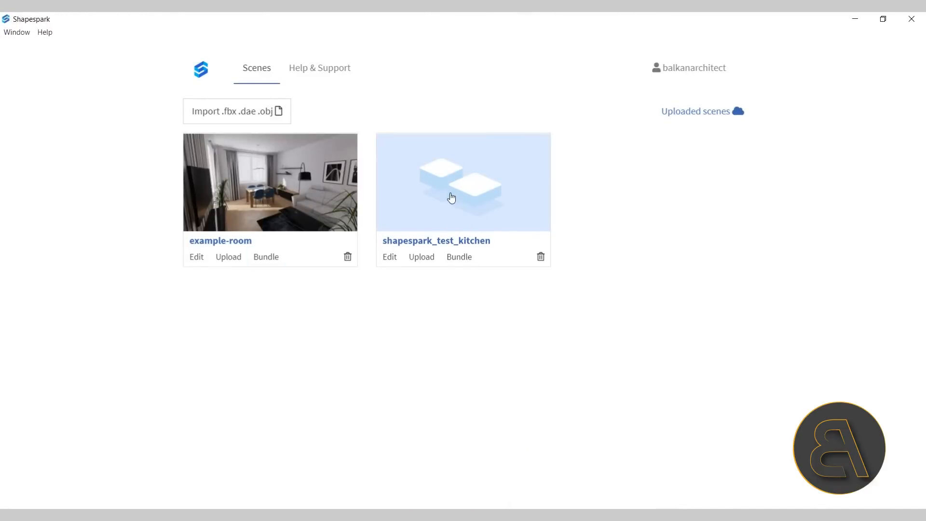
{"action": "mouse_move", "coordinate": [462, 211]}
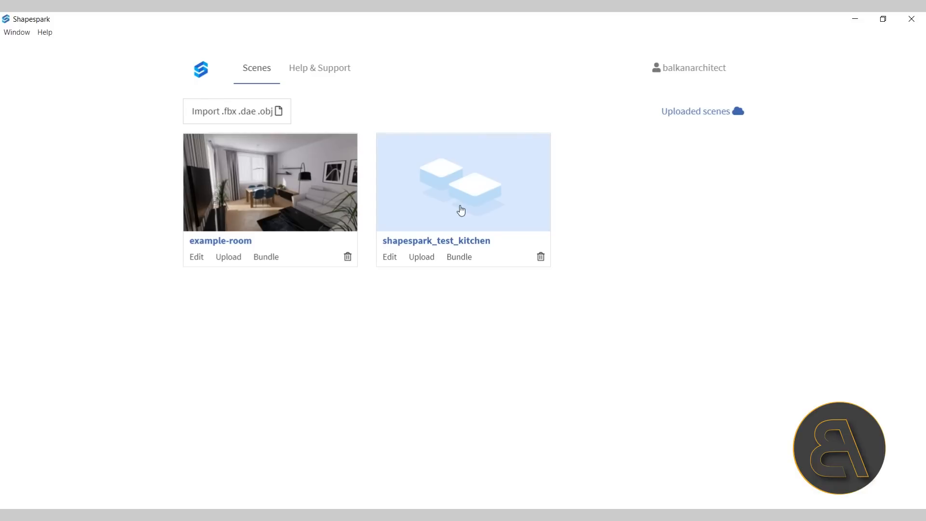
{"action": "left_click", "coordinate": [421, 257]}
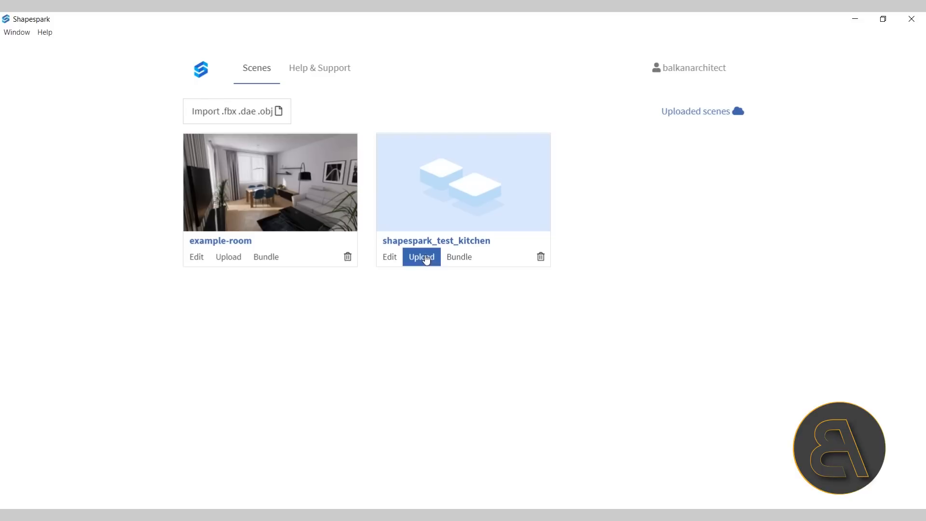
{"action": "left_click", "coordinate": [421, 256]}
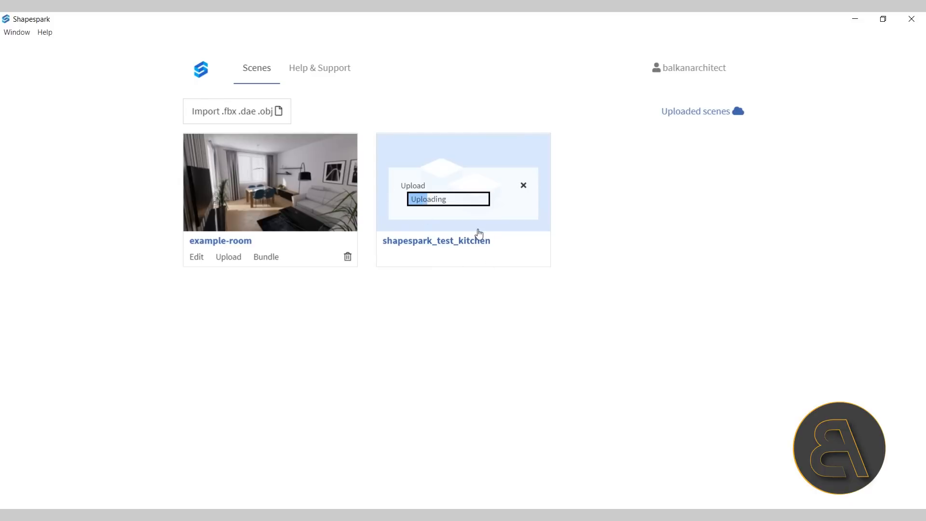
{"action": "mouse_move", "coordinate": [524, 253]}
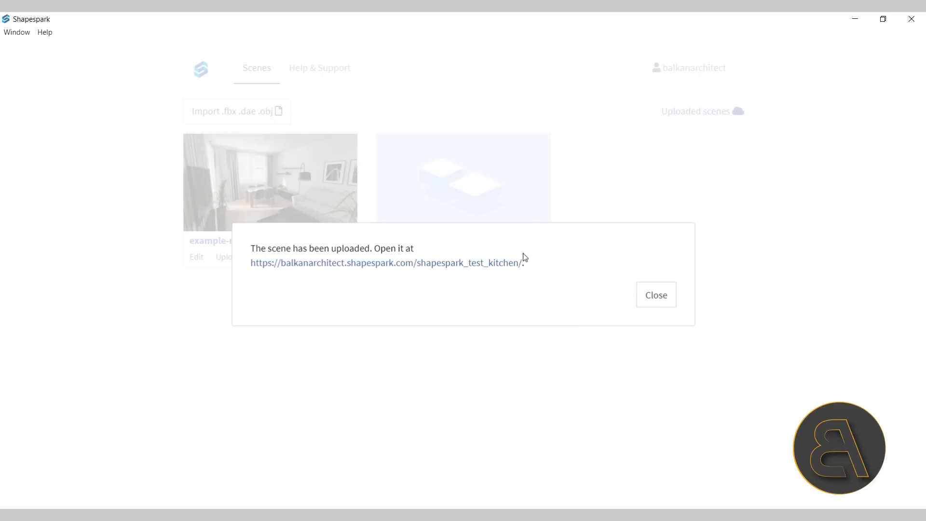
{"action": "mouse_move", "coordinate": [475, 262]}
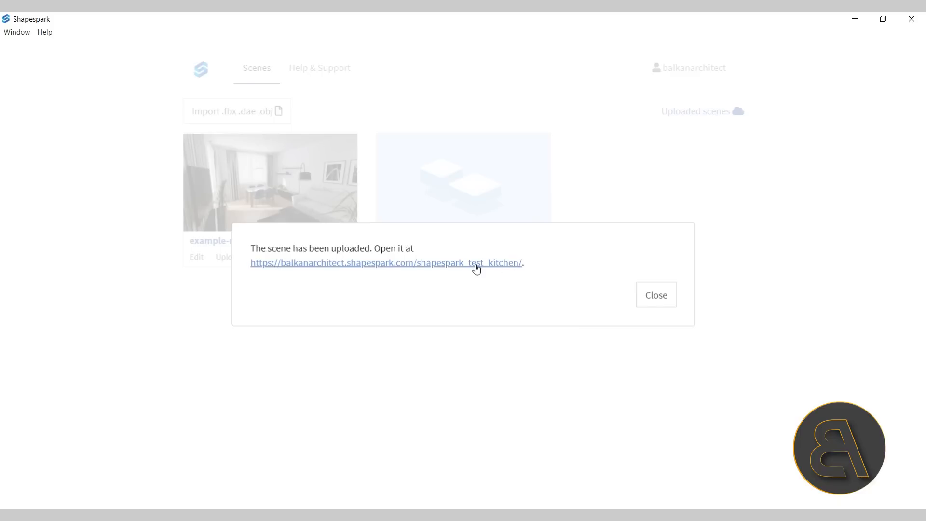
{"action": "mouse_move", "coordinate": [275, 254]}
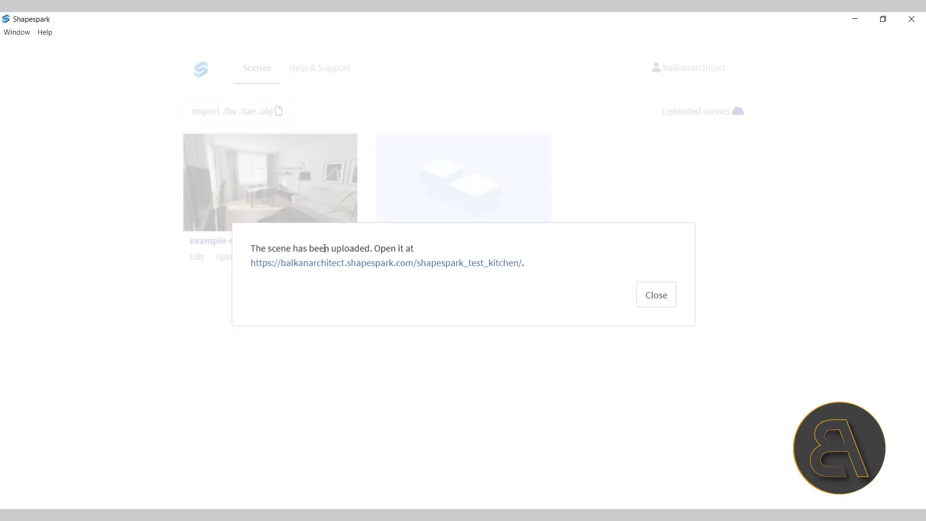
{"action": "mouse_move", "coordinate": [441, 273]}
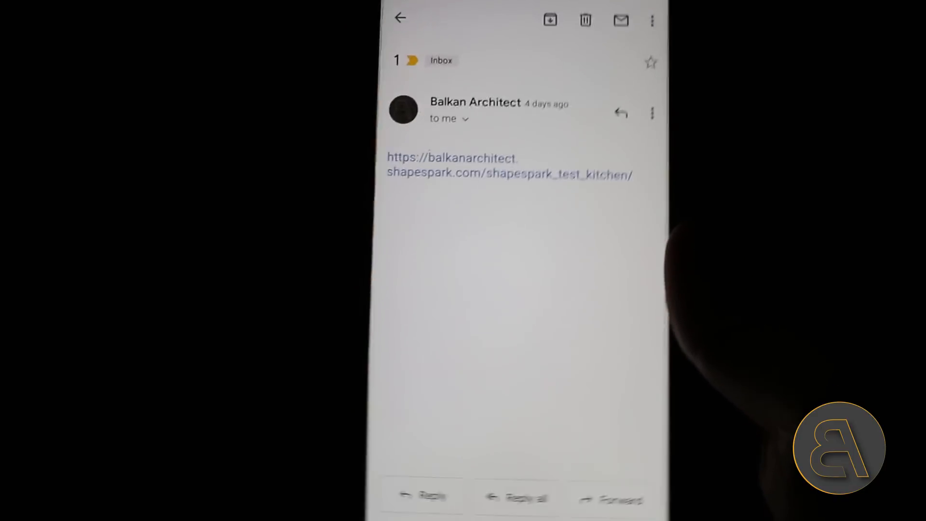
Run the shared kitchen link on the phone, trying Orbit view, Kitchen view and top view
{"action": "left_click", "coordinate": [509, 165]}
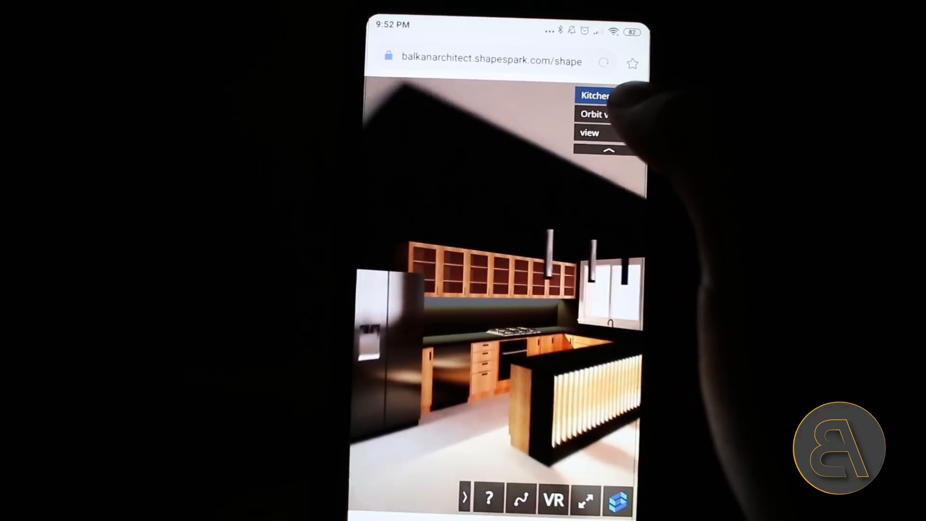
{"action": "left_click", "coordinate": [600, 115]}
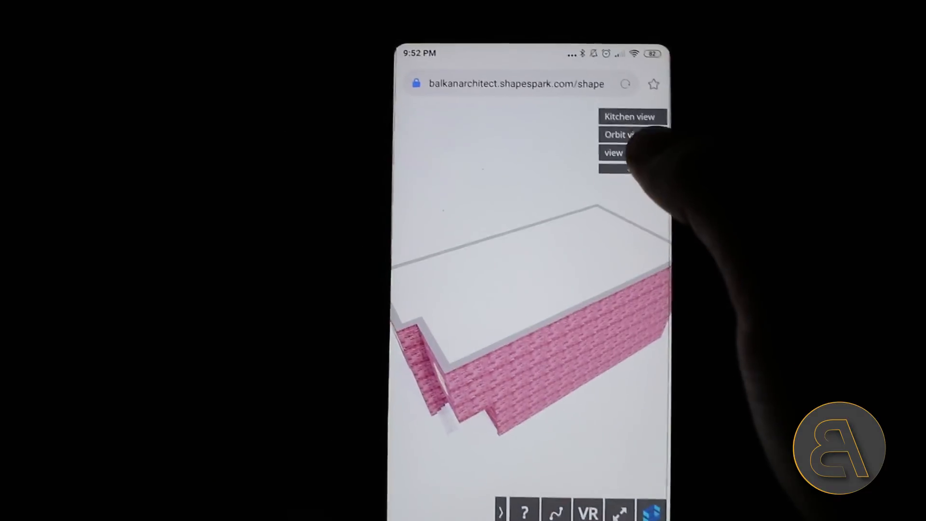
{"action": "left_click", "coordinate": [614, 156]}
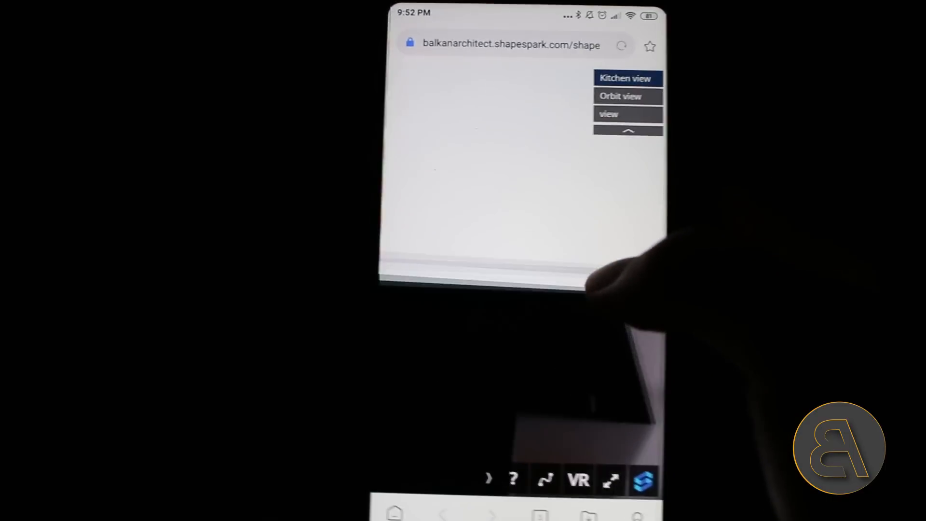
{"action": "left_click", "coordinate": [624, 78]}
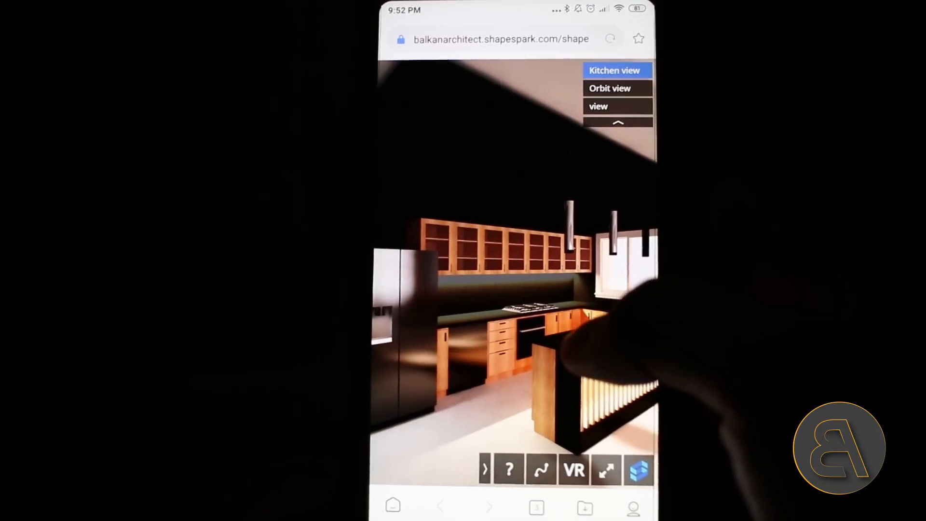